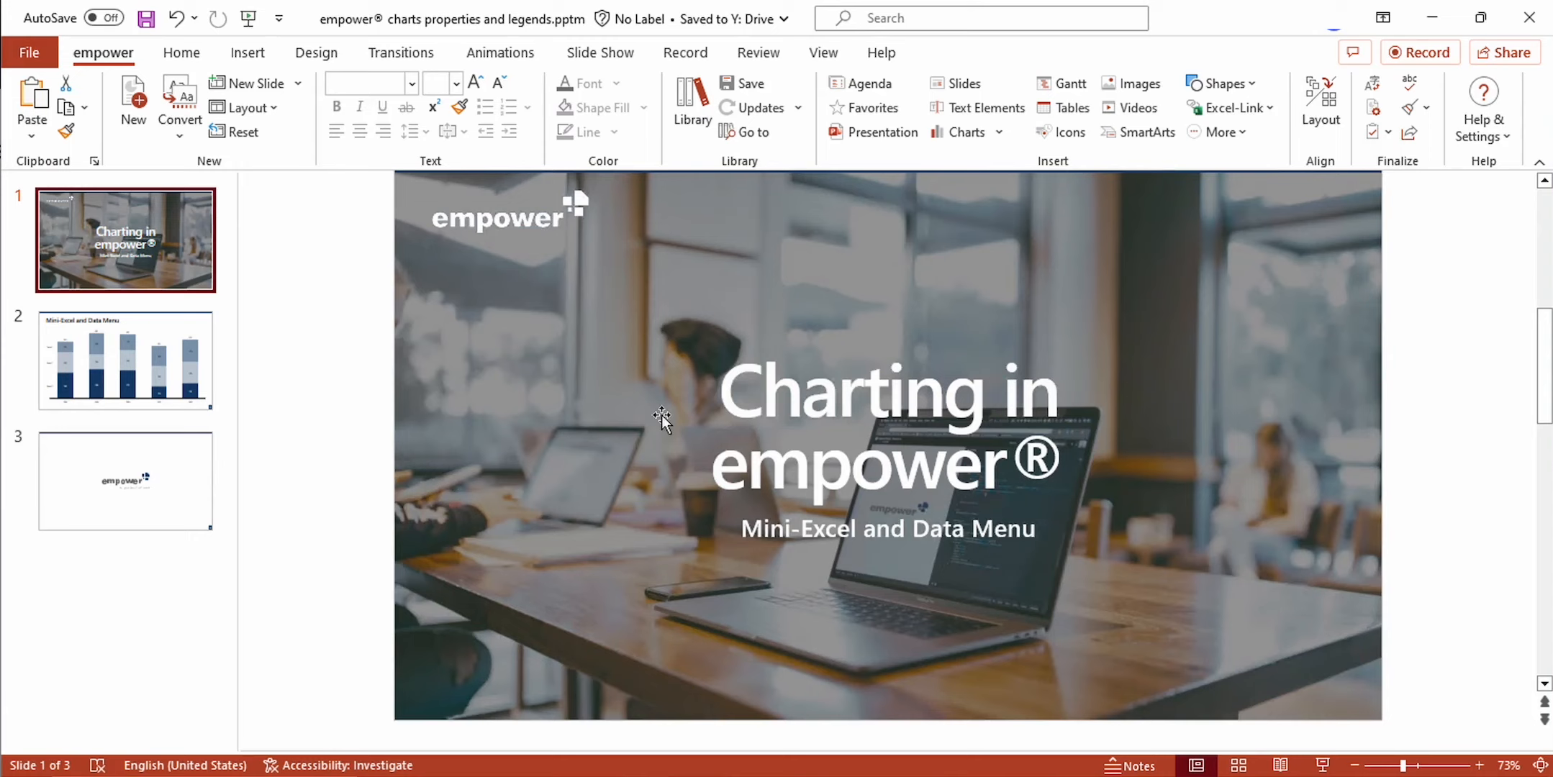
{"action": "mouse_move", "coordinate": [311, 307]}
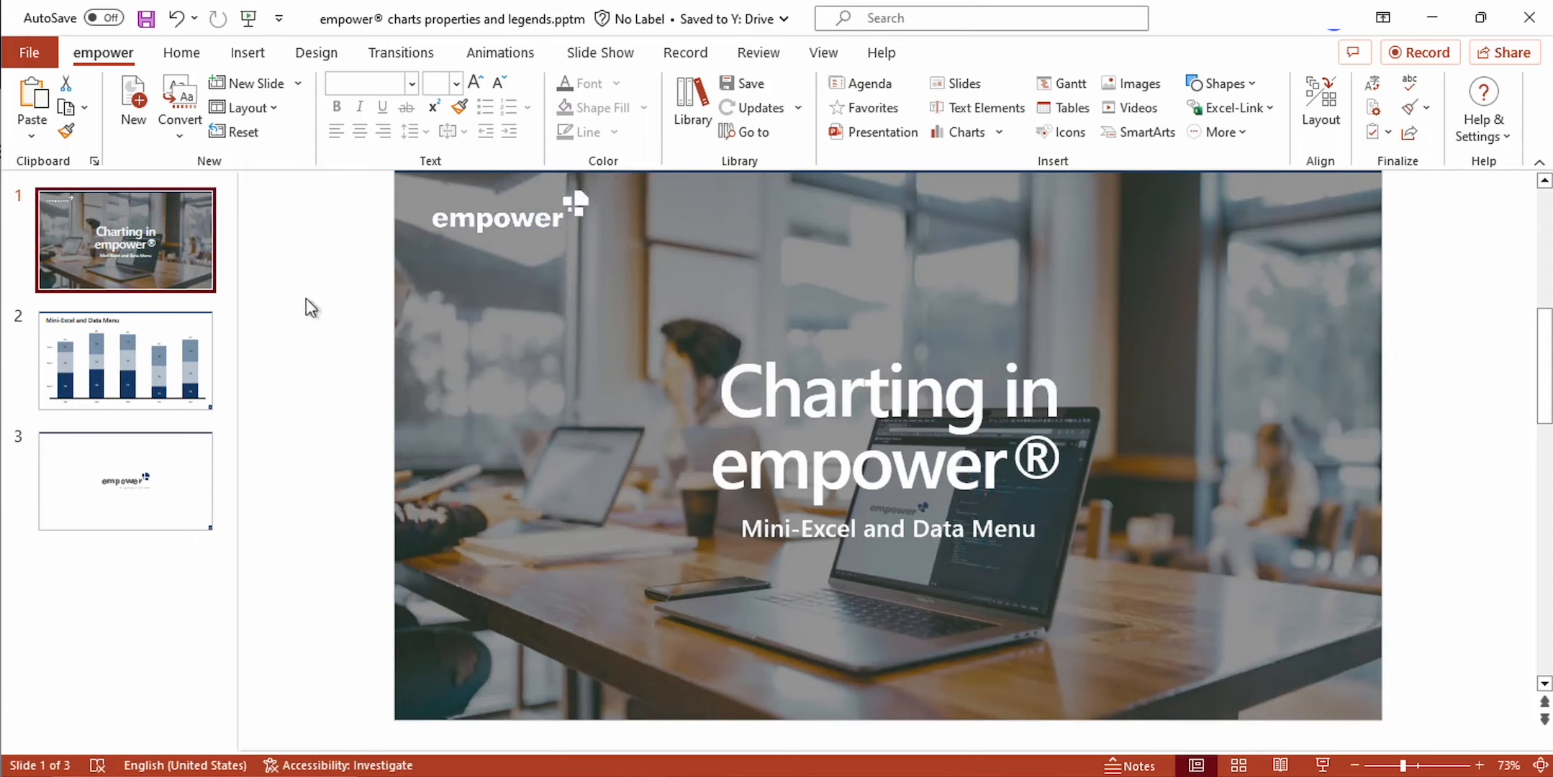
- Go to slide 2 and select its stacked column chart to show the empower toolbar
{"action": "left_click", "coordinate": [125, 359]}
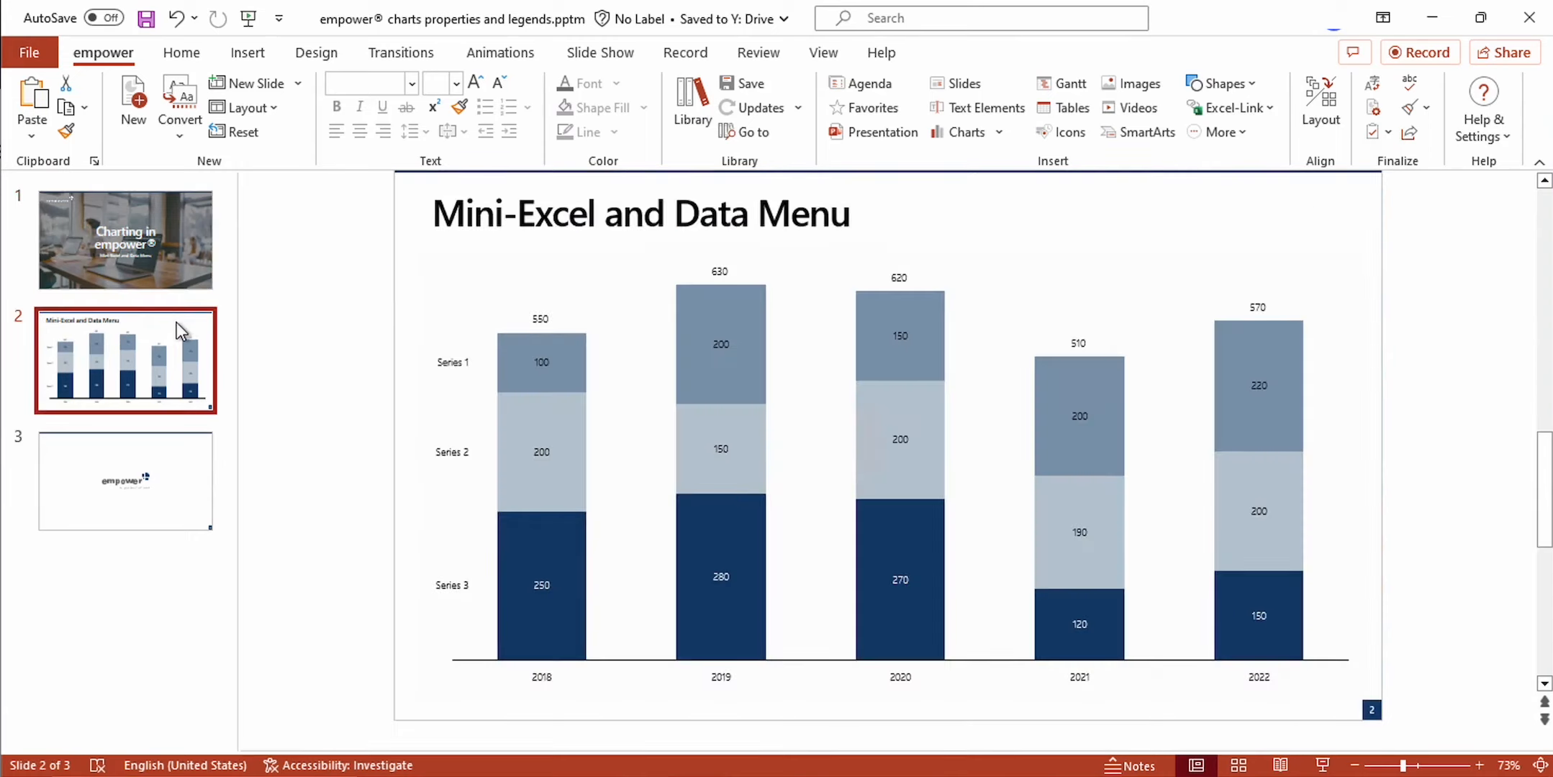
{"action": "mouse_move", "coordinate": [326, 239]}
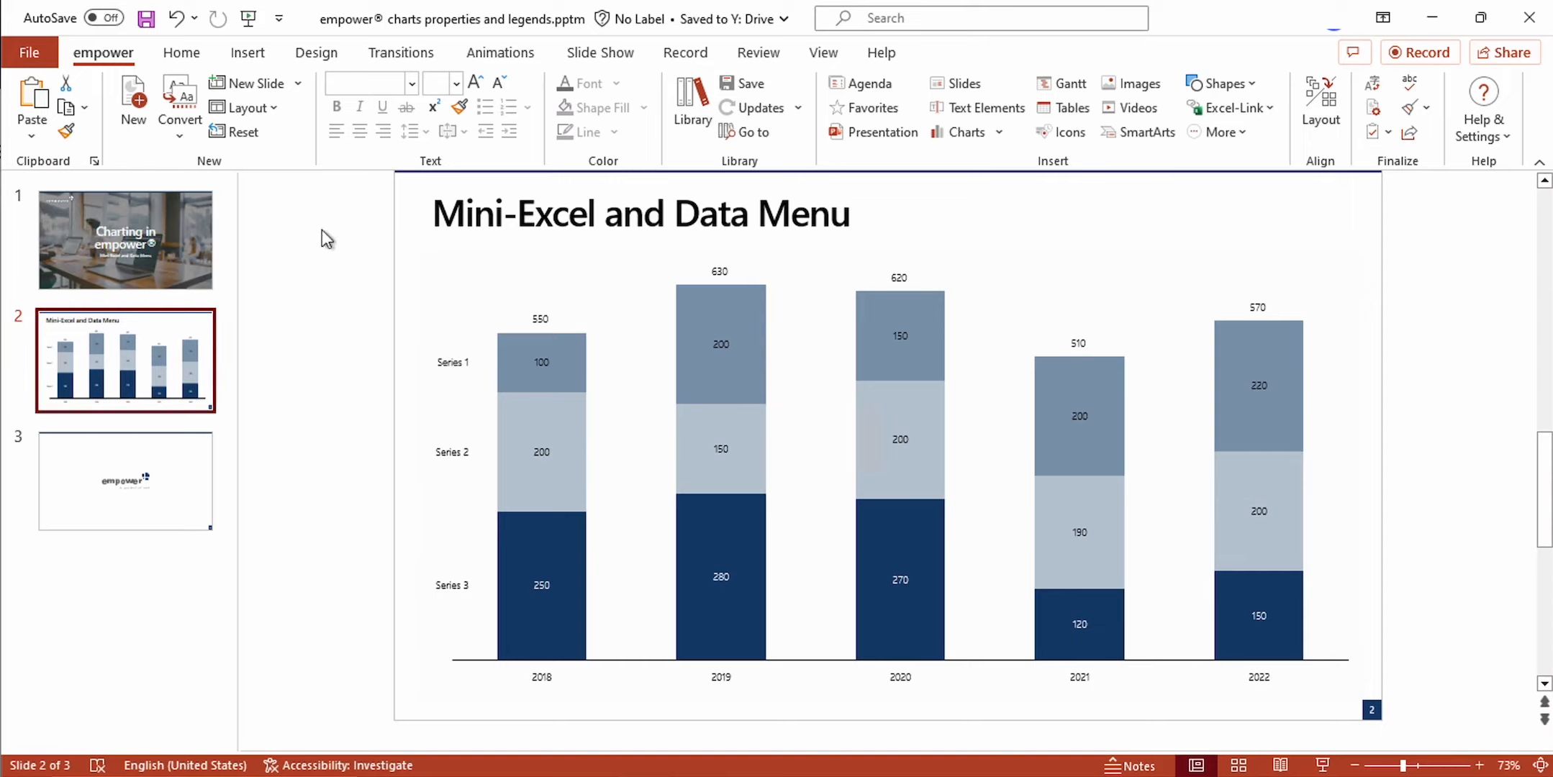
{"action": "left_click", "coordinate": [609, 306]}
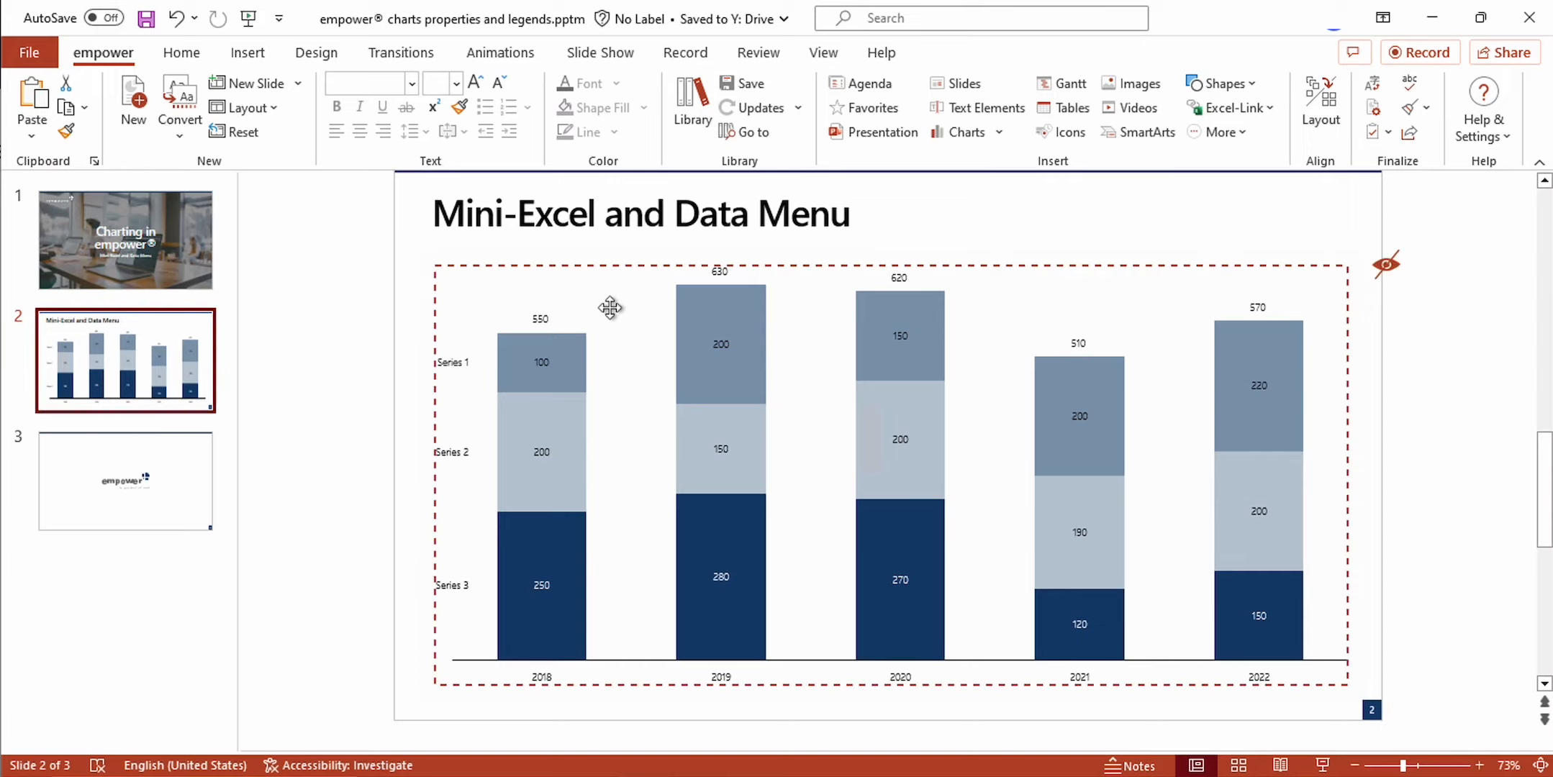
{"action": "left_click", "coordinate": [608, 308]}
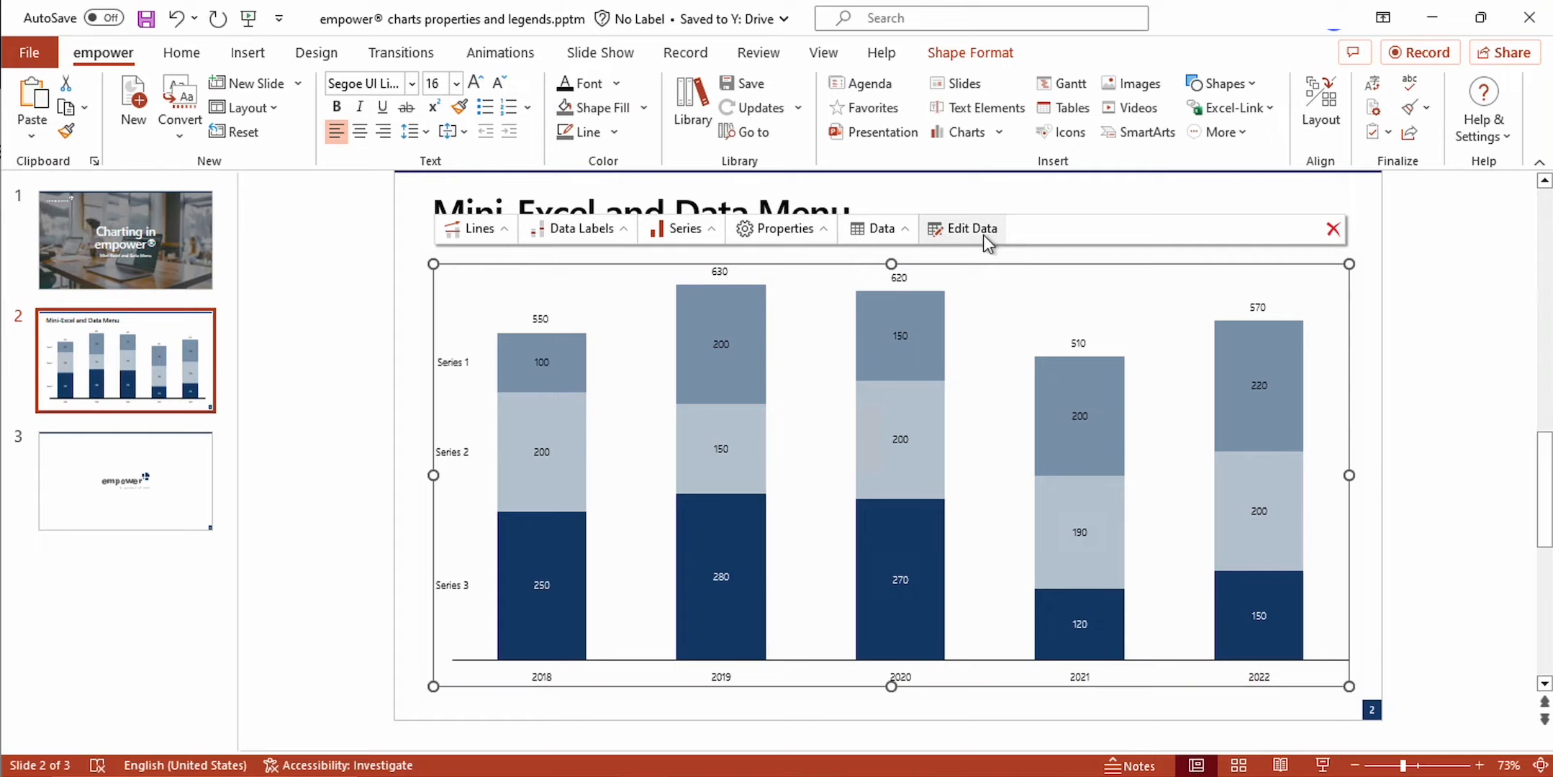
{"action": "mouse_move", "coordinate": [966, 217]}
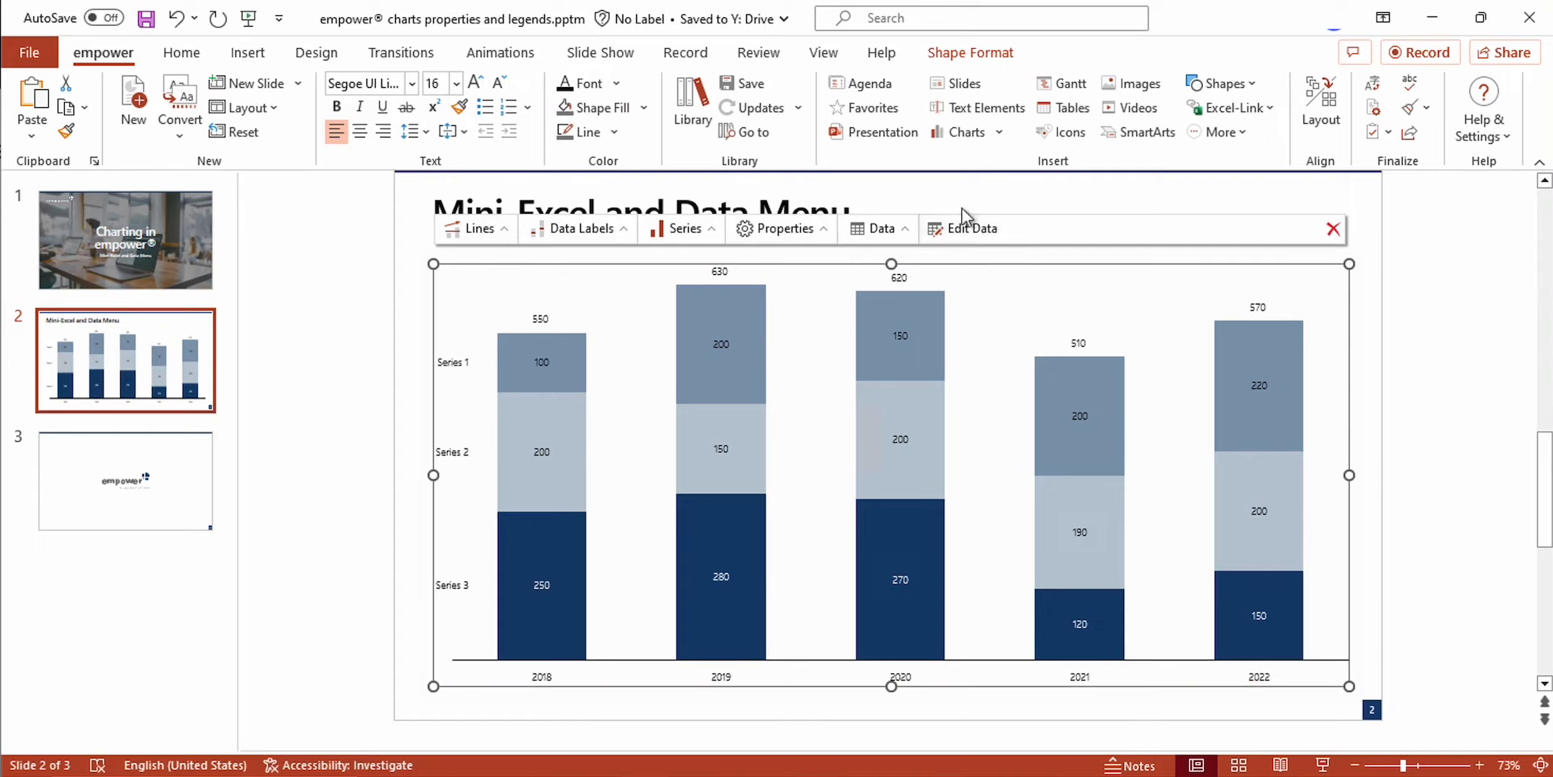
{"action": "mouse_move", "coordinate": [974, 246]}
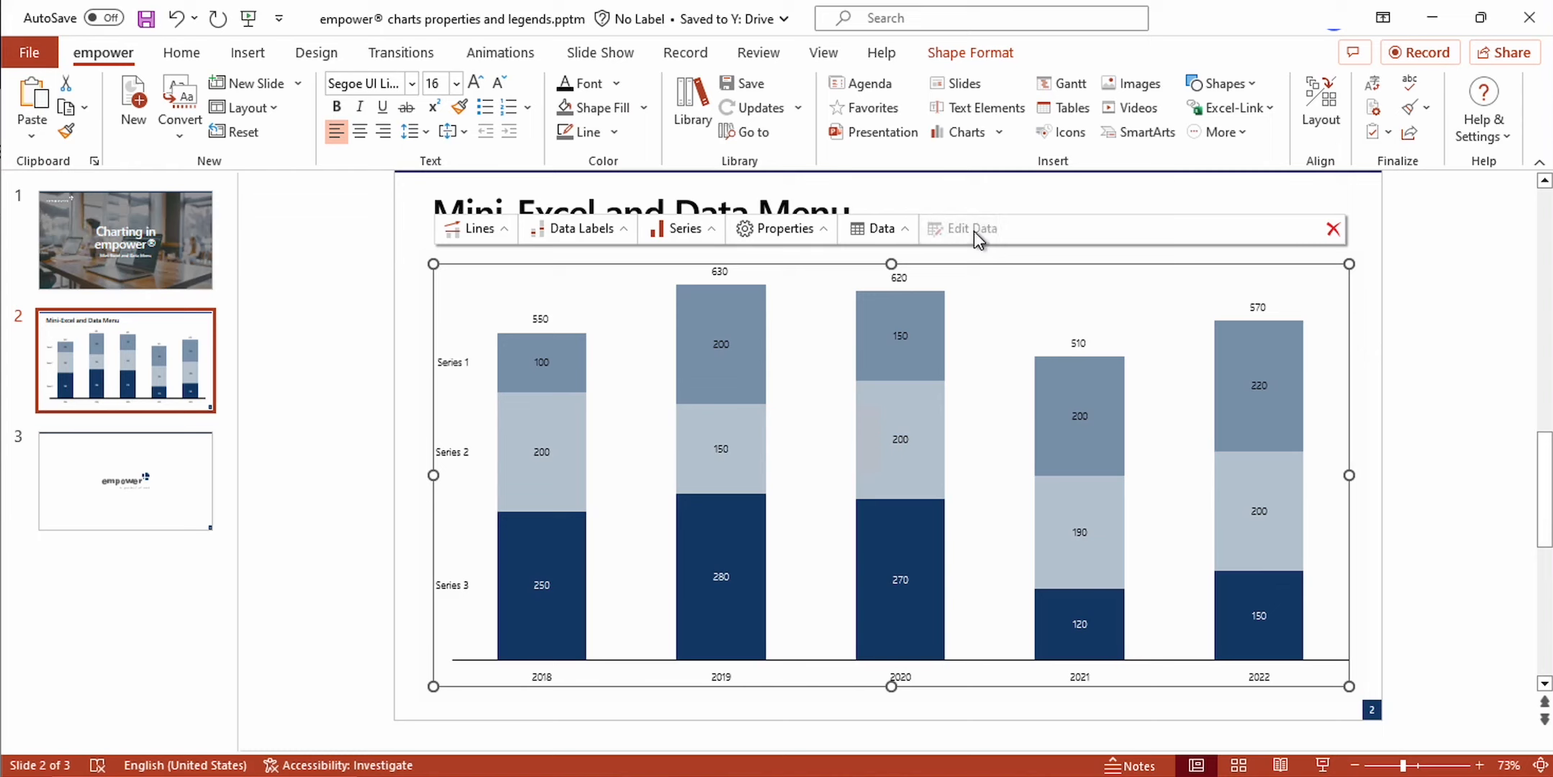
- Open the chart's mini-Excel datasheet via Edit Data, reopening it once
{"action": "left_click", "coordinate": [971, 229]}
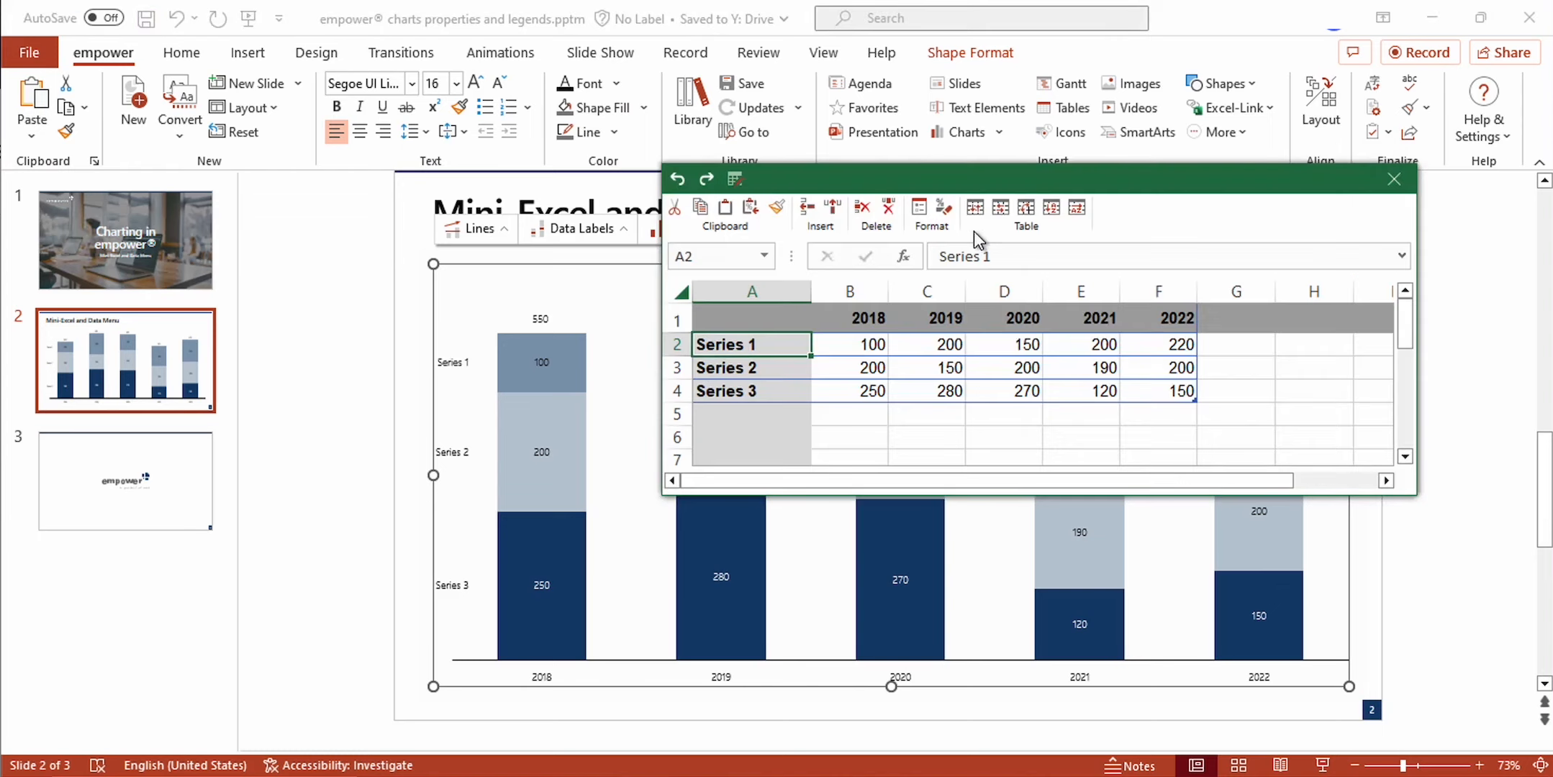
{"action": "mouse_move", "coordinate": [806, 431]}
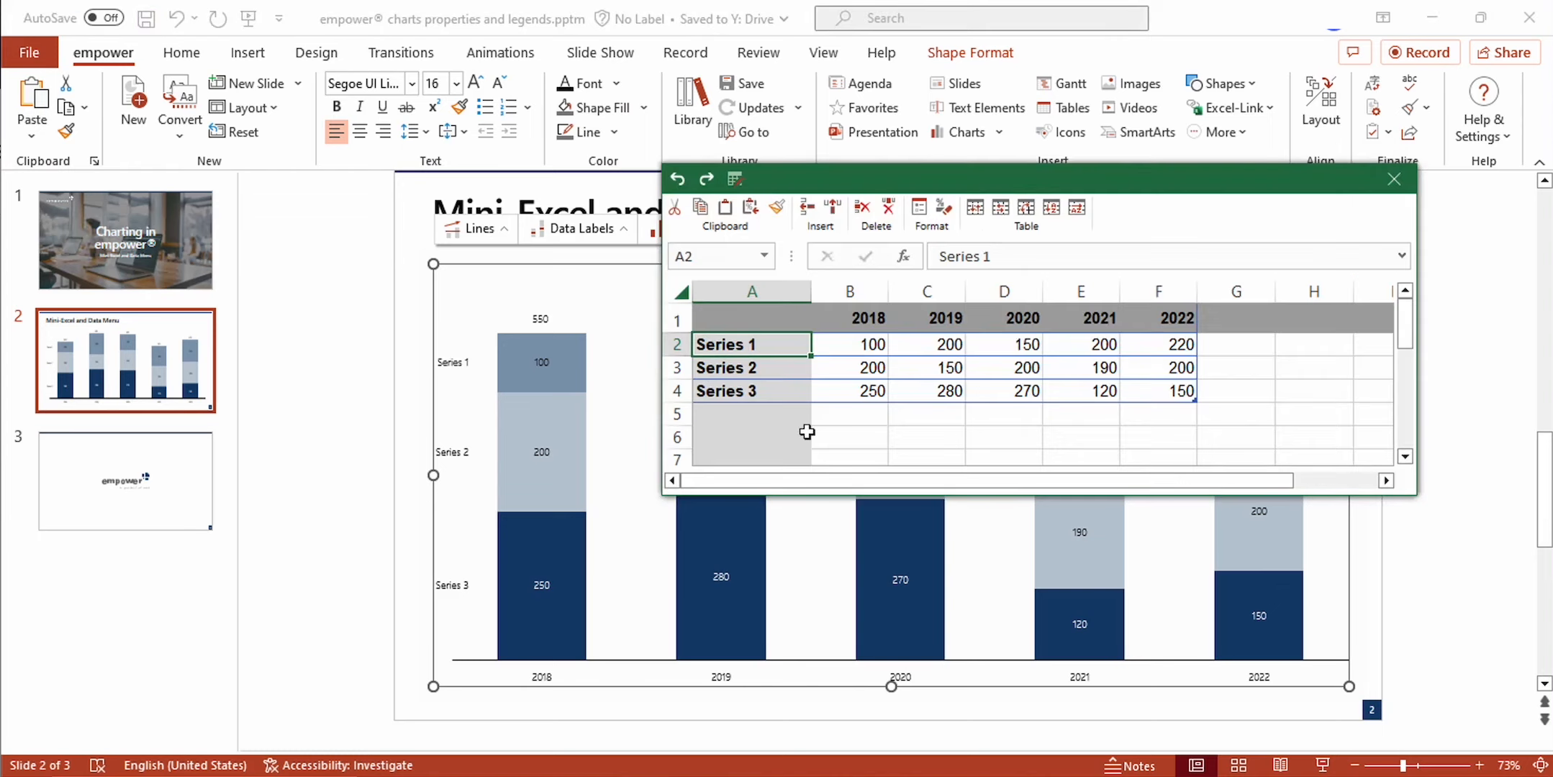
{"action": "mouse_move", "coordinate": [968, 447]}
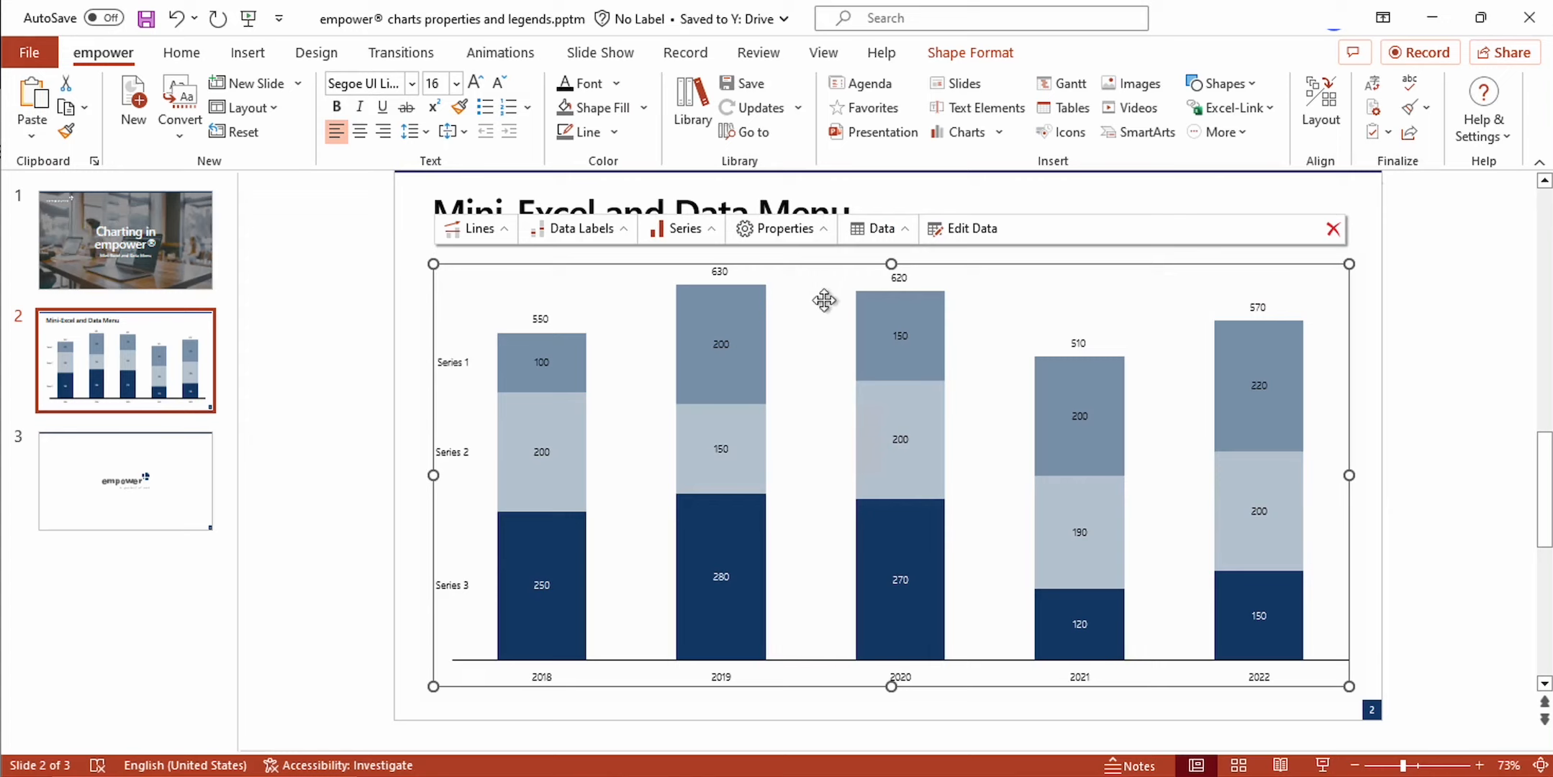
{"action": "left_click", "coordinate": [972, 229]}
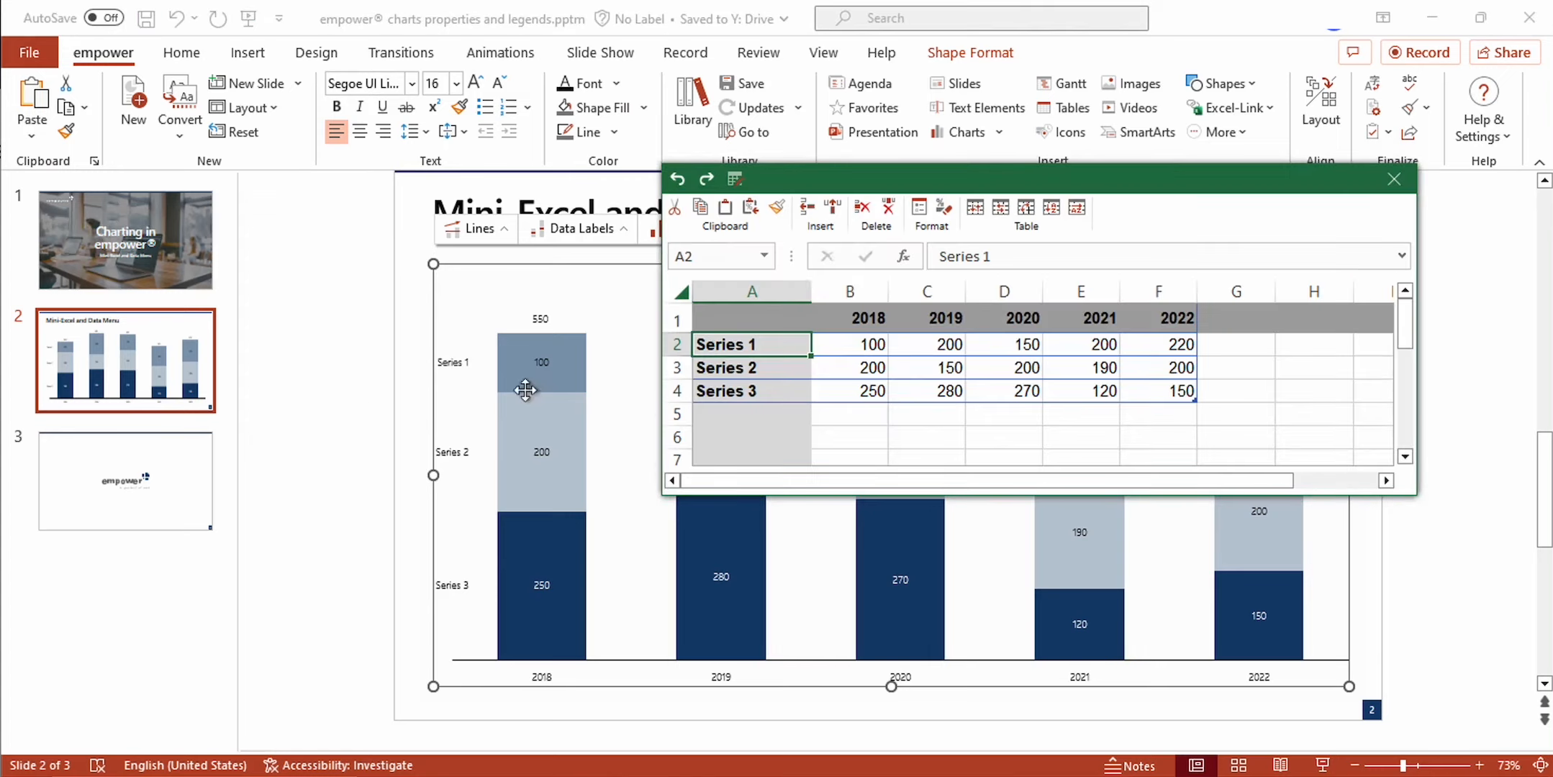
{"action": "left_click", "coordinate": [540, 361]}
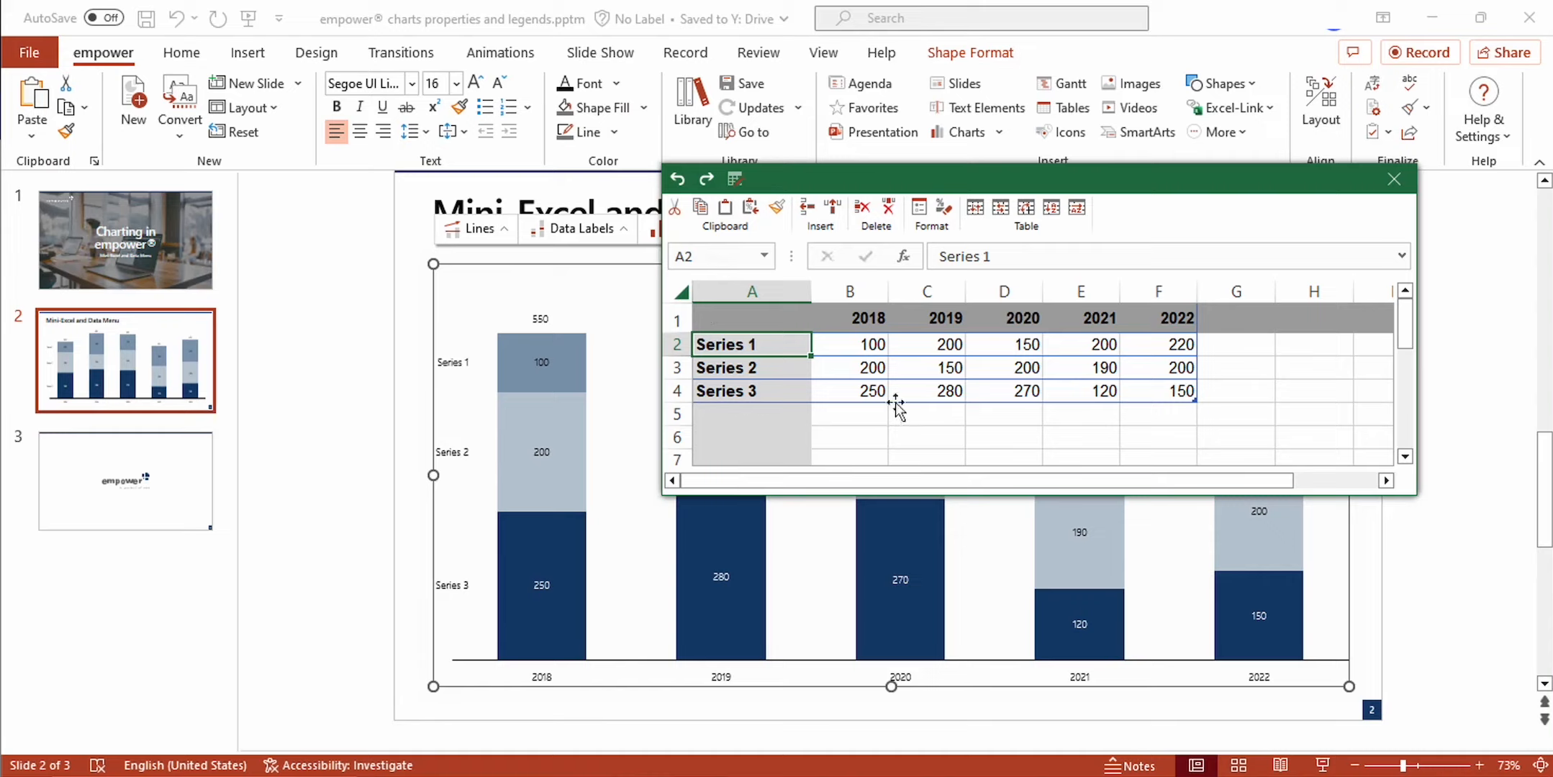
{"action": "mouse_move", "coordinate": [1206, 358]}
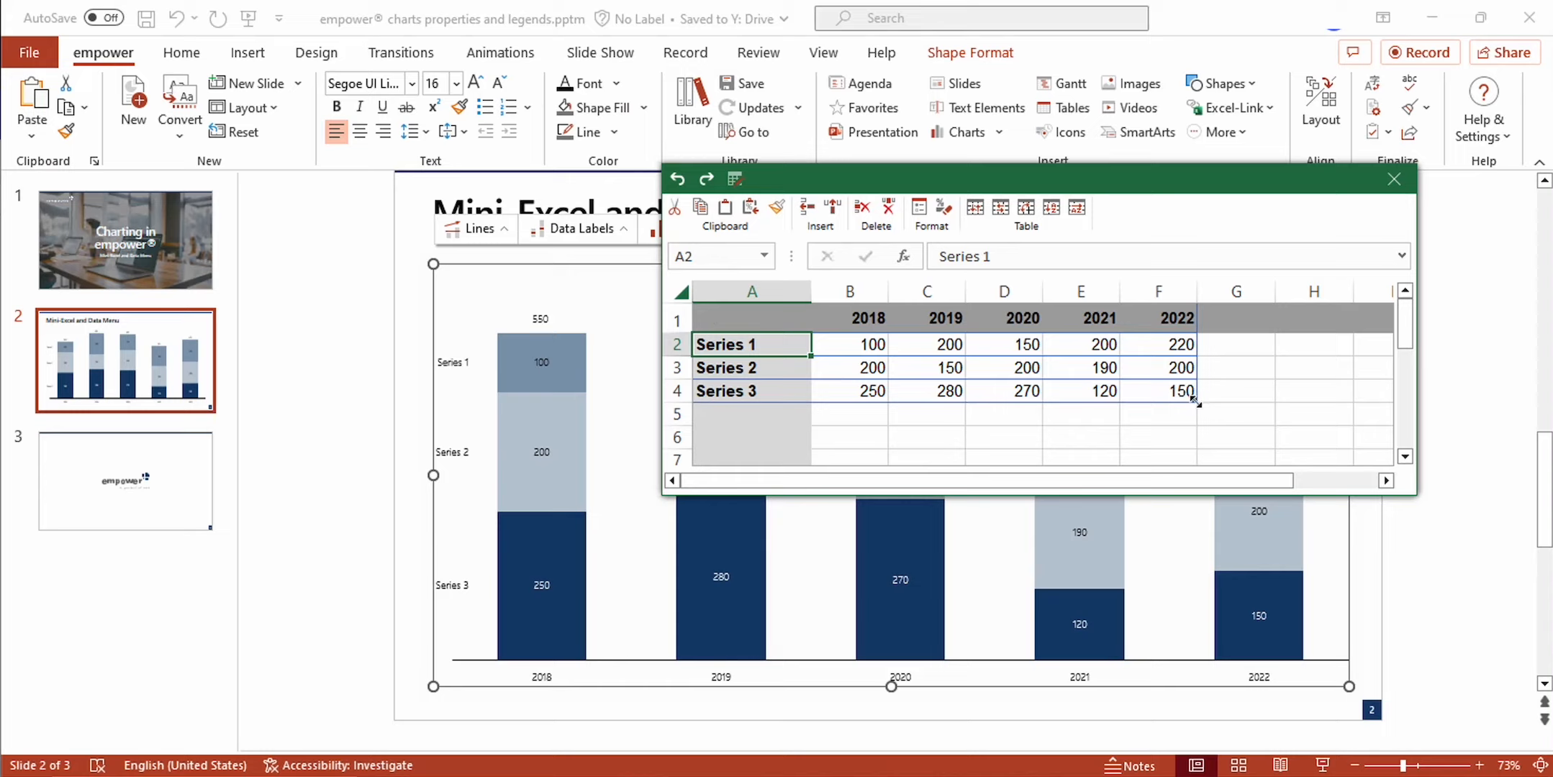
- Enter a 2023 header in cell H1 and delete the temporarily inserted blank row
{"action": "left_click", "coordinate": [1314, 319]}
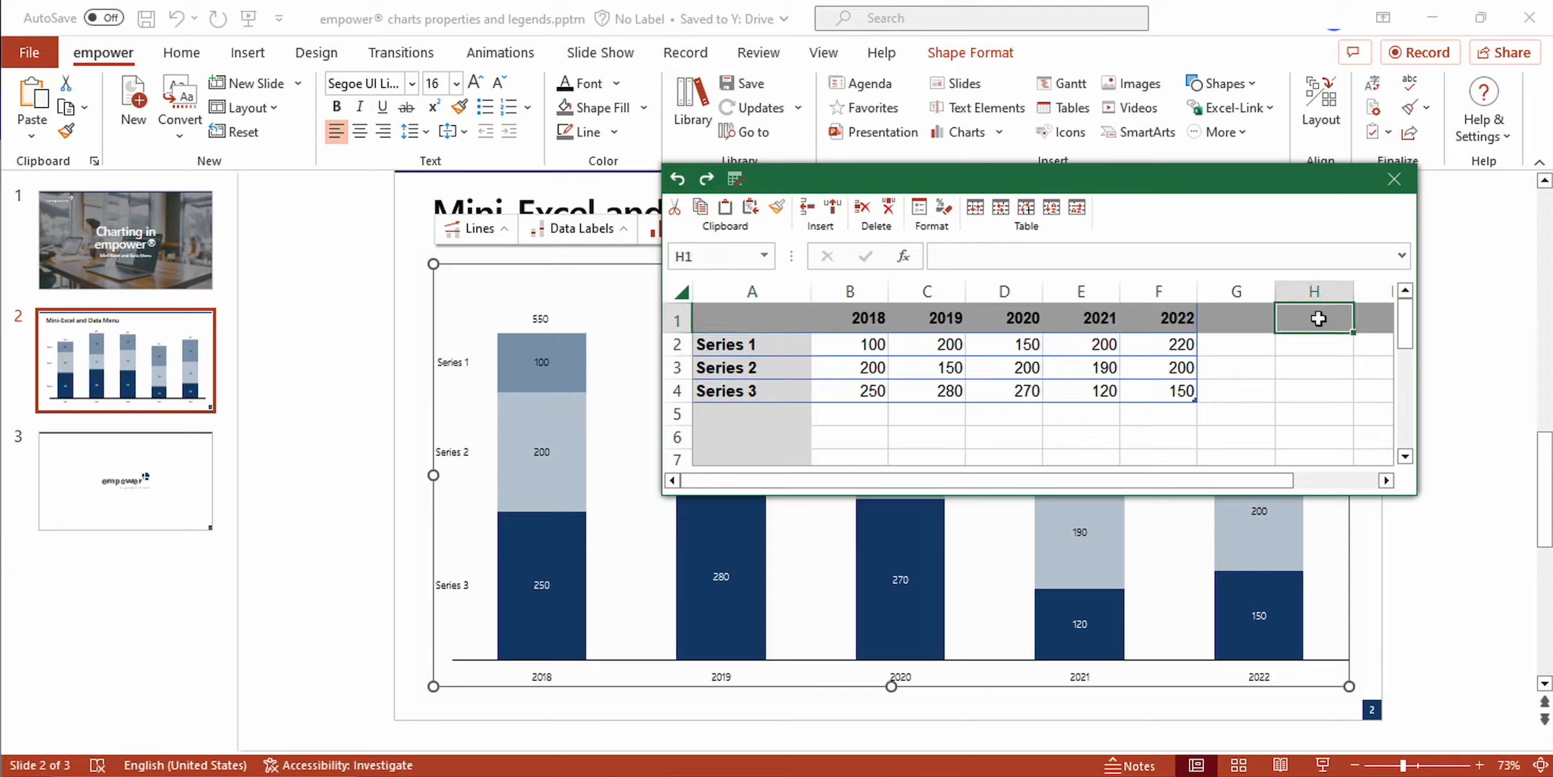
{"action": "type", "text": "2"}
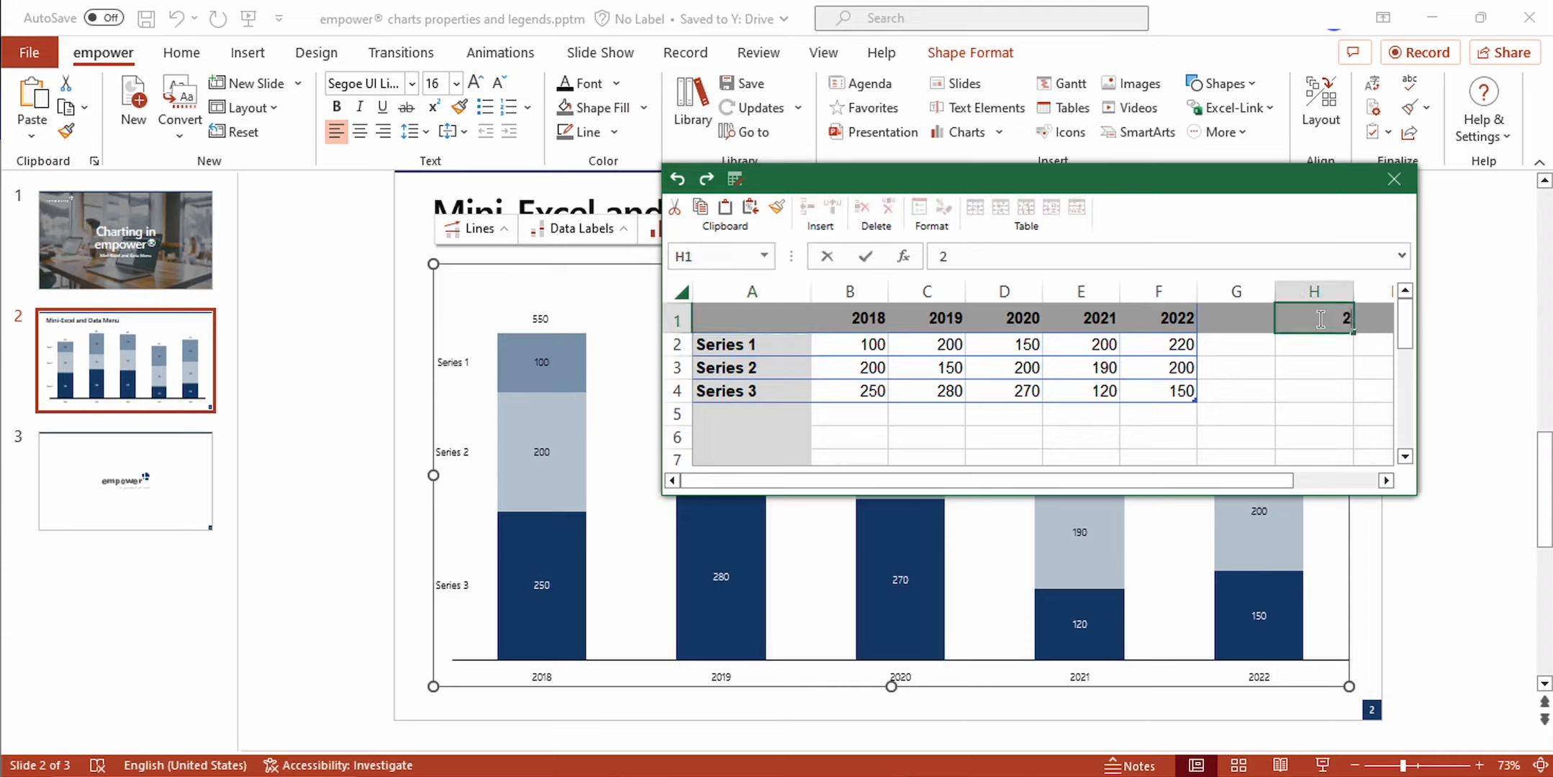
{"action": "type", "text": "2023"}
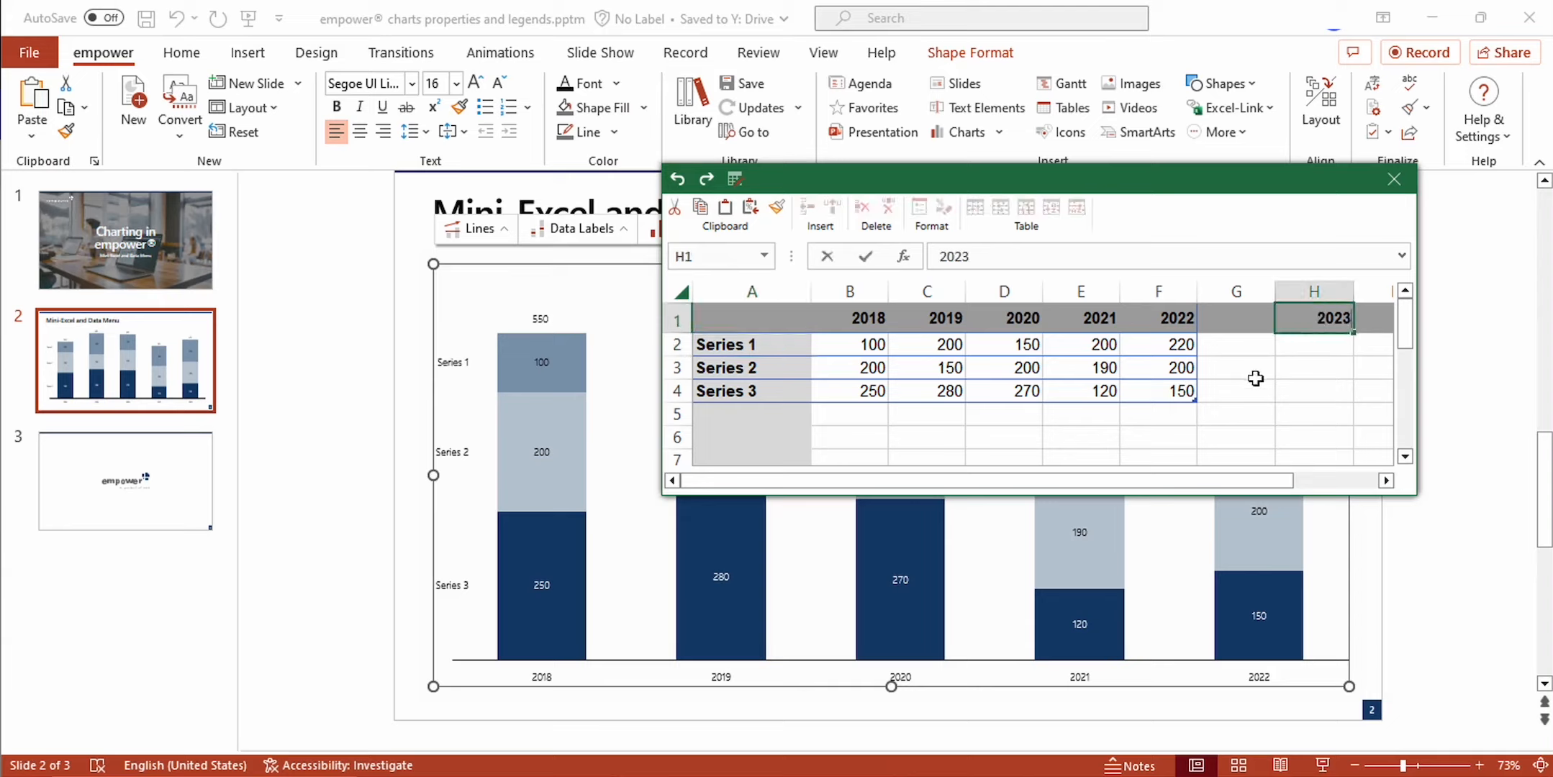
{"action": "left_click", "coordinate": [1314, 343]}
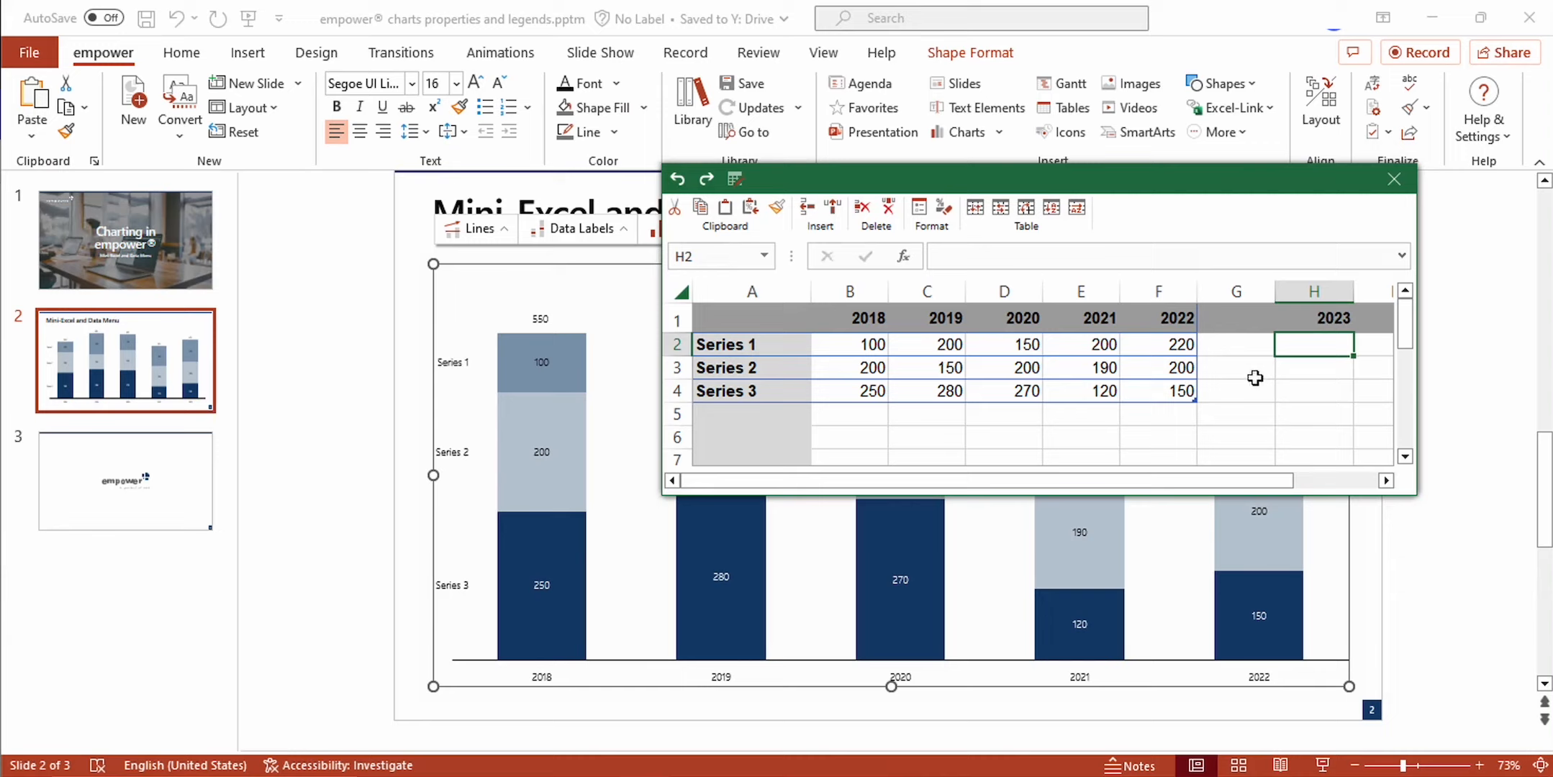
{"action": "mouse_move", "coordinate": [985, 335]}
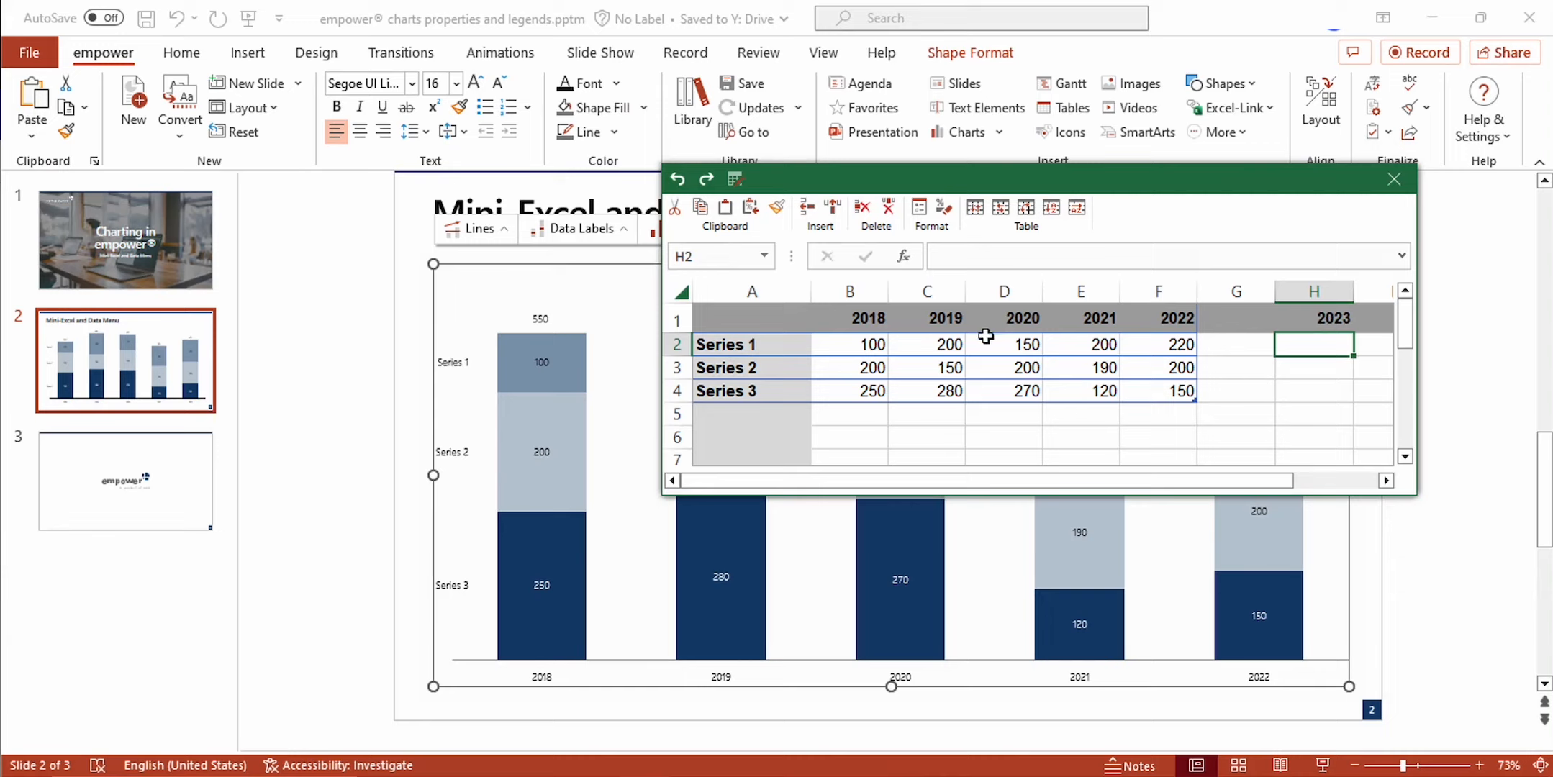
{"action": "mouse_move", "coordinate": [803, 304]}
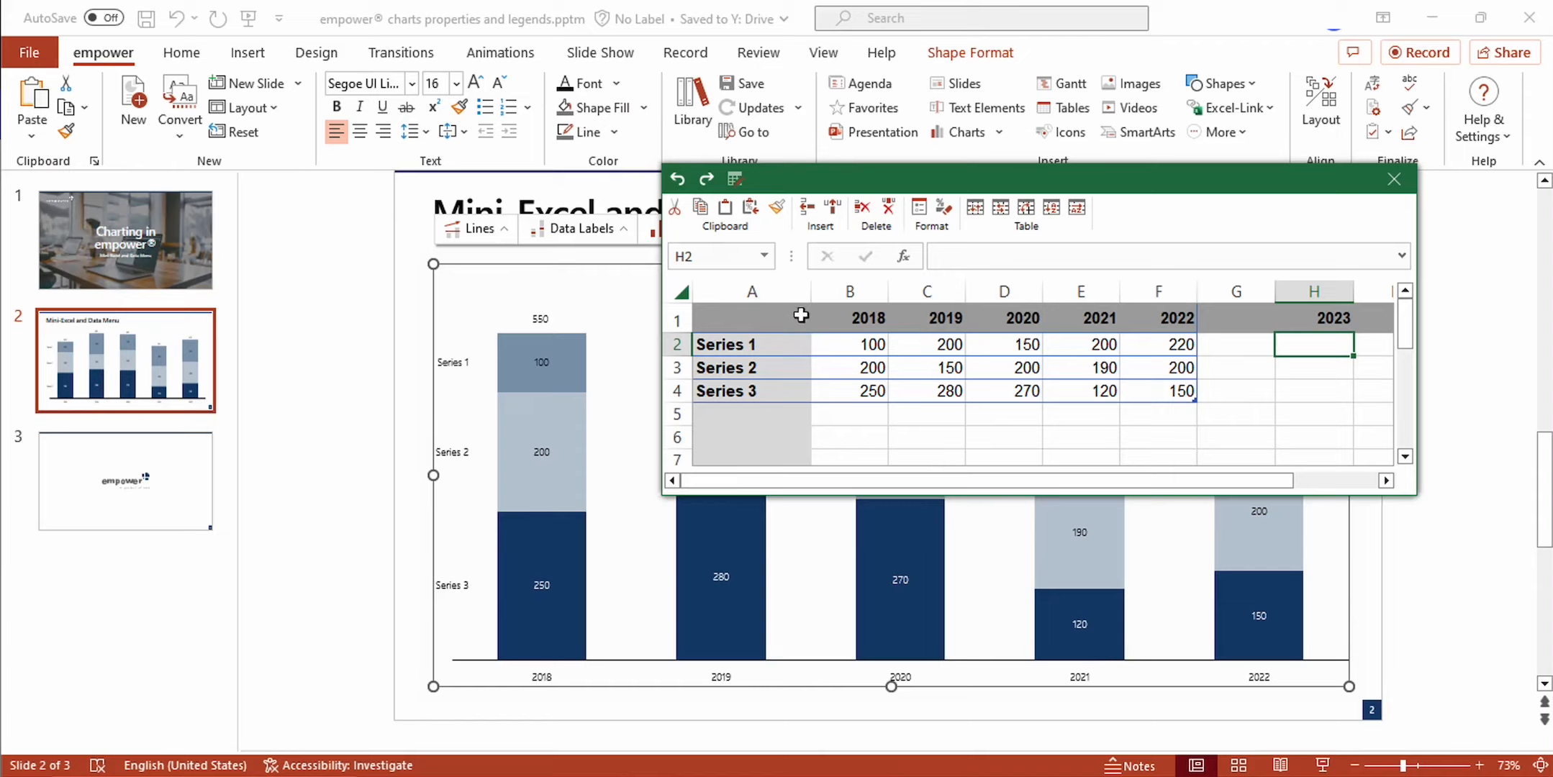
{"action": "mouse_move", "coordinate": [701, 208]}
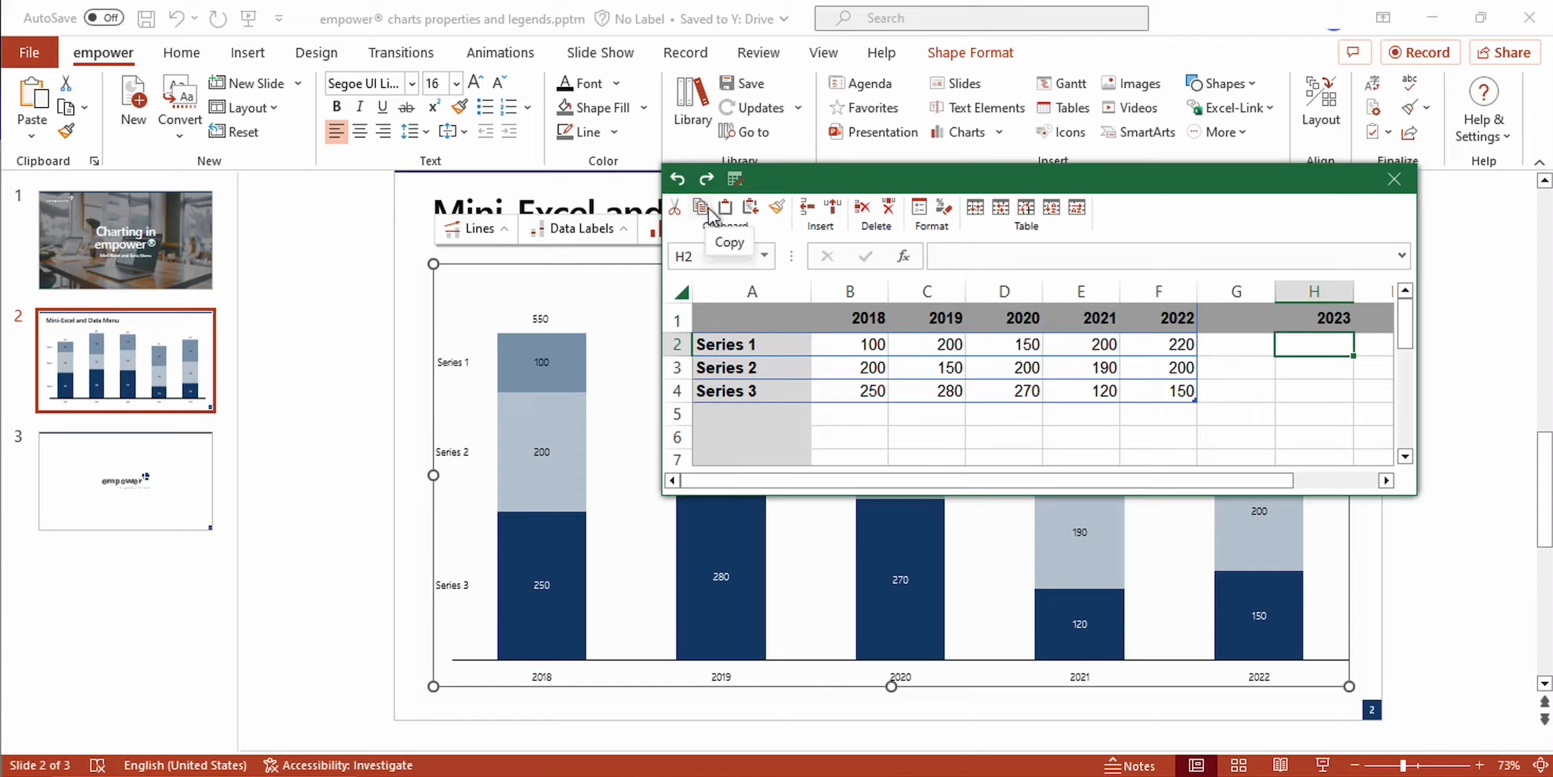
{"action": "mouse_move", "coordinate": [797, 239]}
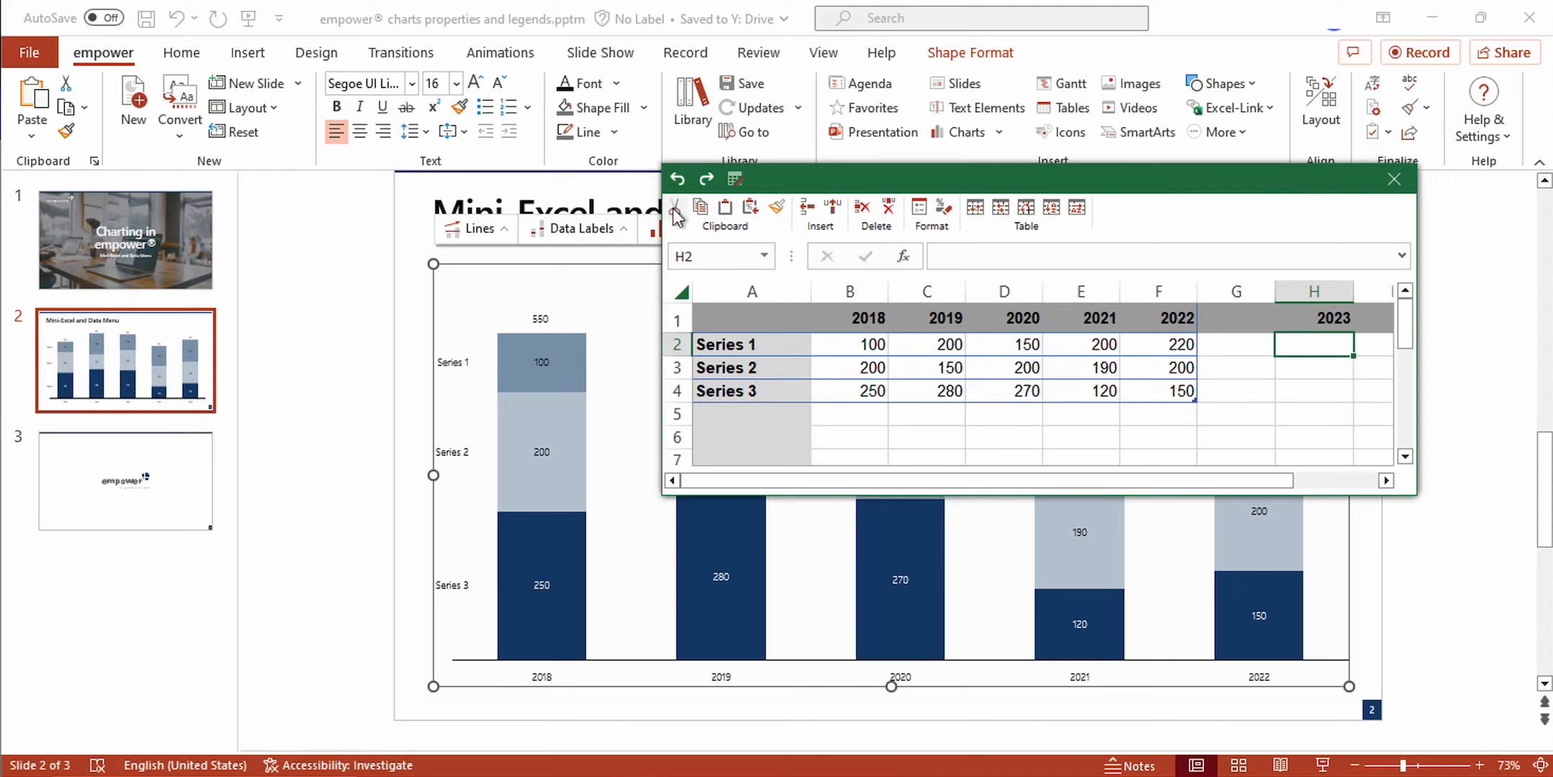
{"action": "mouse_move", "coordinate": [700, 208]}
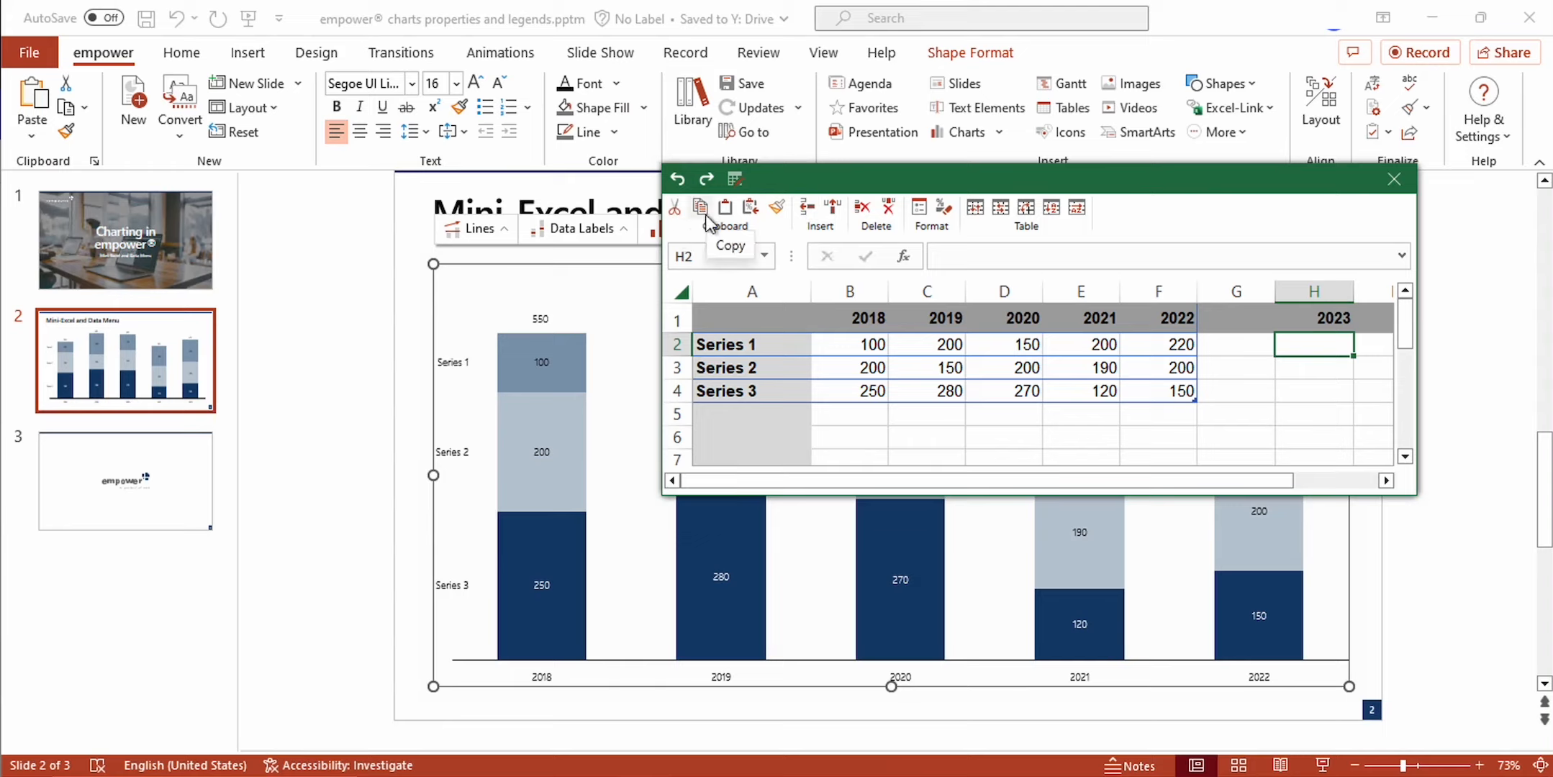
{"action": "mouse_move", "coordinate": [751, 208]}
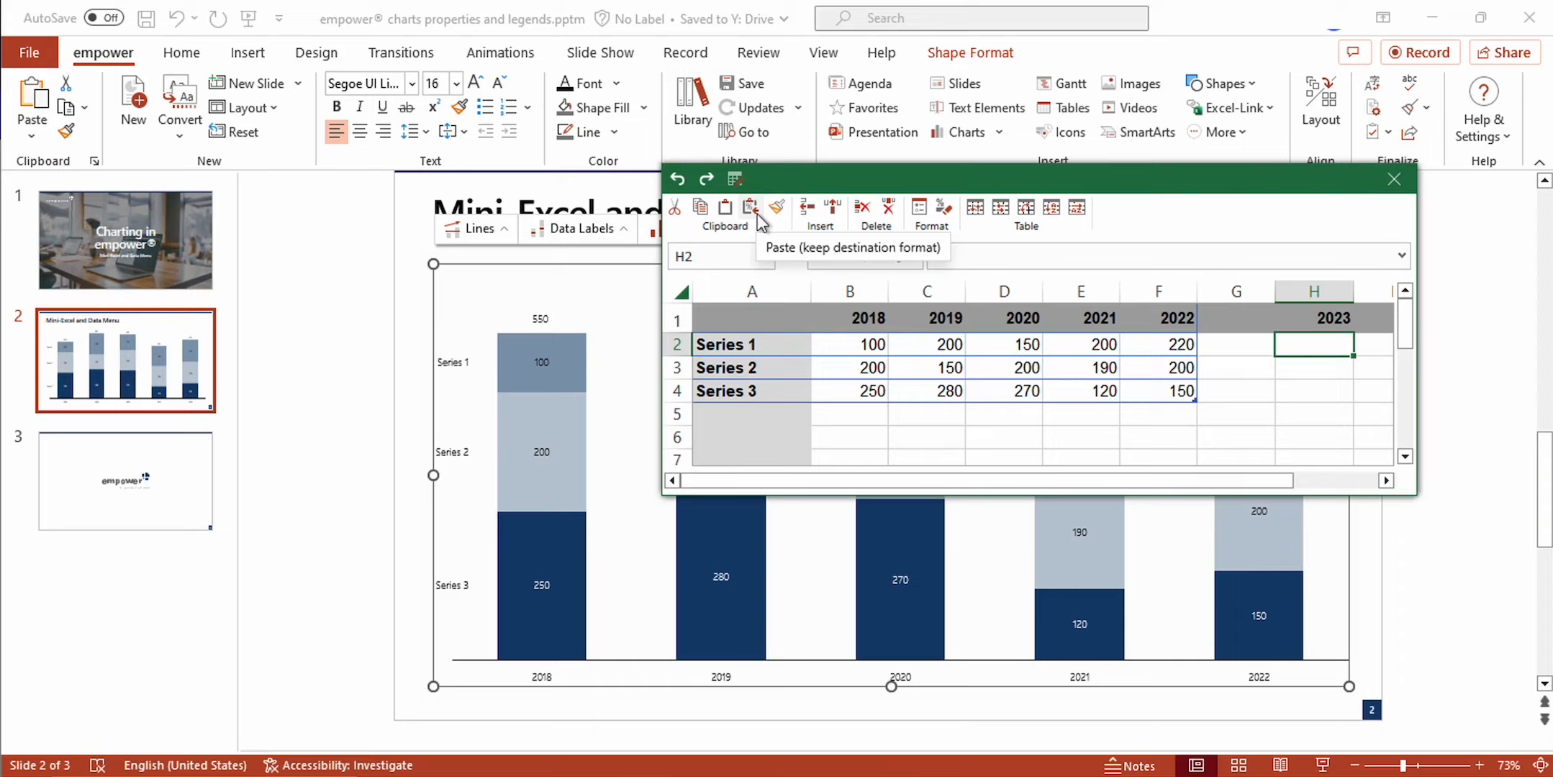
{"action": "mouse_move", "coordinate": [777, 208]}
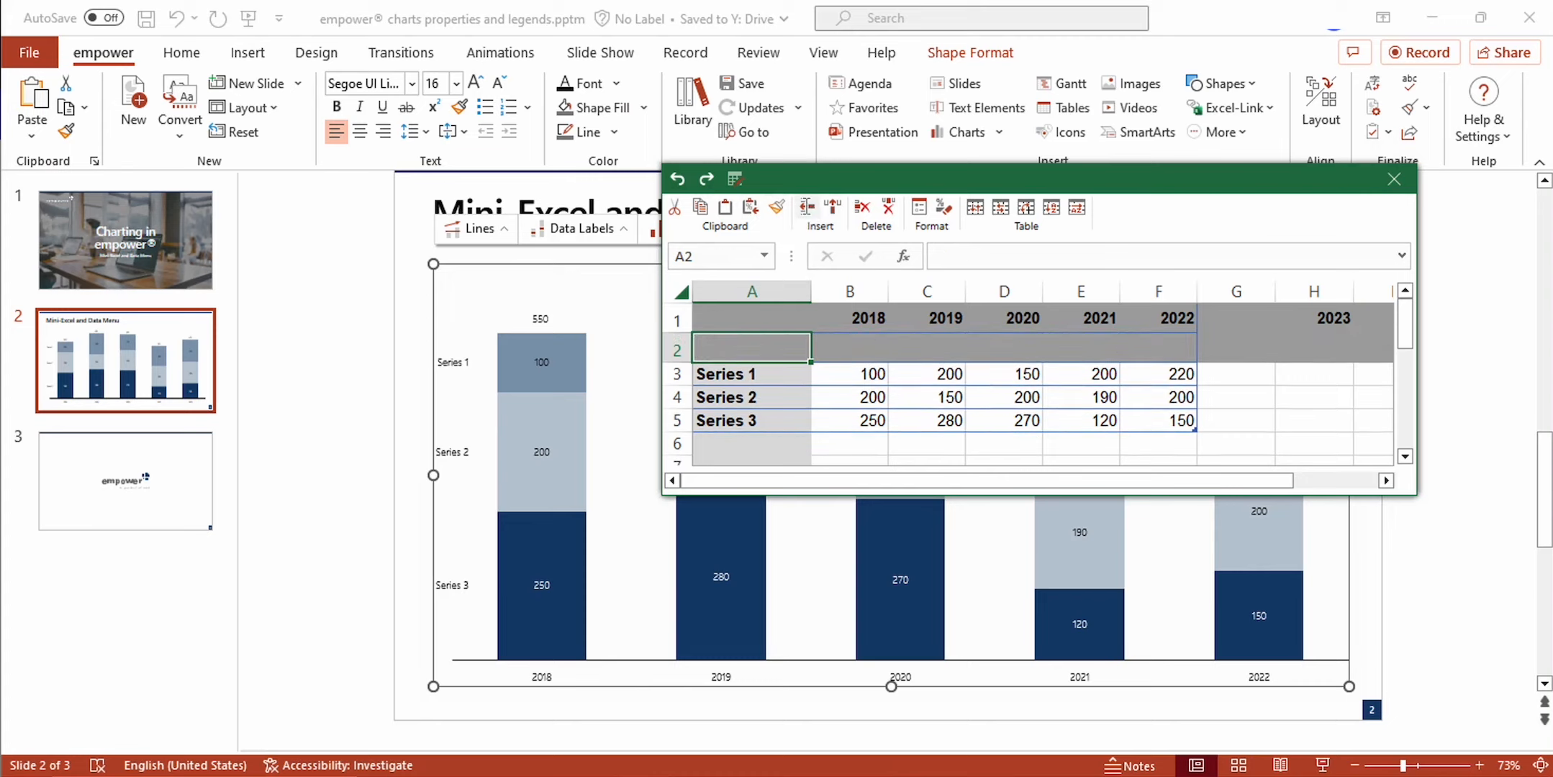
{"action": "mouse_move", "coordinate": [833, 208]}
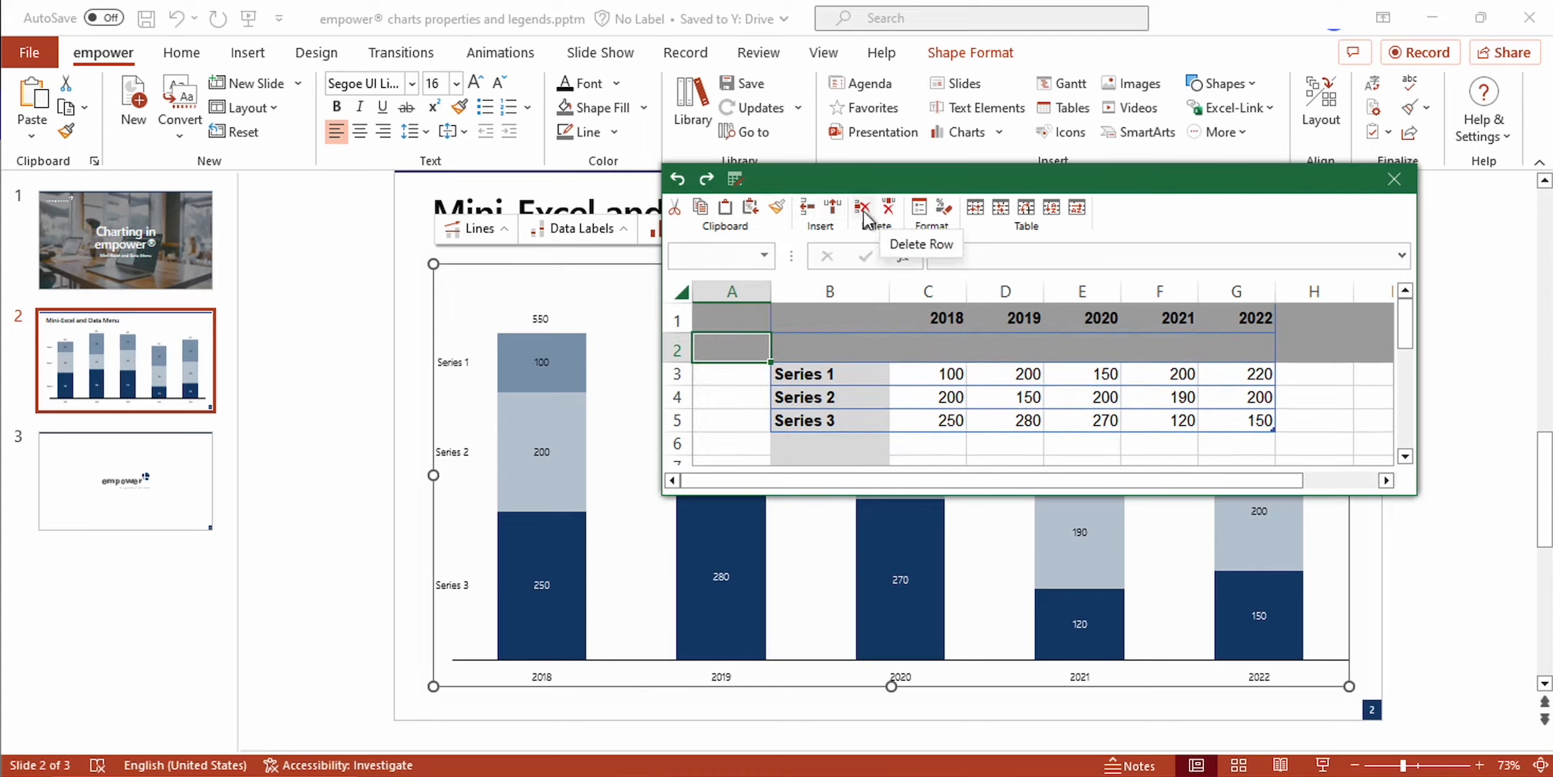
{"action": "left_click", "coordinate": [863, 208]}
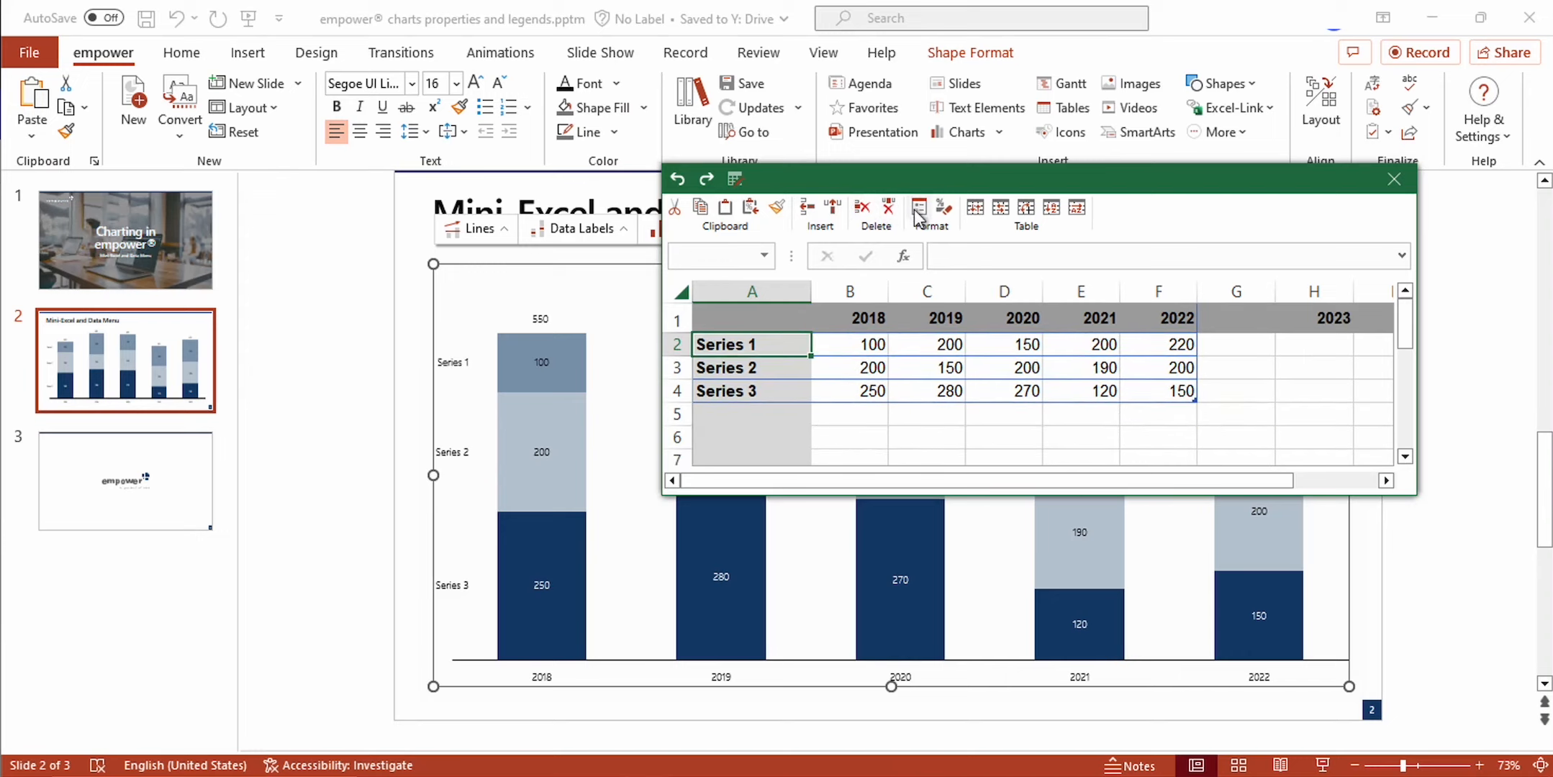
- View the Series 1 label's Fill settings in Format Cells and confirm with OK
{"action": "left_click", "coordinate": [932, 208]}
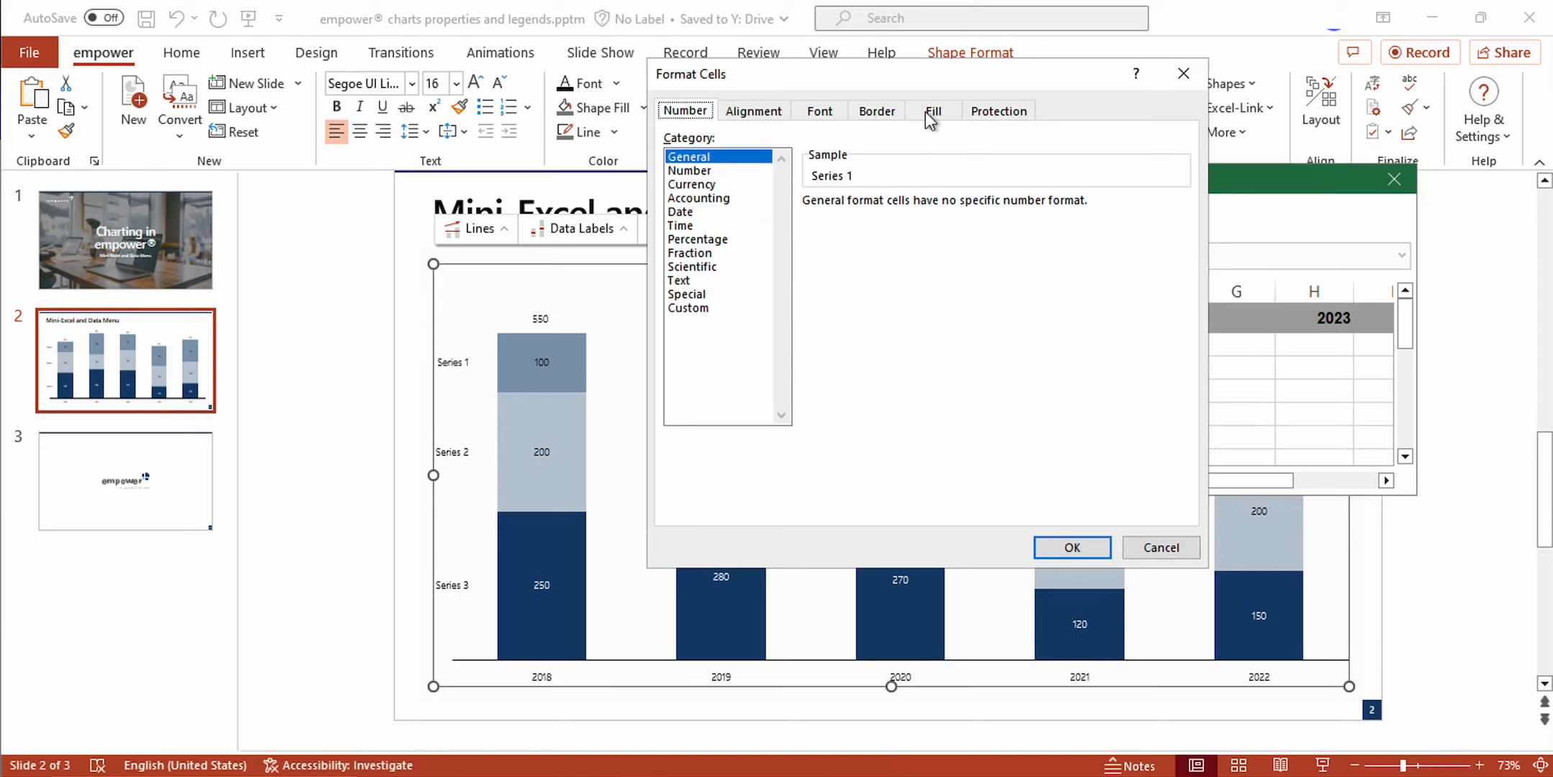
{"action": "left_click", "coordinate": [933, 110]}
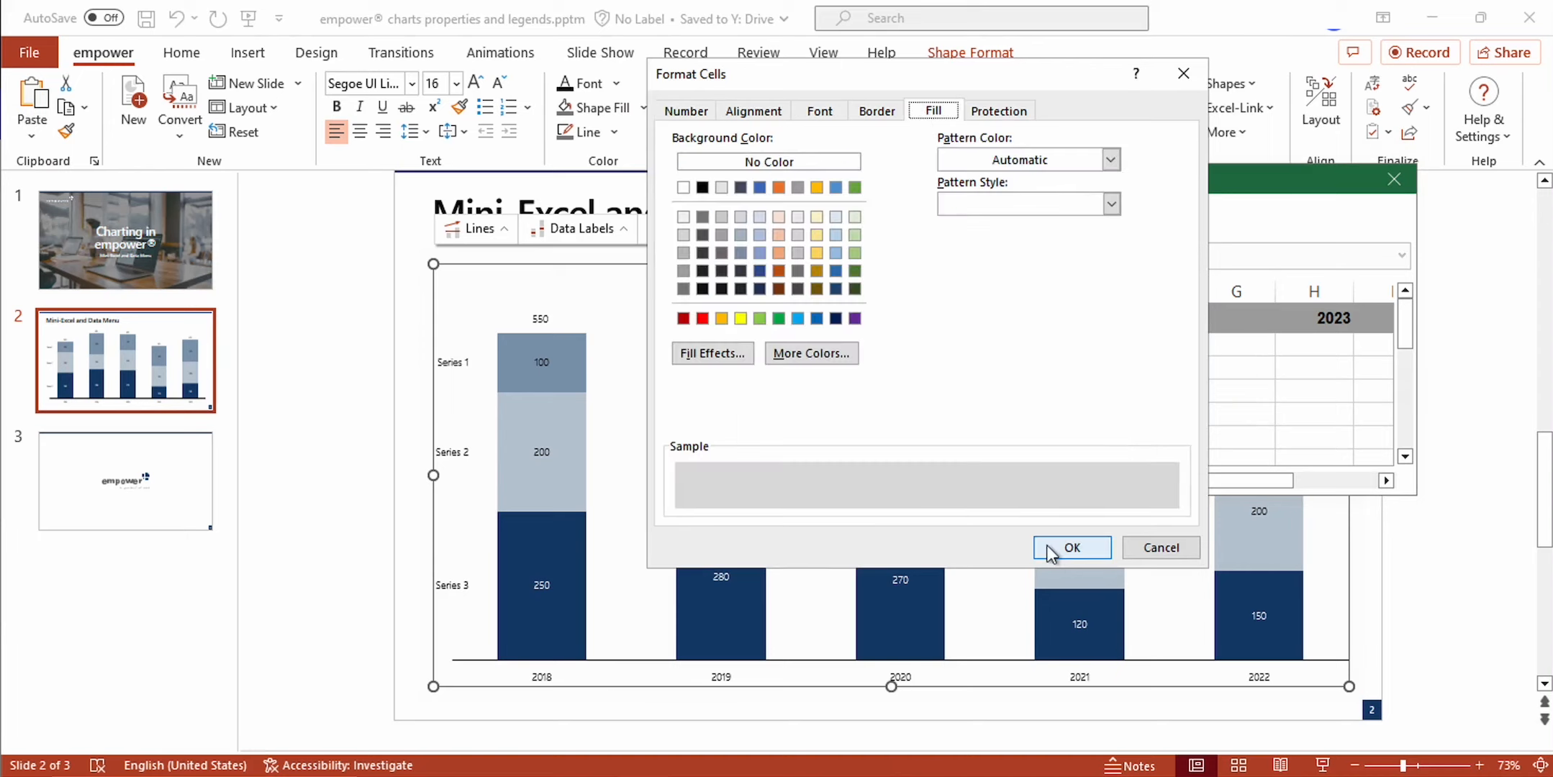
{"action": "left_click", "coordinate": [1072, 547]}
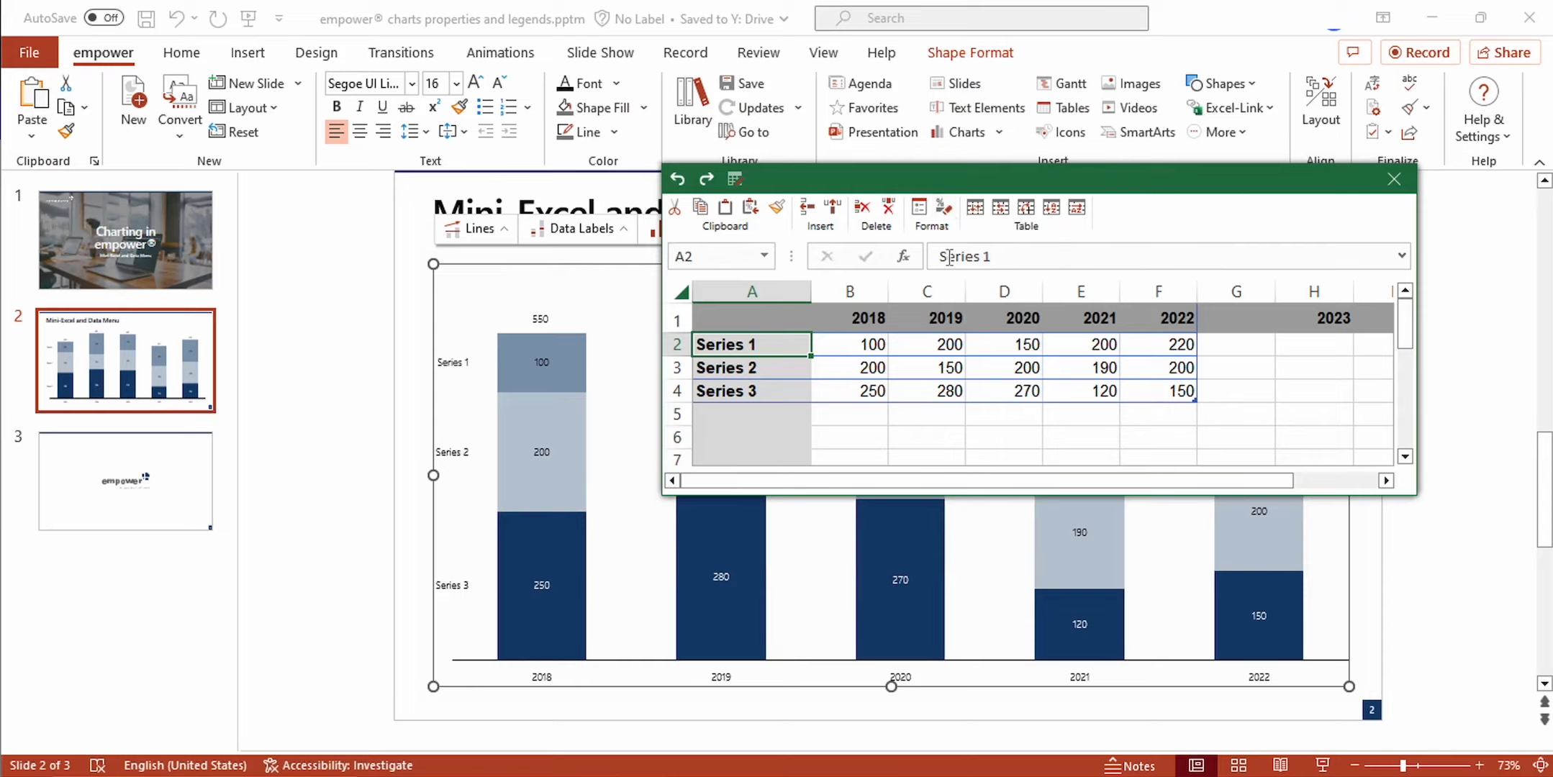
{"action": "mouse_move", "coordinate": [942, 208]}
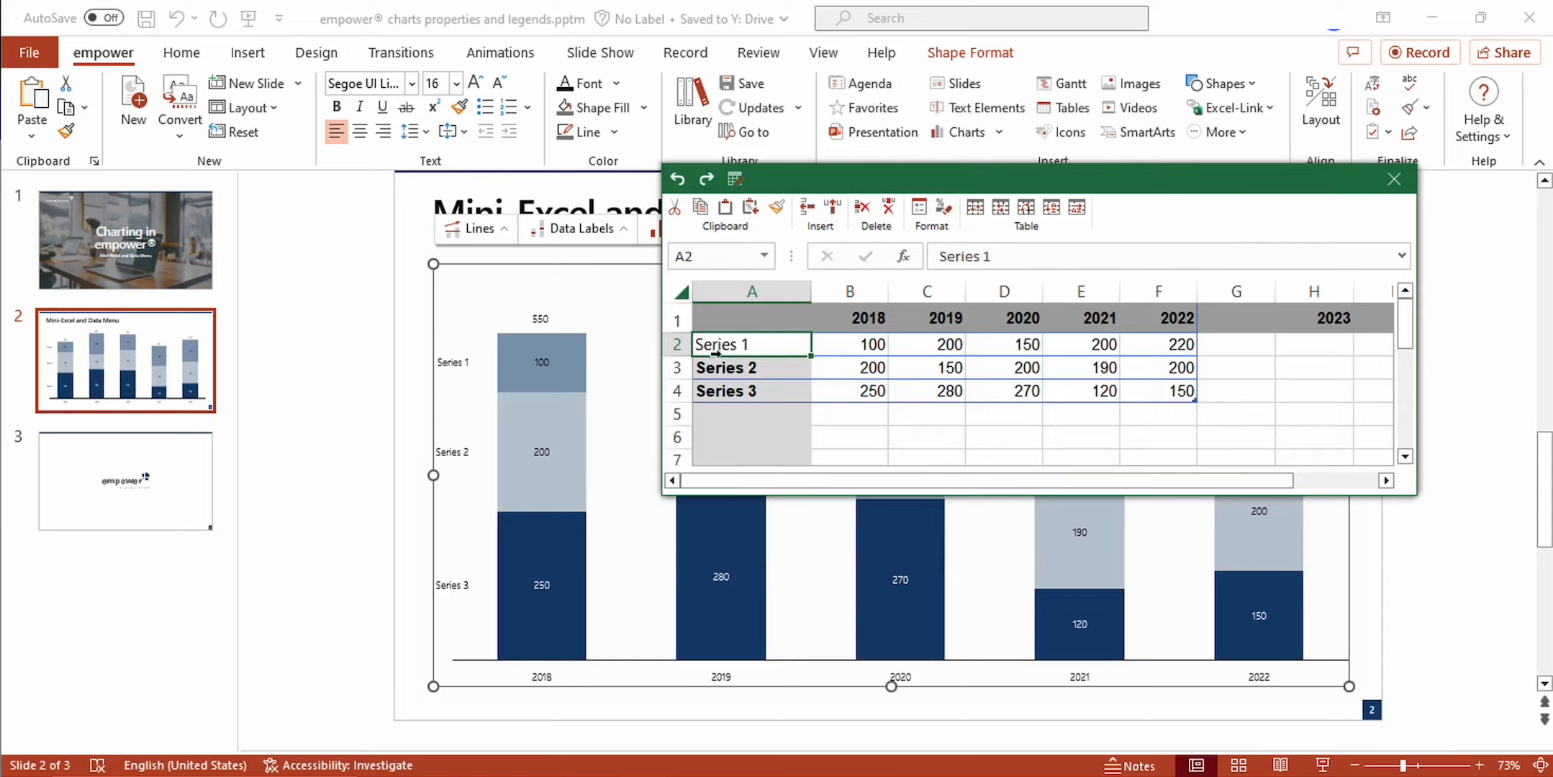
{"action": "mouse_move", "coordinate": [772, 343]}
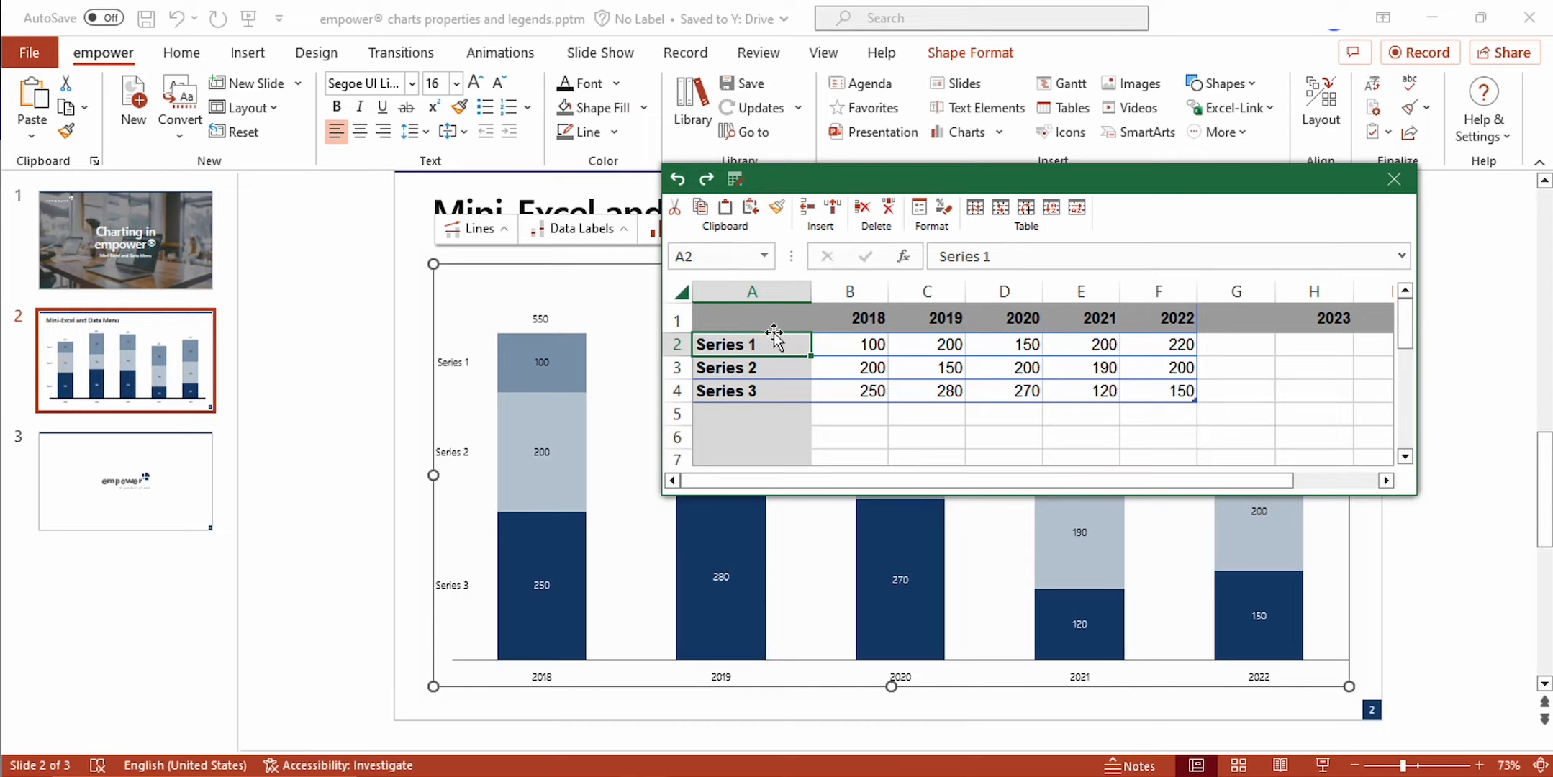
{"action": "mouse_move", "coordinate": [978, 243]}
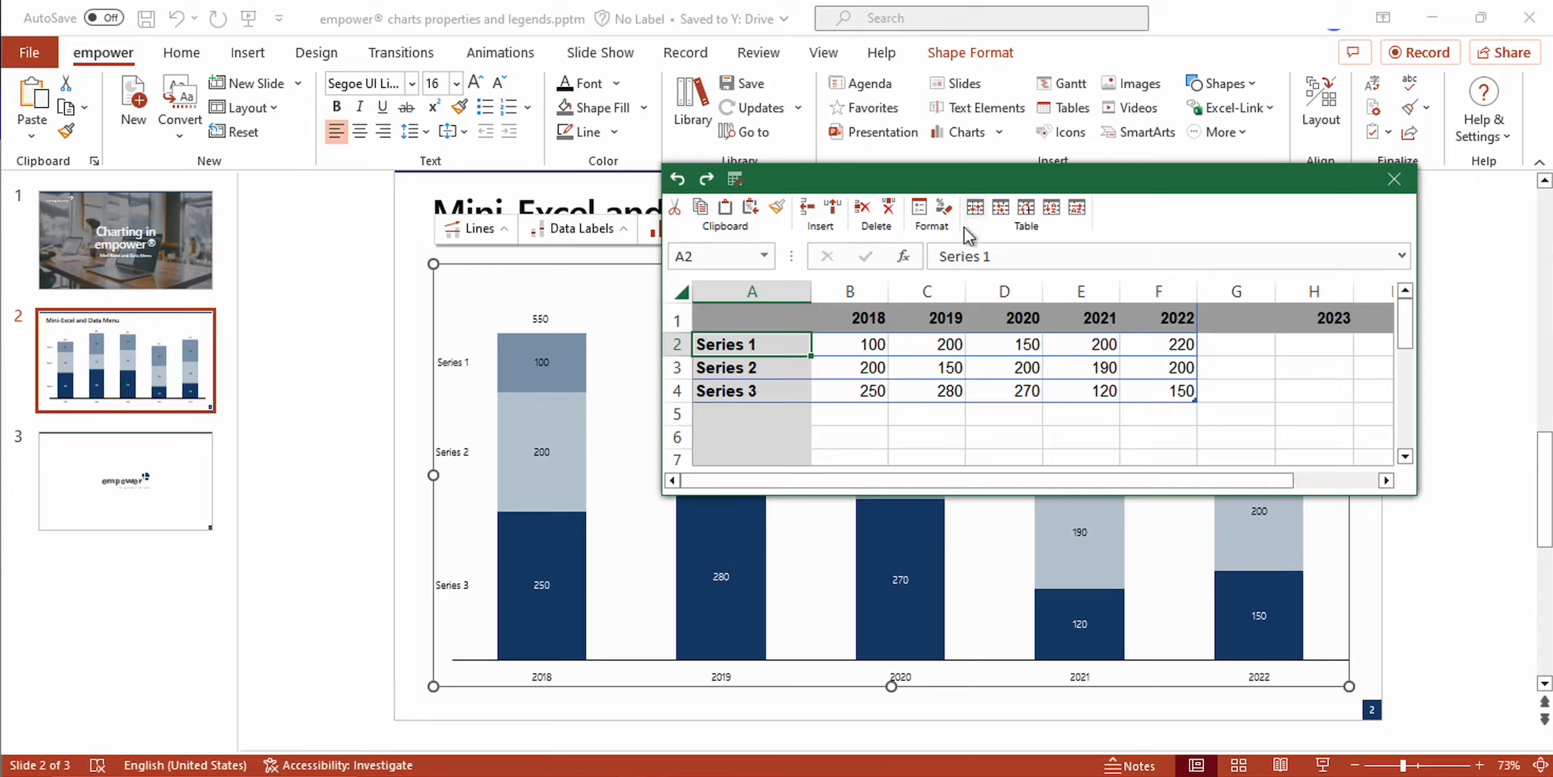
{"action": "mouse_move", "coordinate": [1001, 234]}
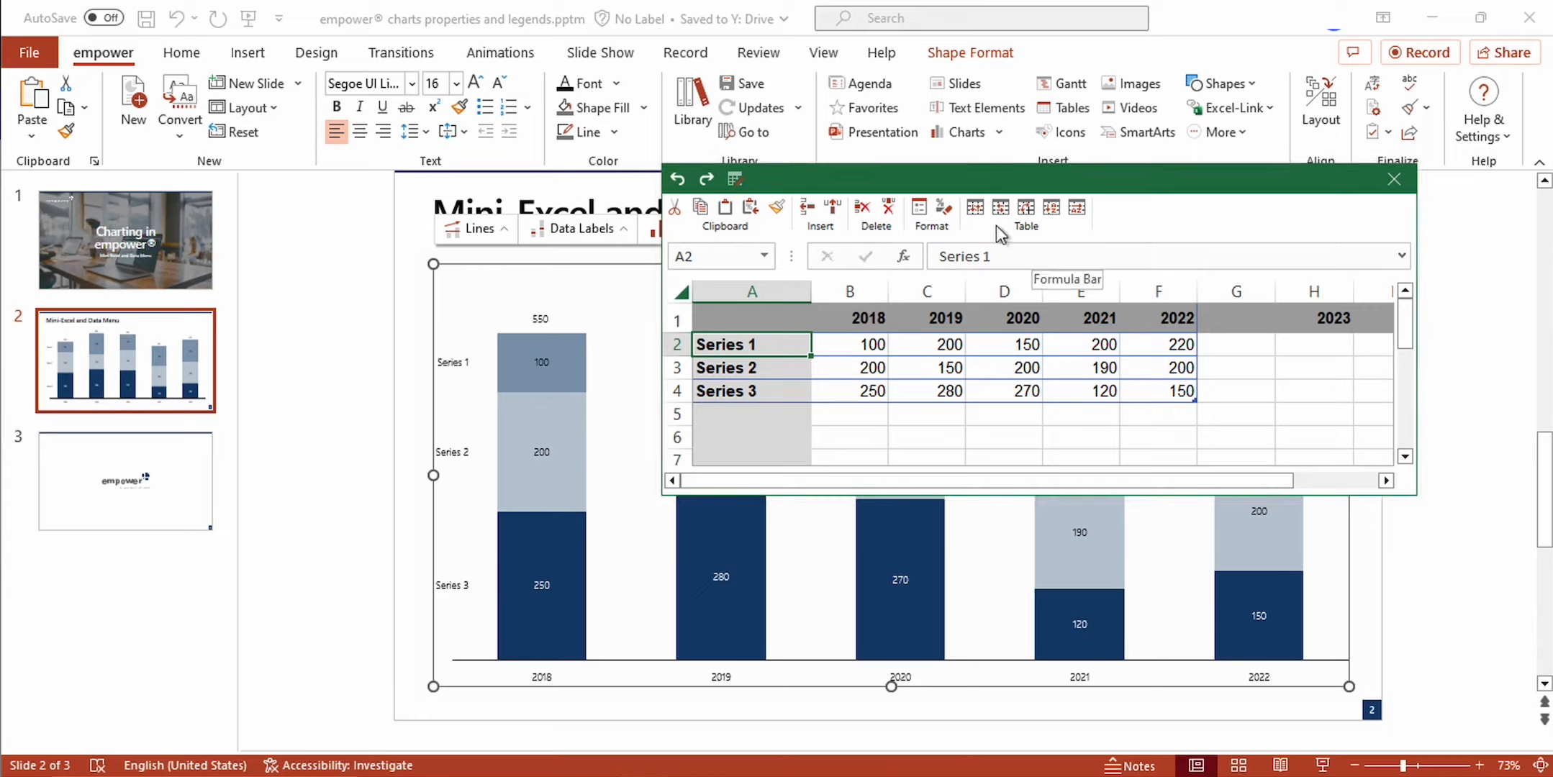
{"action": "mouse_move", "coordinate": [974, 208]}
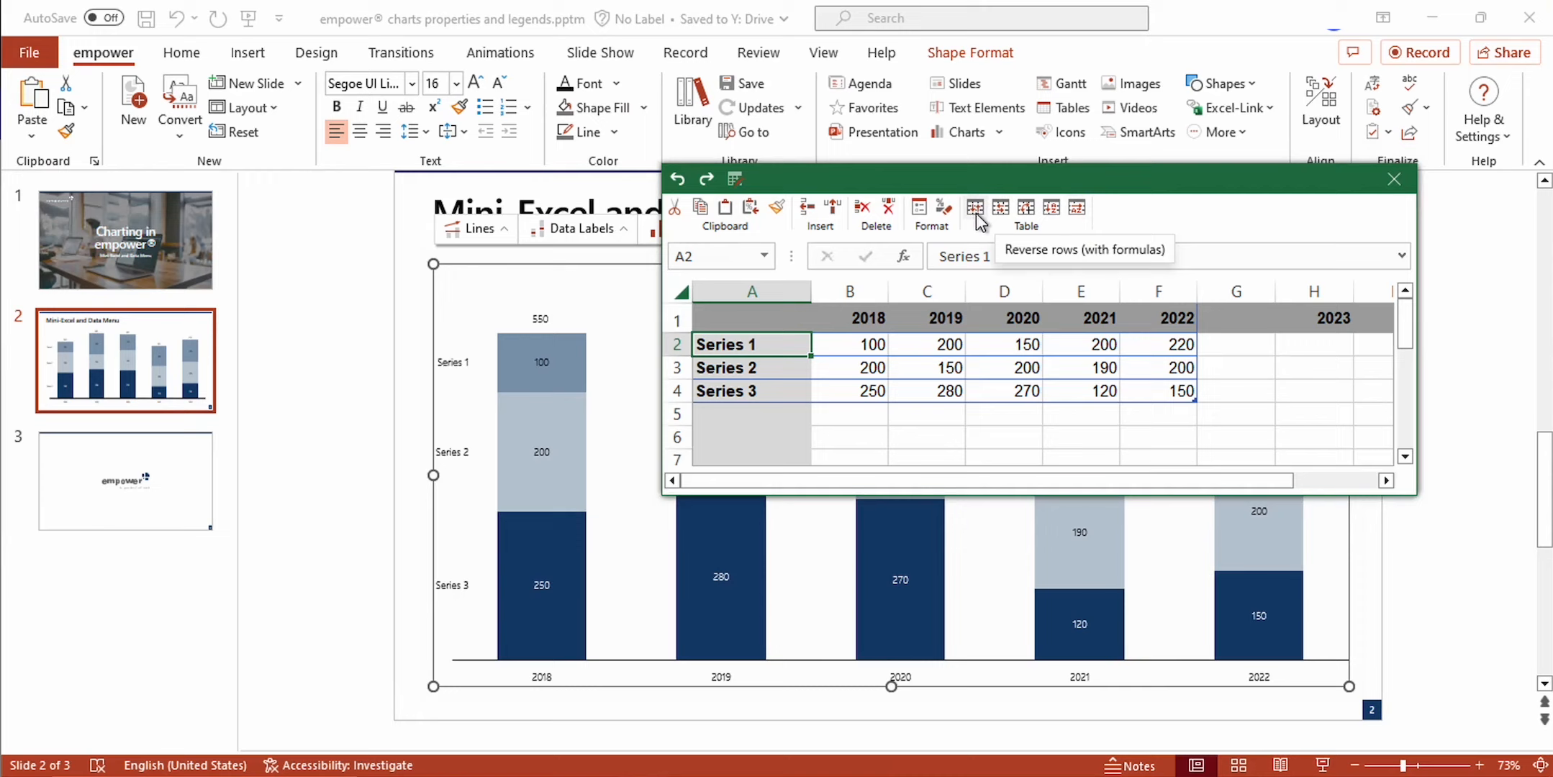
- Reverse the series rows and year columns, then transpose the datasheet
{"action": "left_click", "coordinate": [975, 208]}
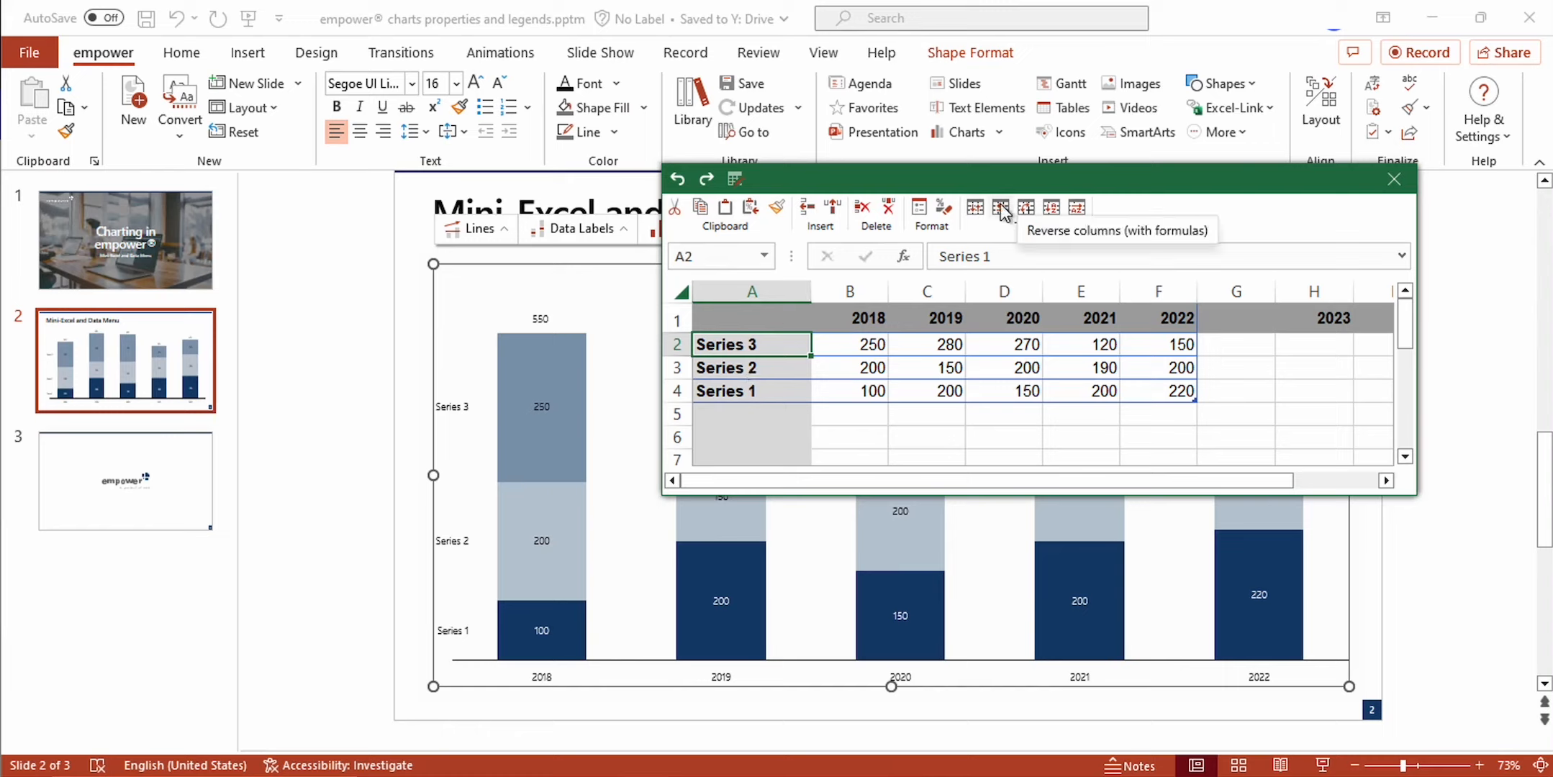
{"action": "left_click", "coordinate": [1001, 208]}
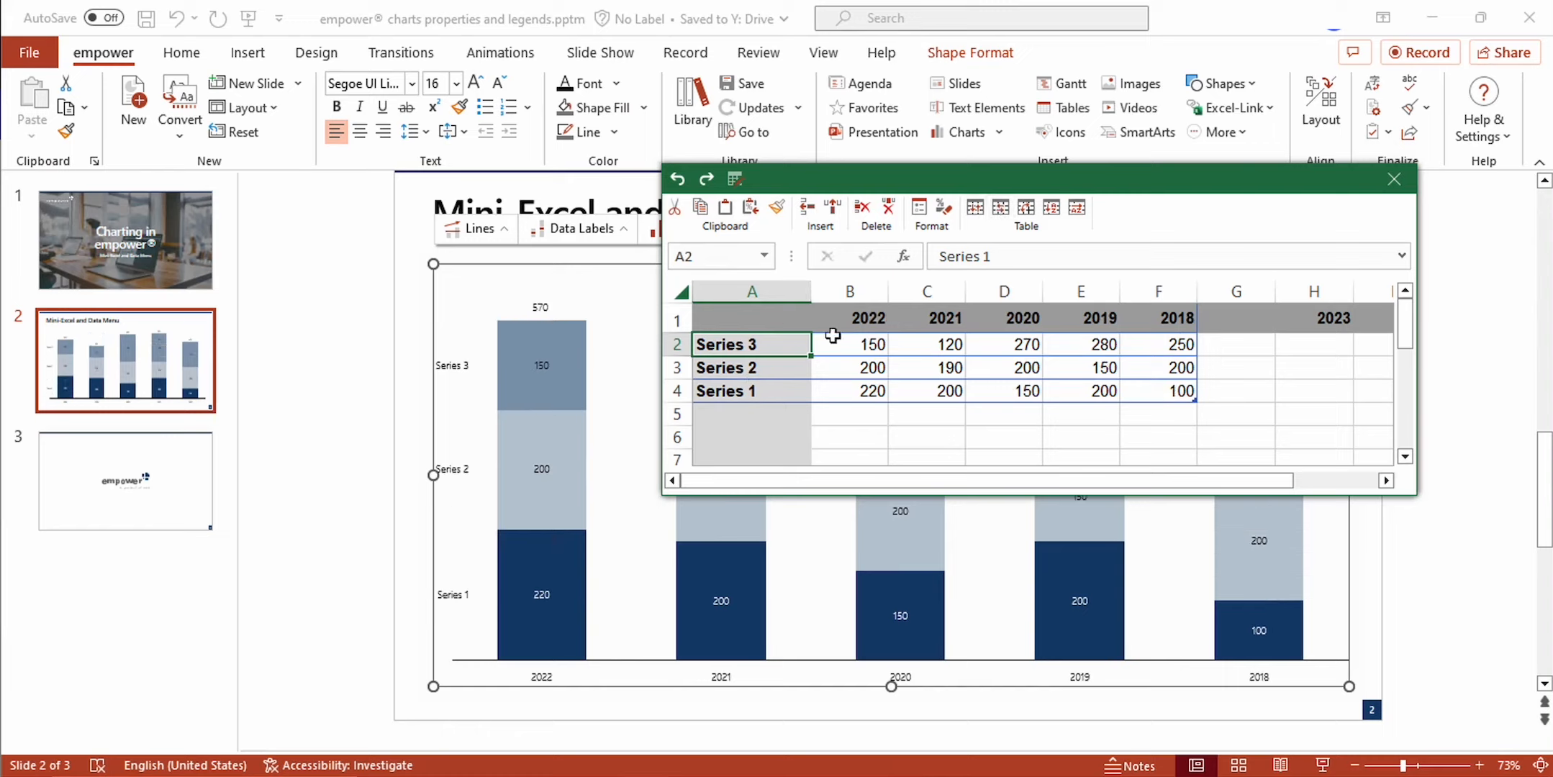
{"action": "mouse_move", "coordinate": [1026, 208]}
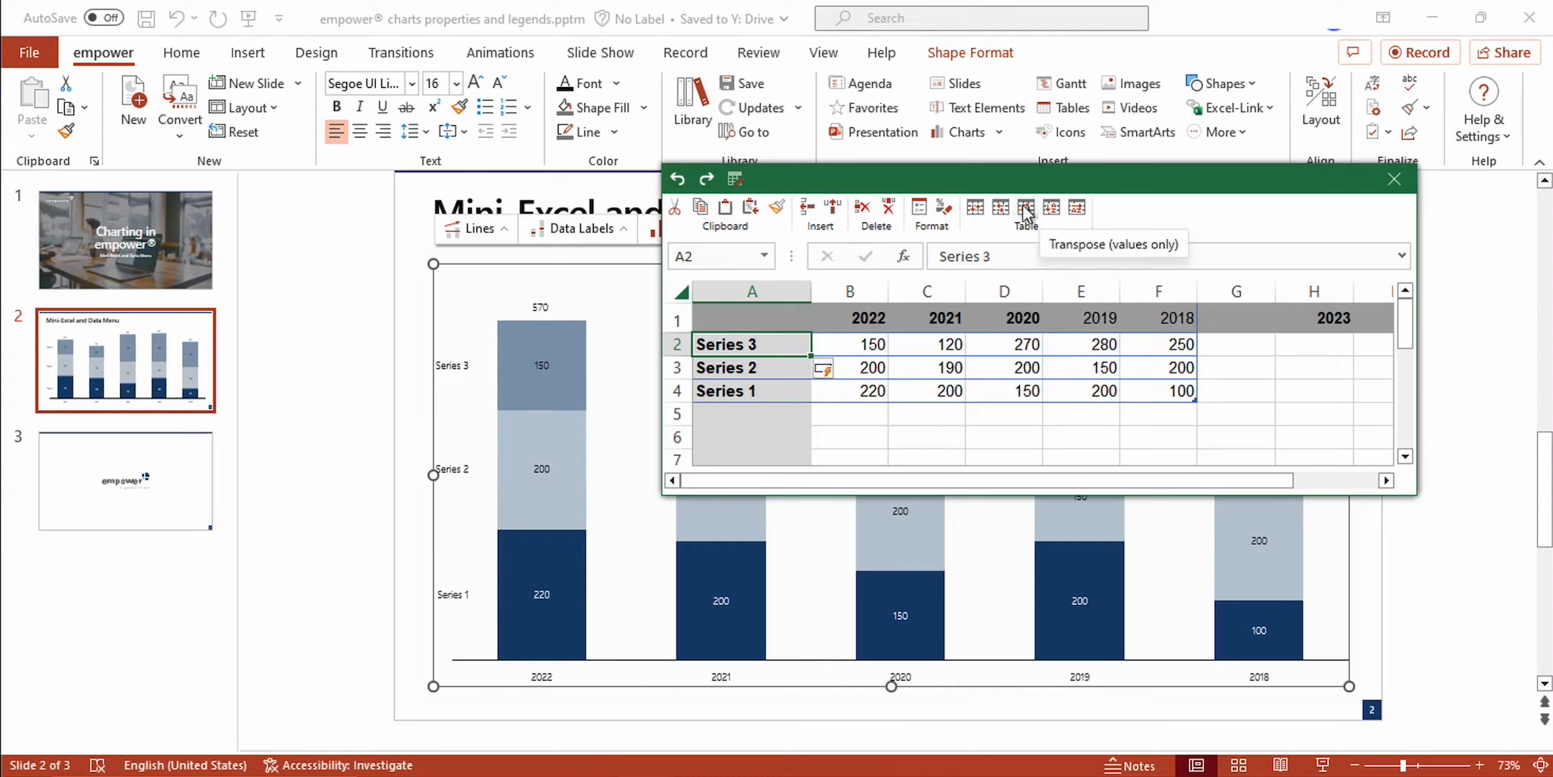
{"action": "left_click", "coordinate": [1025, 208]}
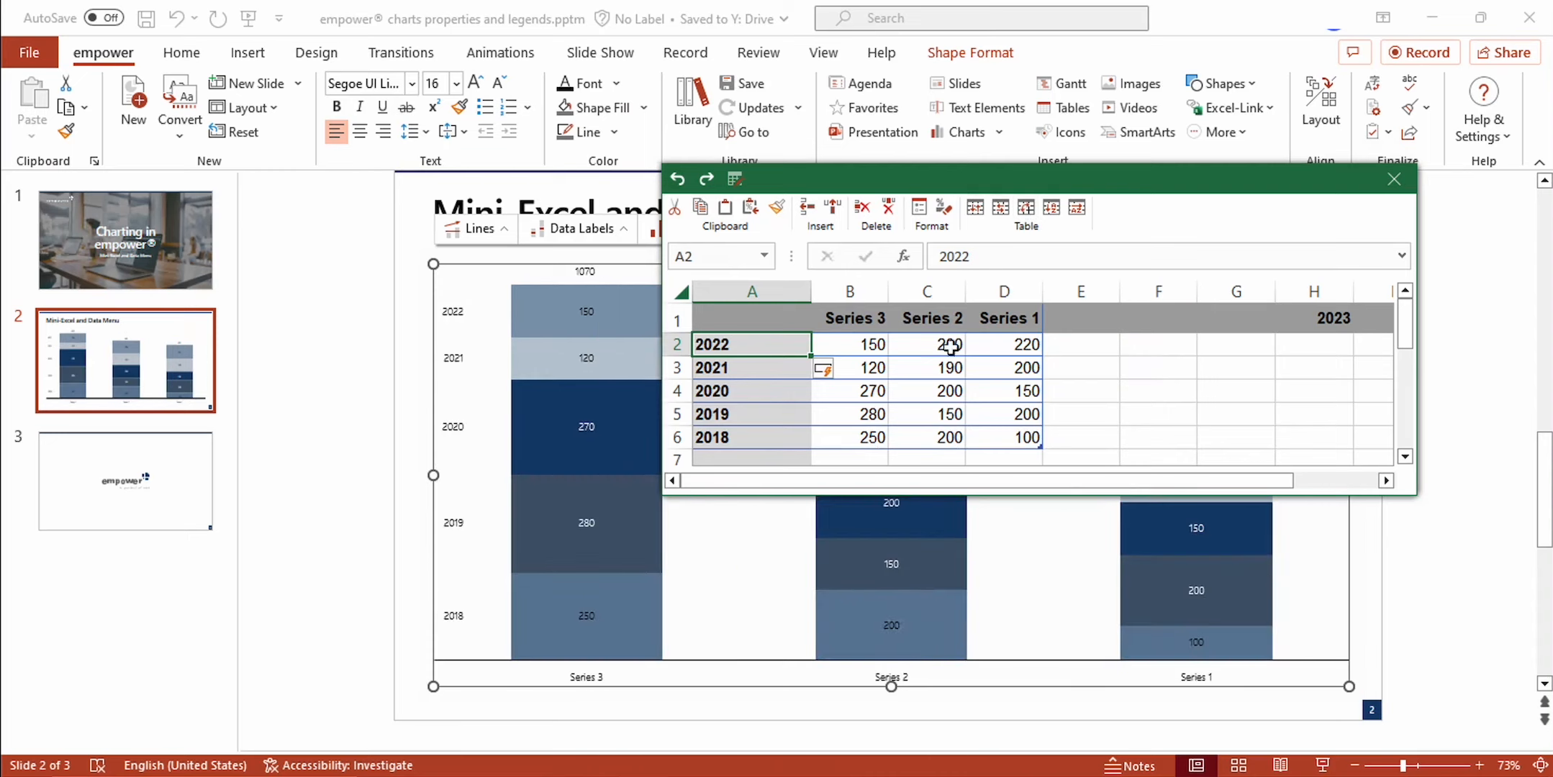
- Sort the year columns by descending total, then close and reopen the datasheet
{"action": "left_click", "coordinate": [1051, 208]}
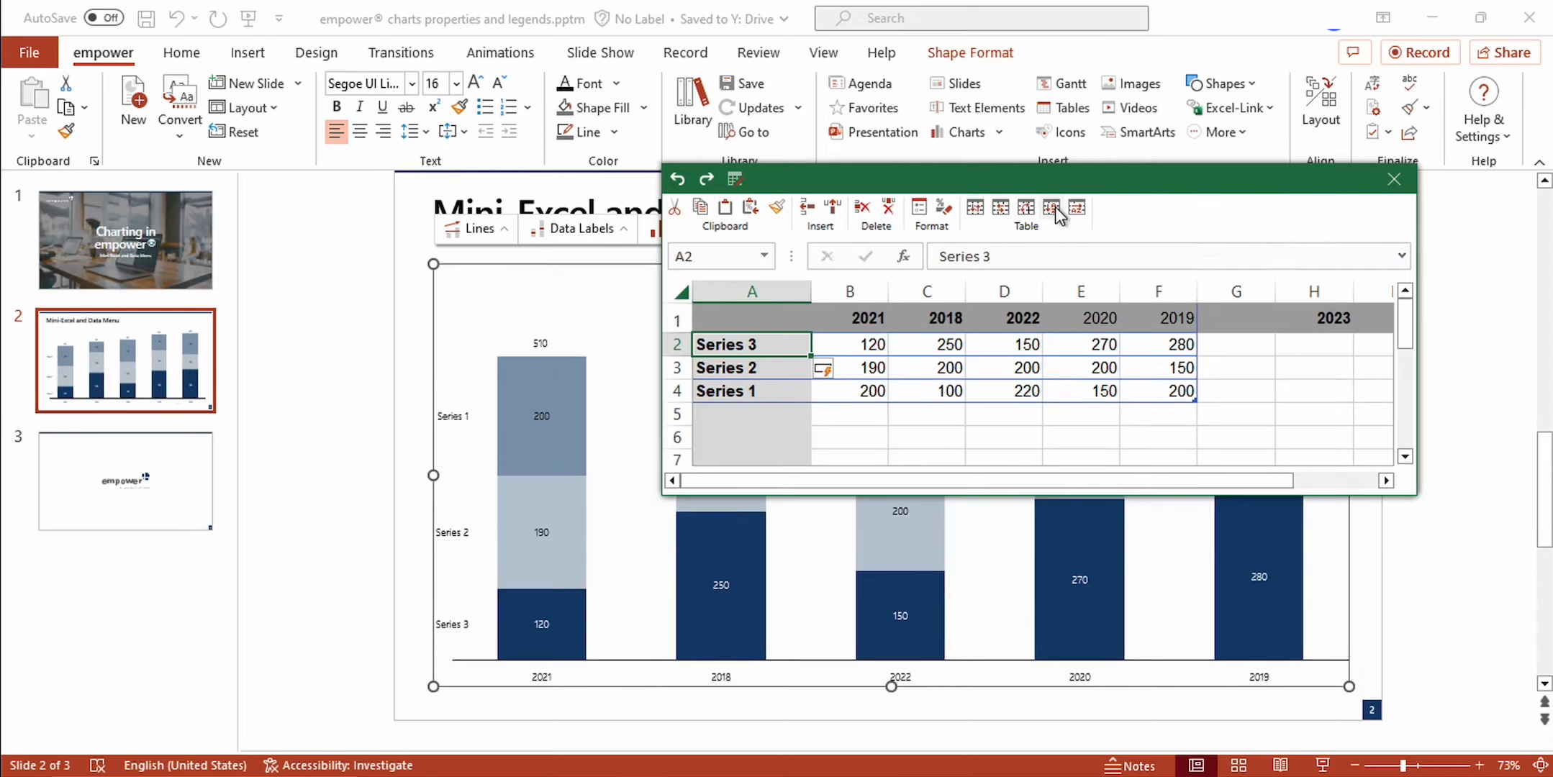
{"action": "left_click", "coordinate": [1077, 208]}
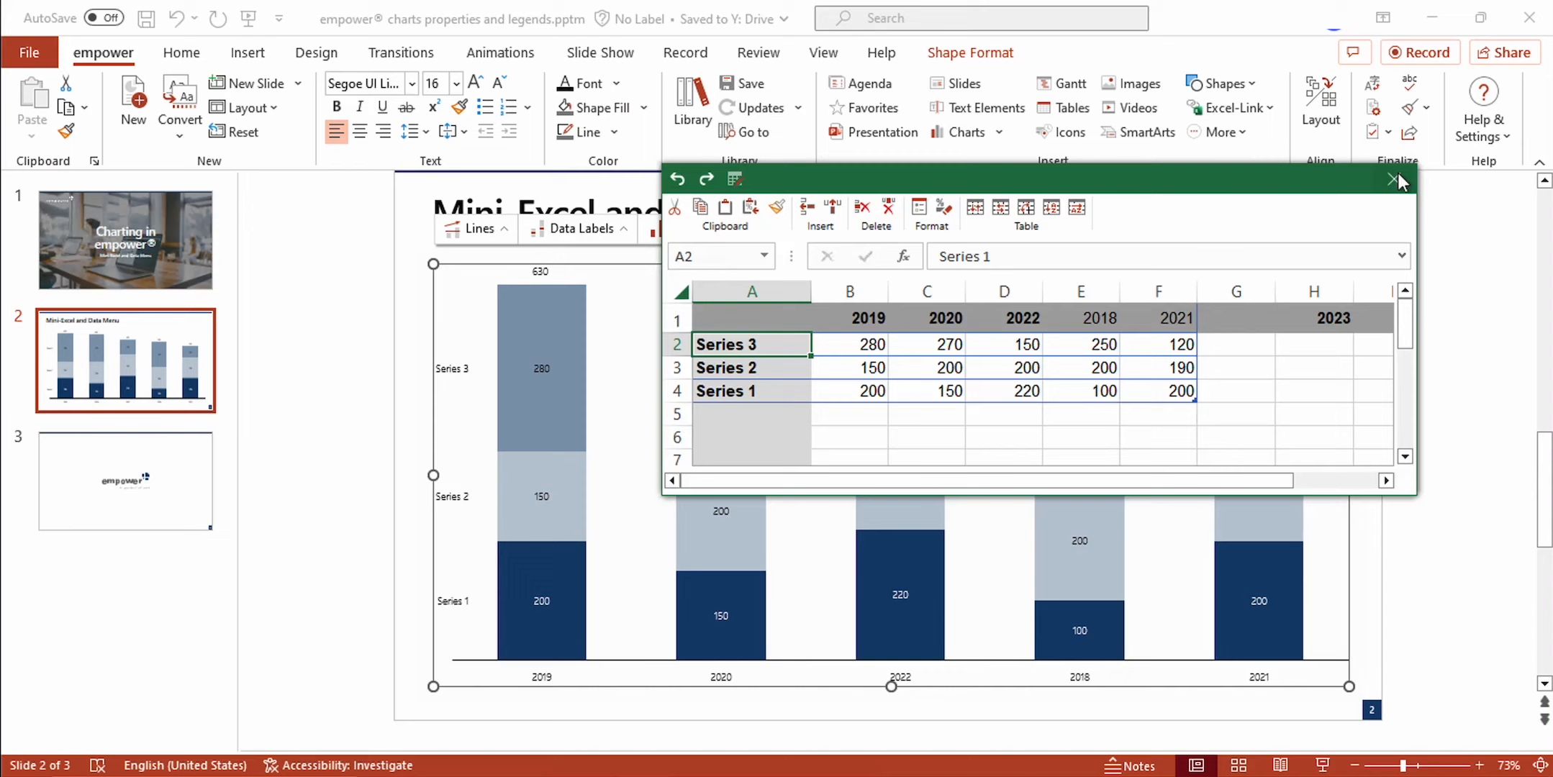
{"action": "left_click", "coordinate": [1398, 179]}
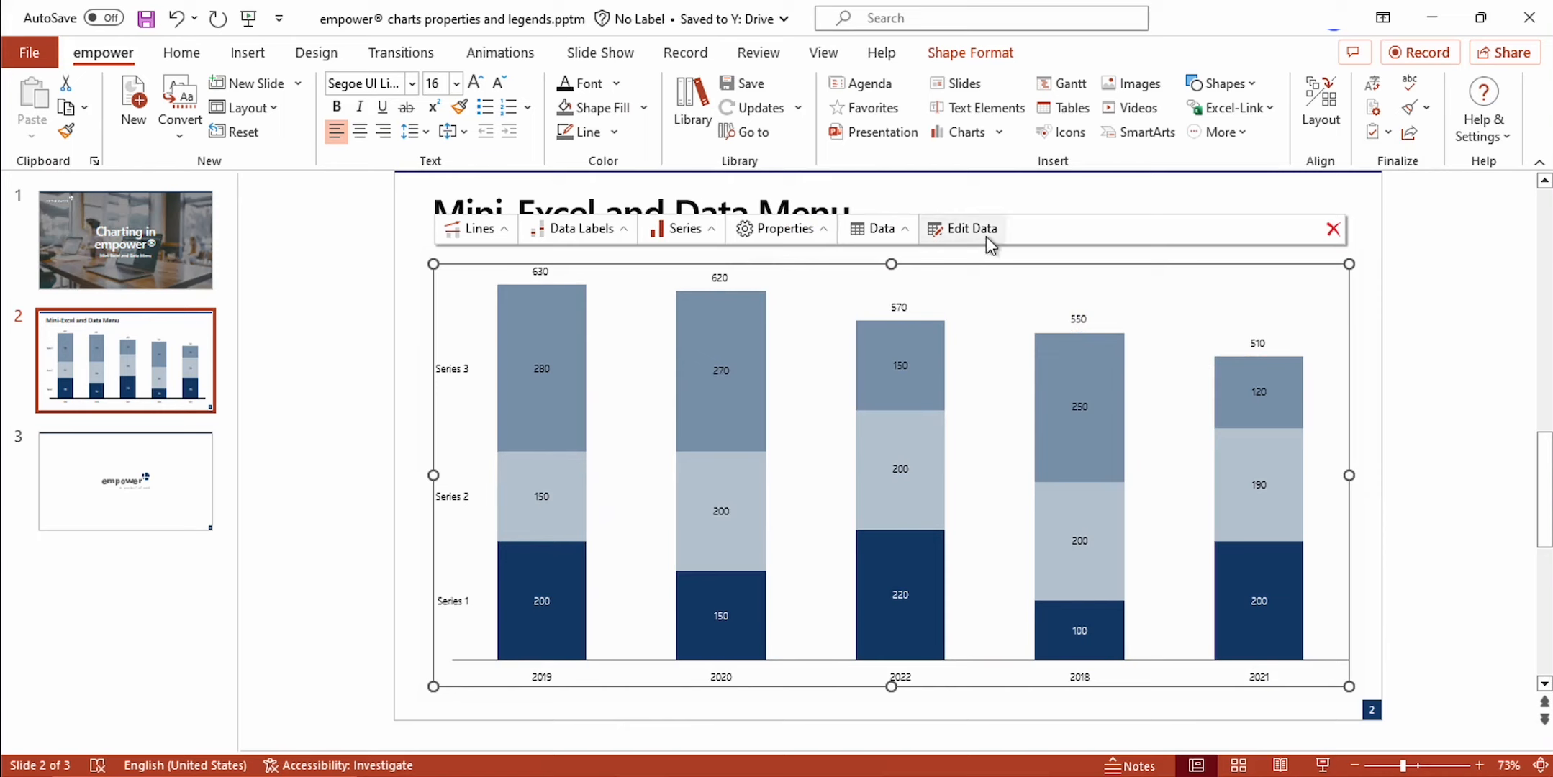
{"action": "left_click", "coordinate": [971, 229]}
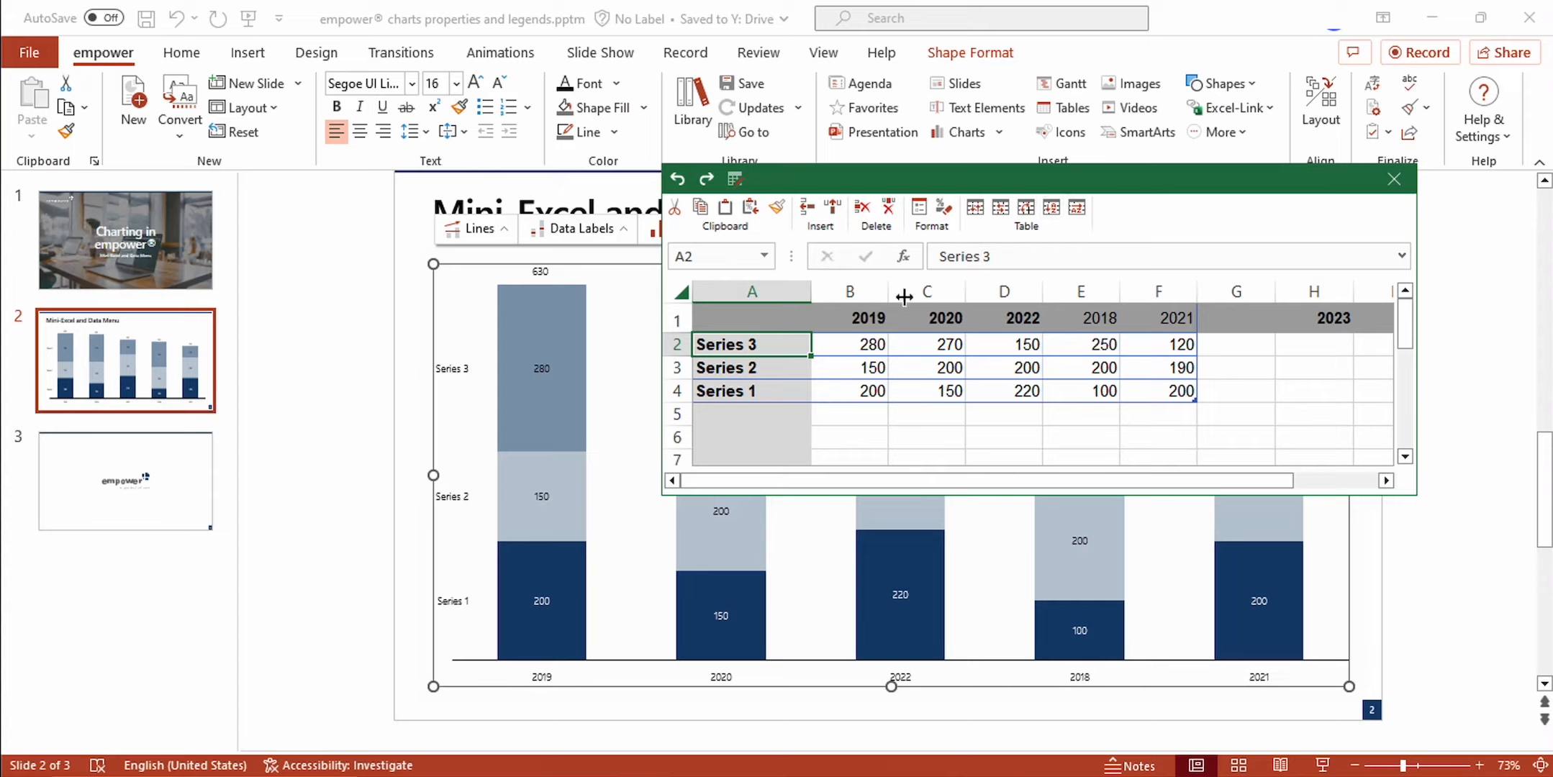
{"action": "mouse_move", "coordinate": [998, 247]}
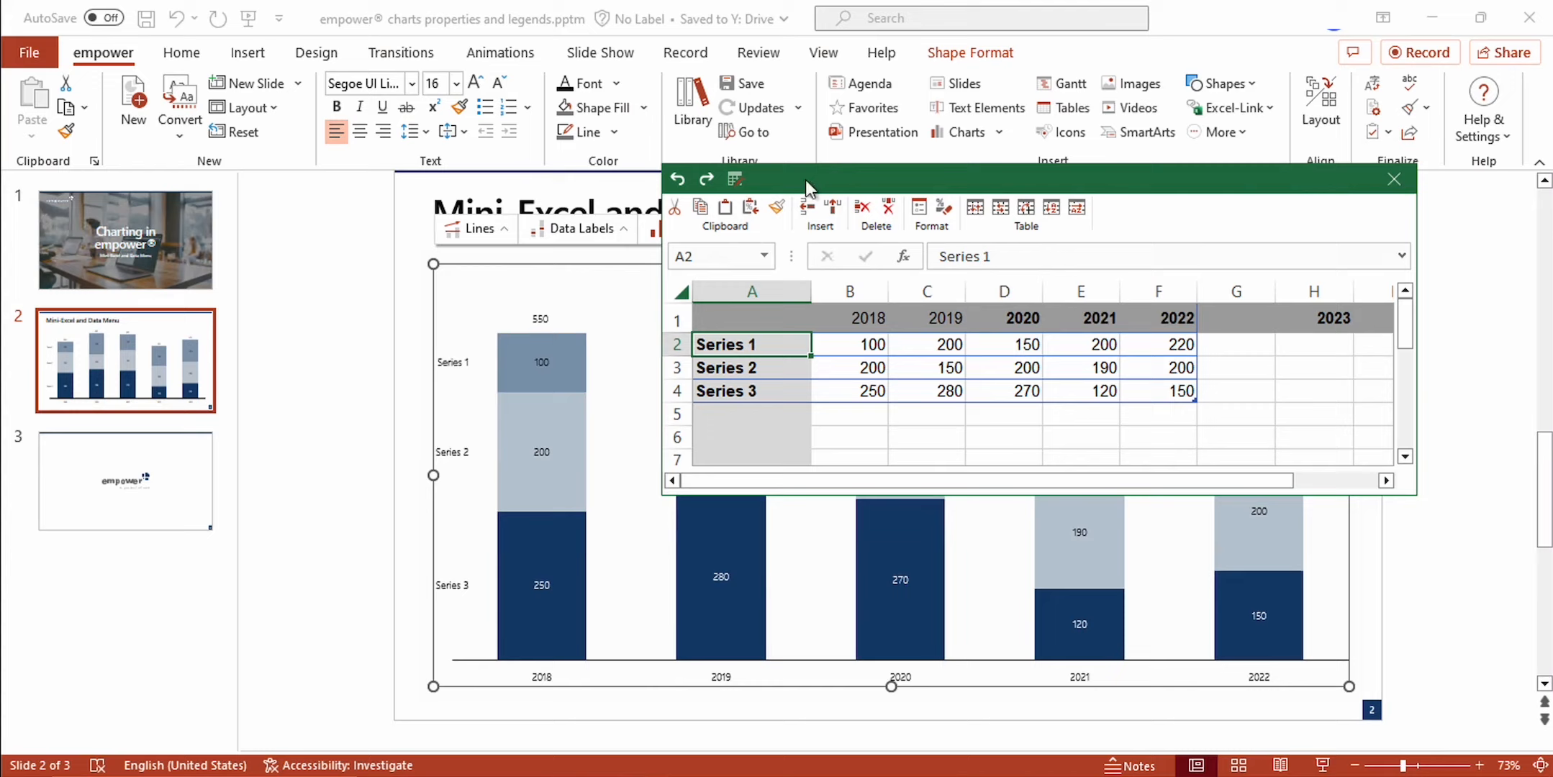
{"action": "mouse_move", "coordinate": [743, 188]}
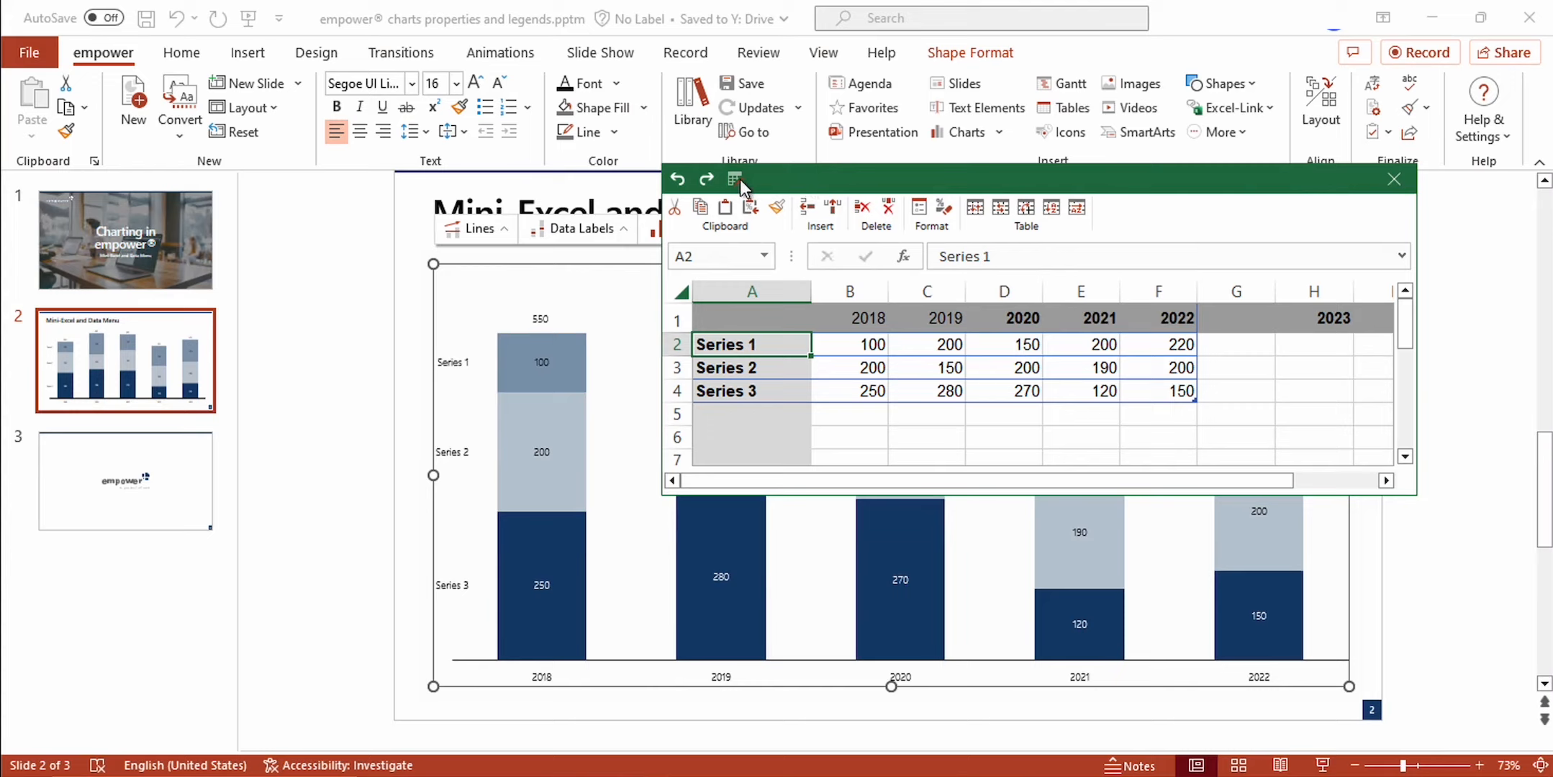
{"action": "mouse_move", "coordinate": [738, 188]}
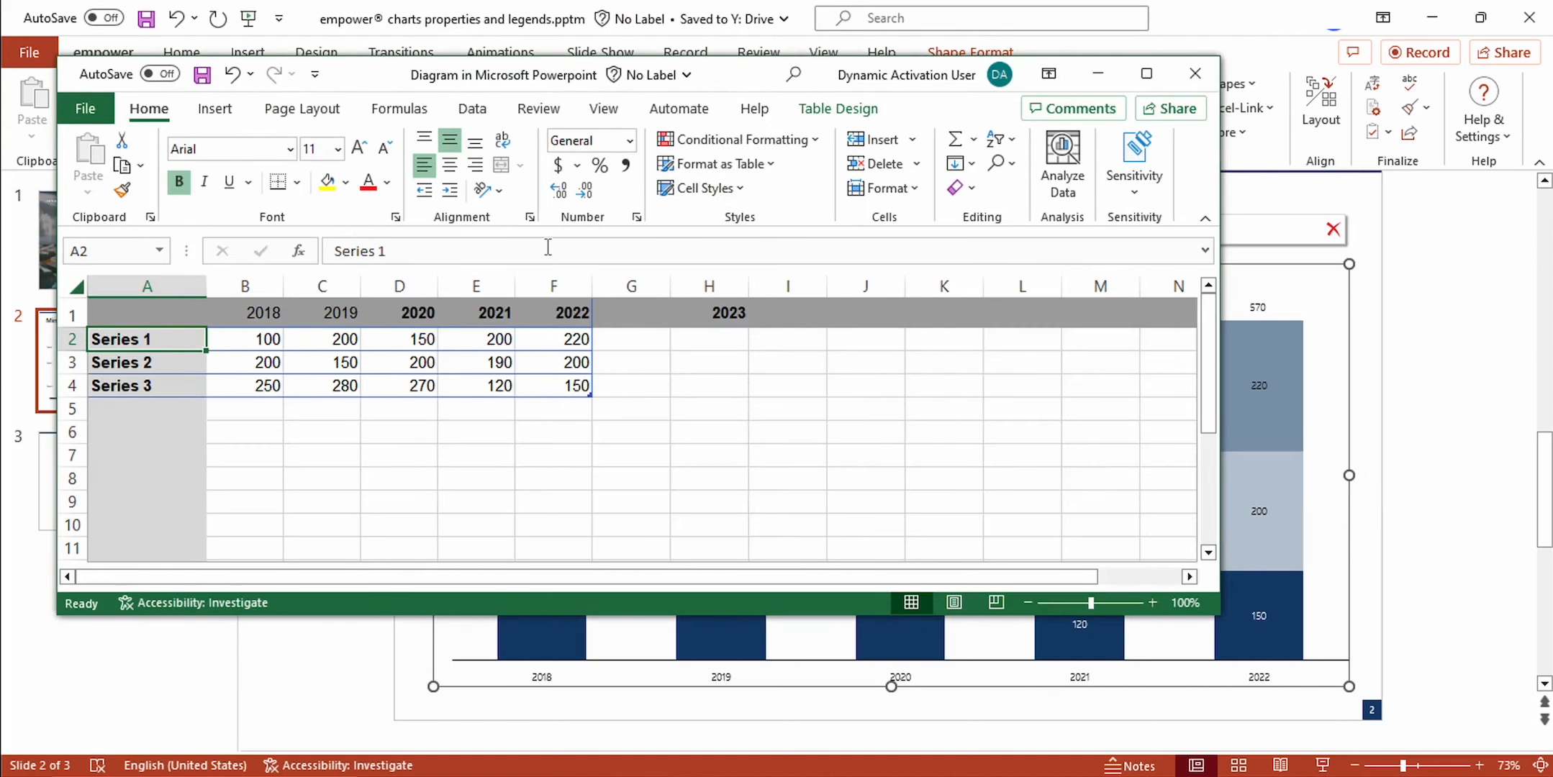
{"action": "mouse_move", "coordinate": [547, 250]}
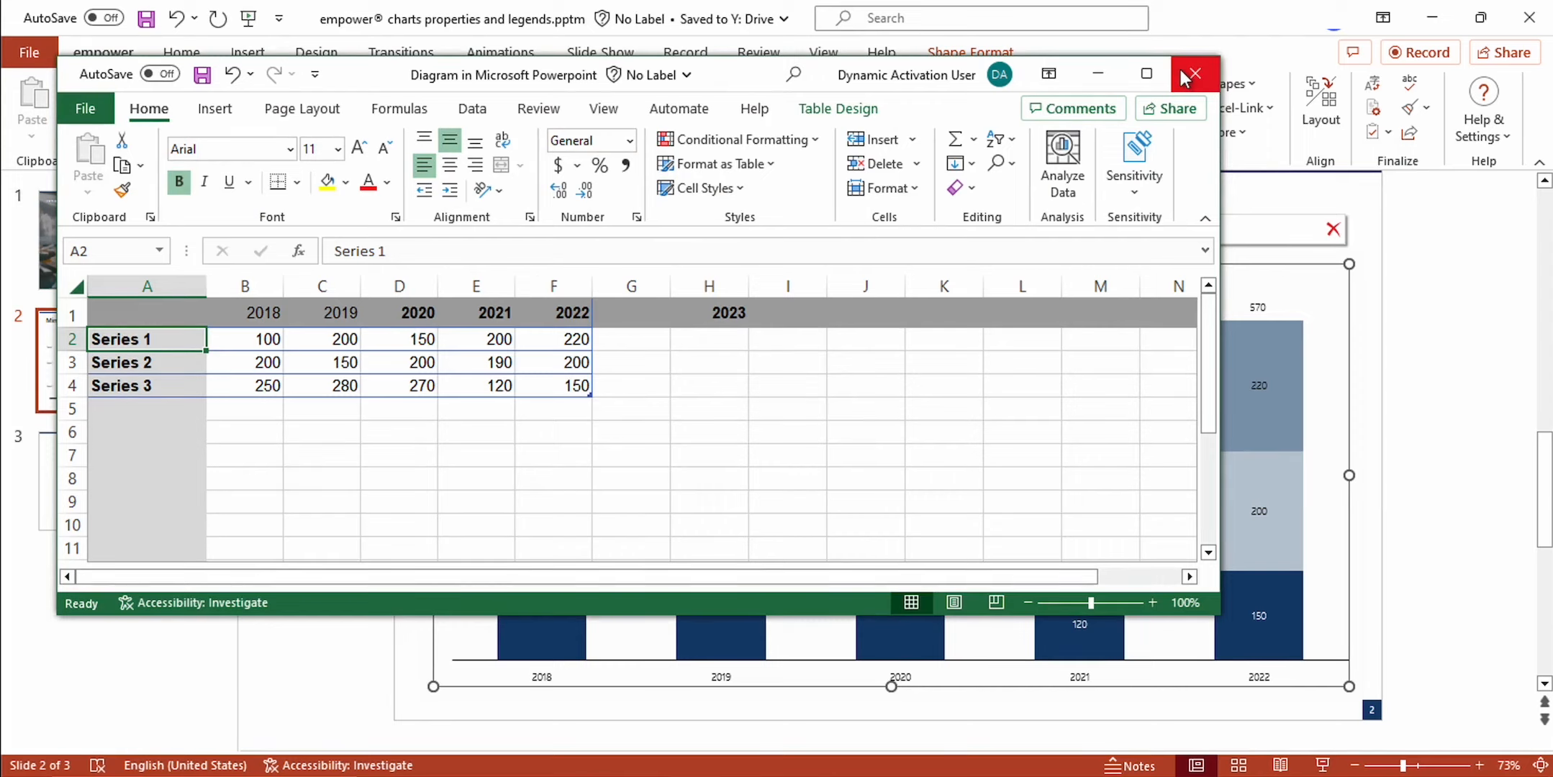
- Close the full Microsoft Excel data workbook
{"action": "left_click", "coordinate": [1192, 74]}
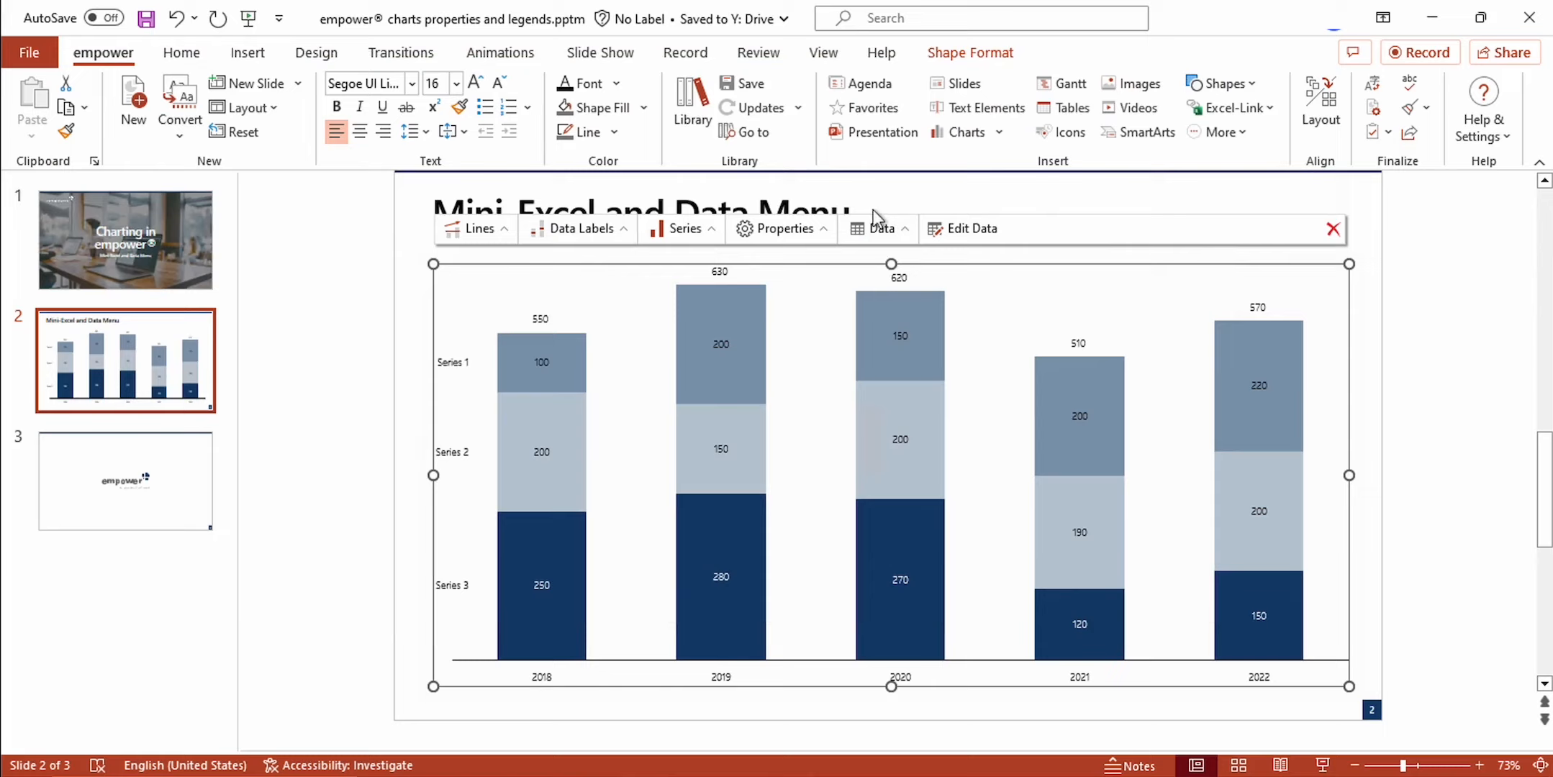
{"action": "mouse_move", "coordinate": [877, 229]}
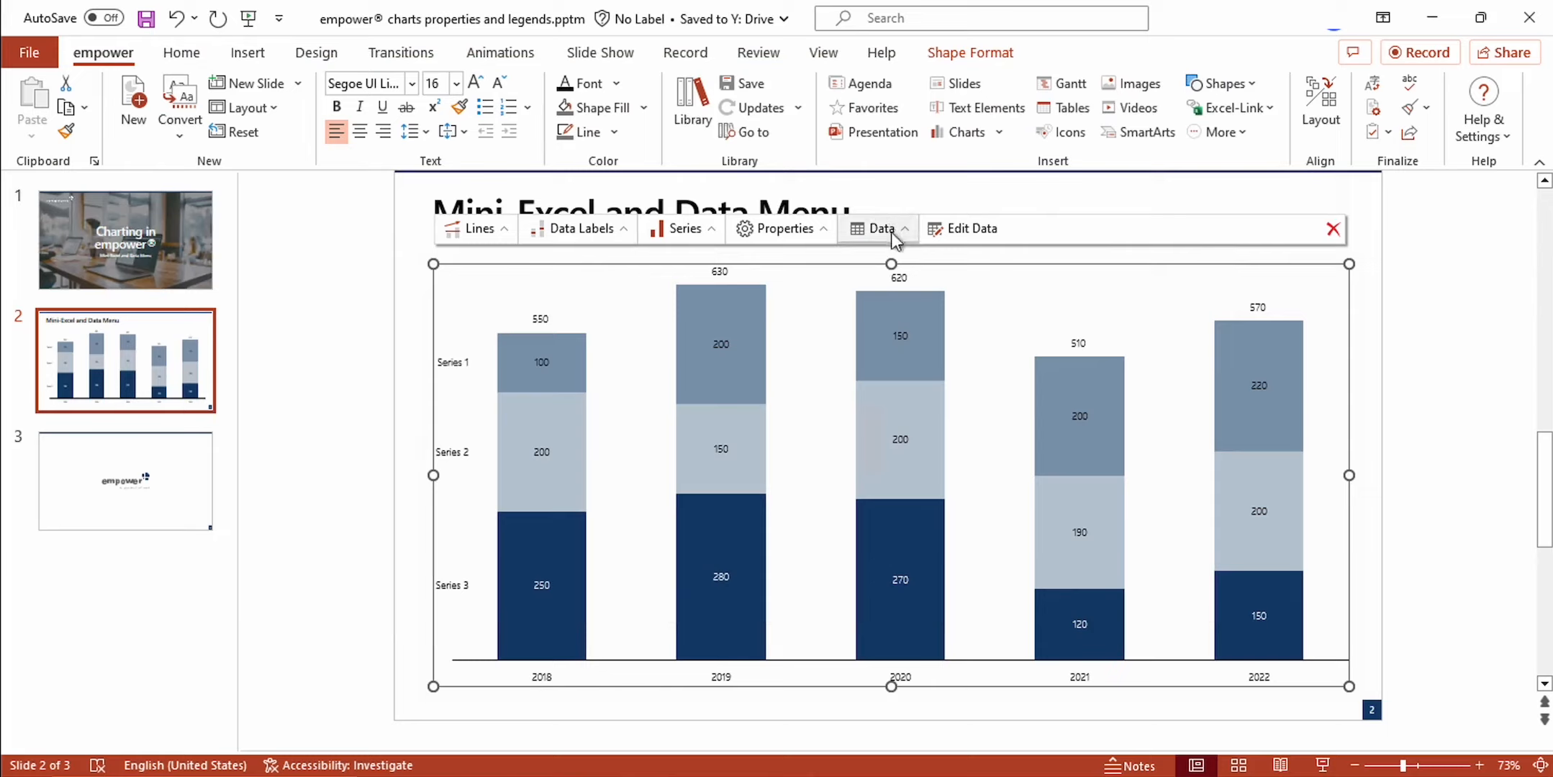
- Switch the chart's Data menu series setting to By Columns
{"action": "left_click", "coordinate": [878, 229]}
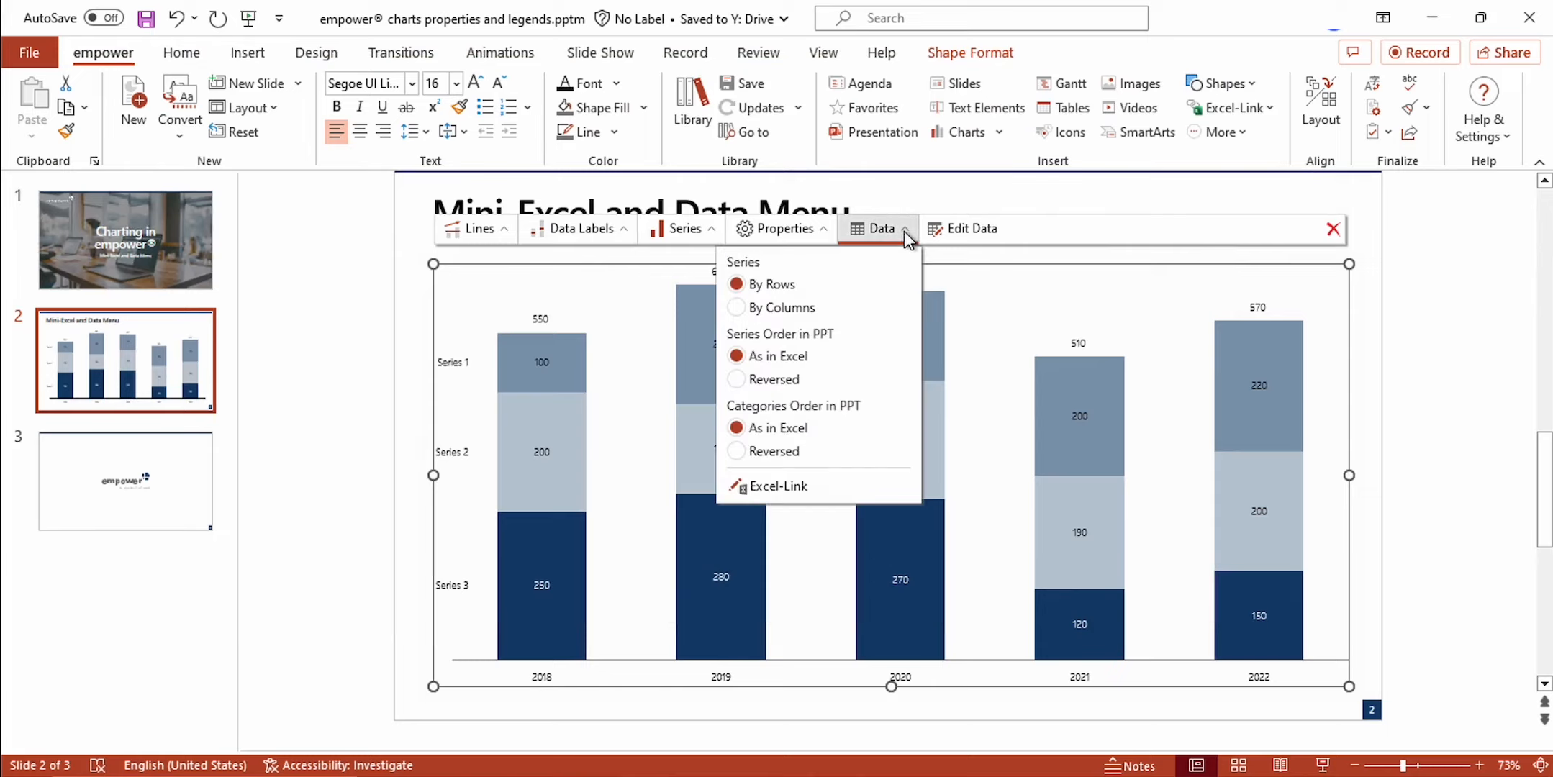
{"action": "mouse_move", "coordinate": [745, 280]}
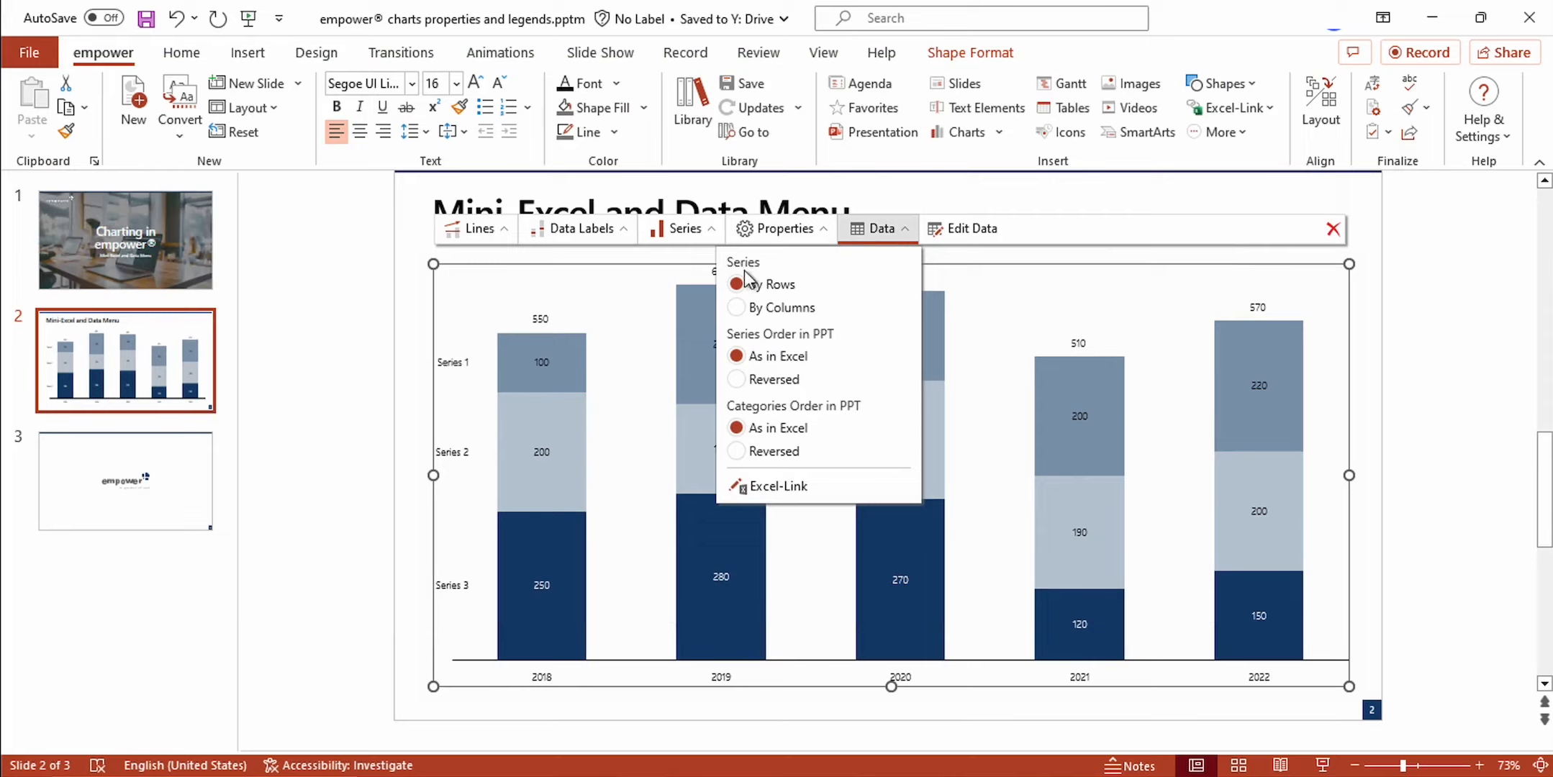
{"action": "mouse_move", "coordinate": [823, 282]}
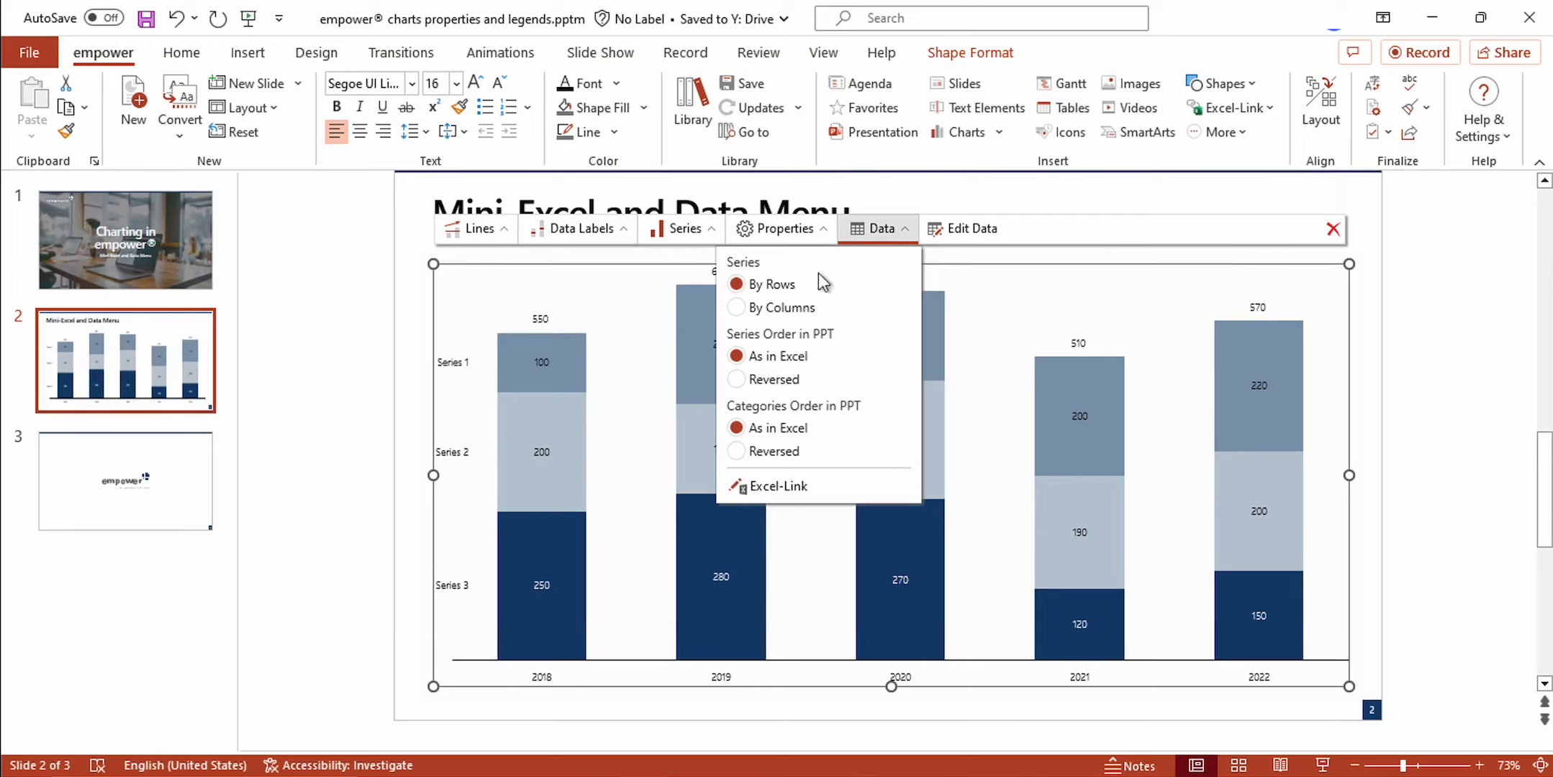
{"action": "mouse_move", "coordinate": [772, 279]}
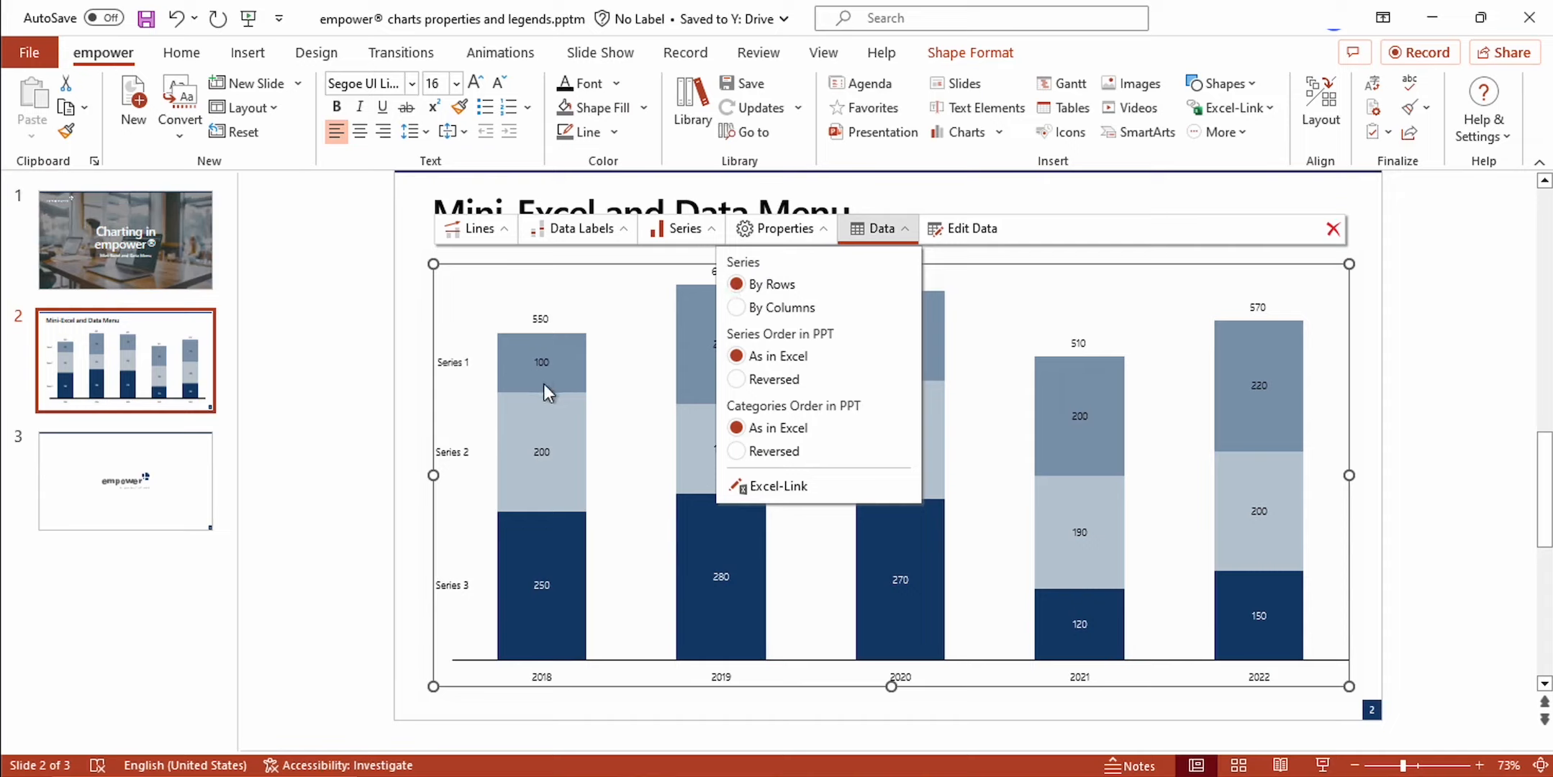
{"action": "mouse_move", "coordinate": [729, 311]}
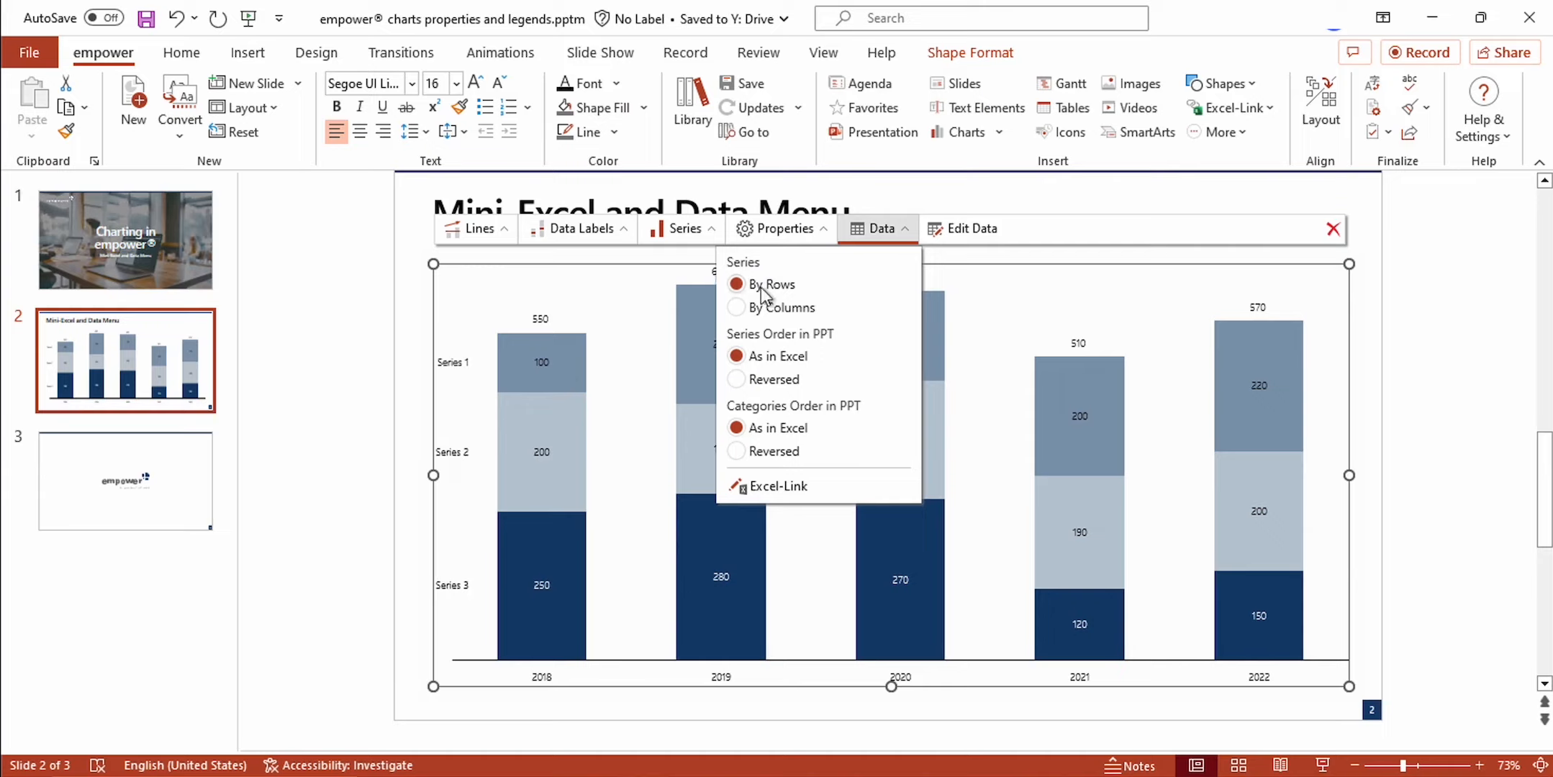
{"action": "mouse_move", "coordinate": [743, 295]}
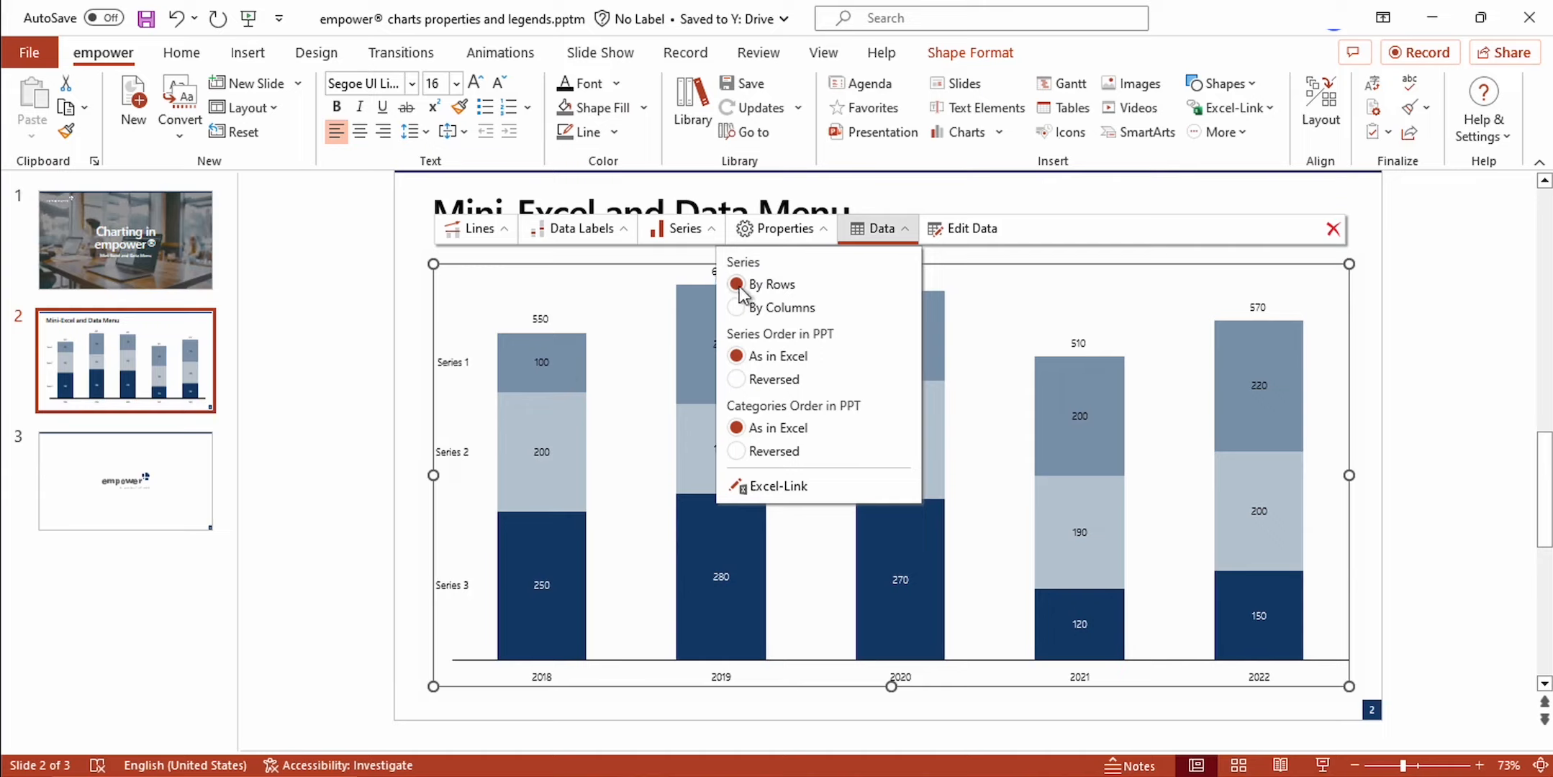
{"action": "mouse_move", "coordinate": [740, 316]}
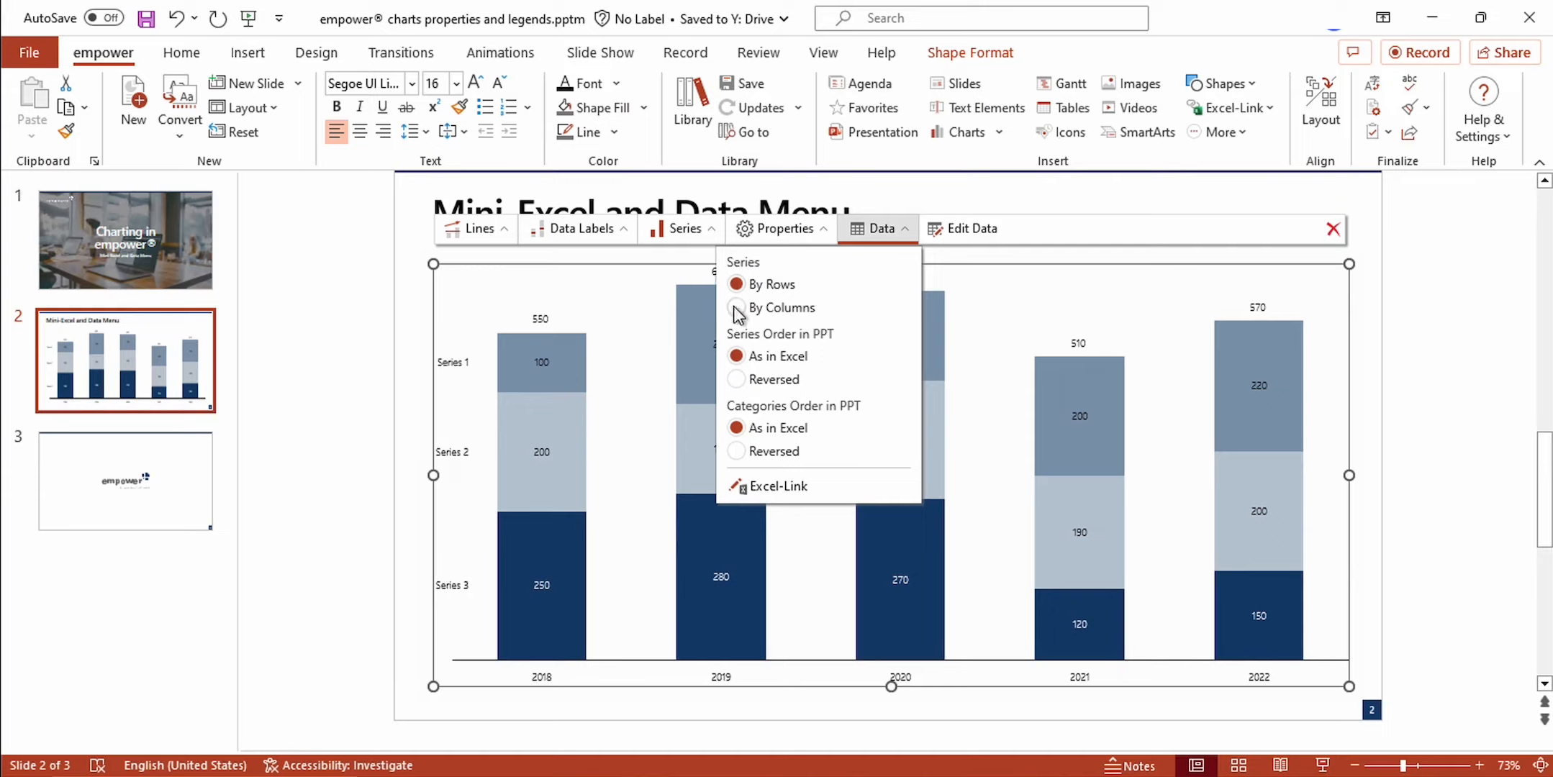
{"action": "left_click", "coordinate": [736, 308]}
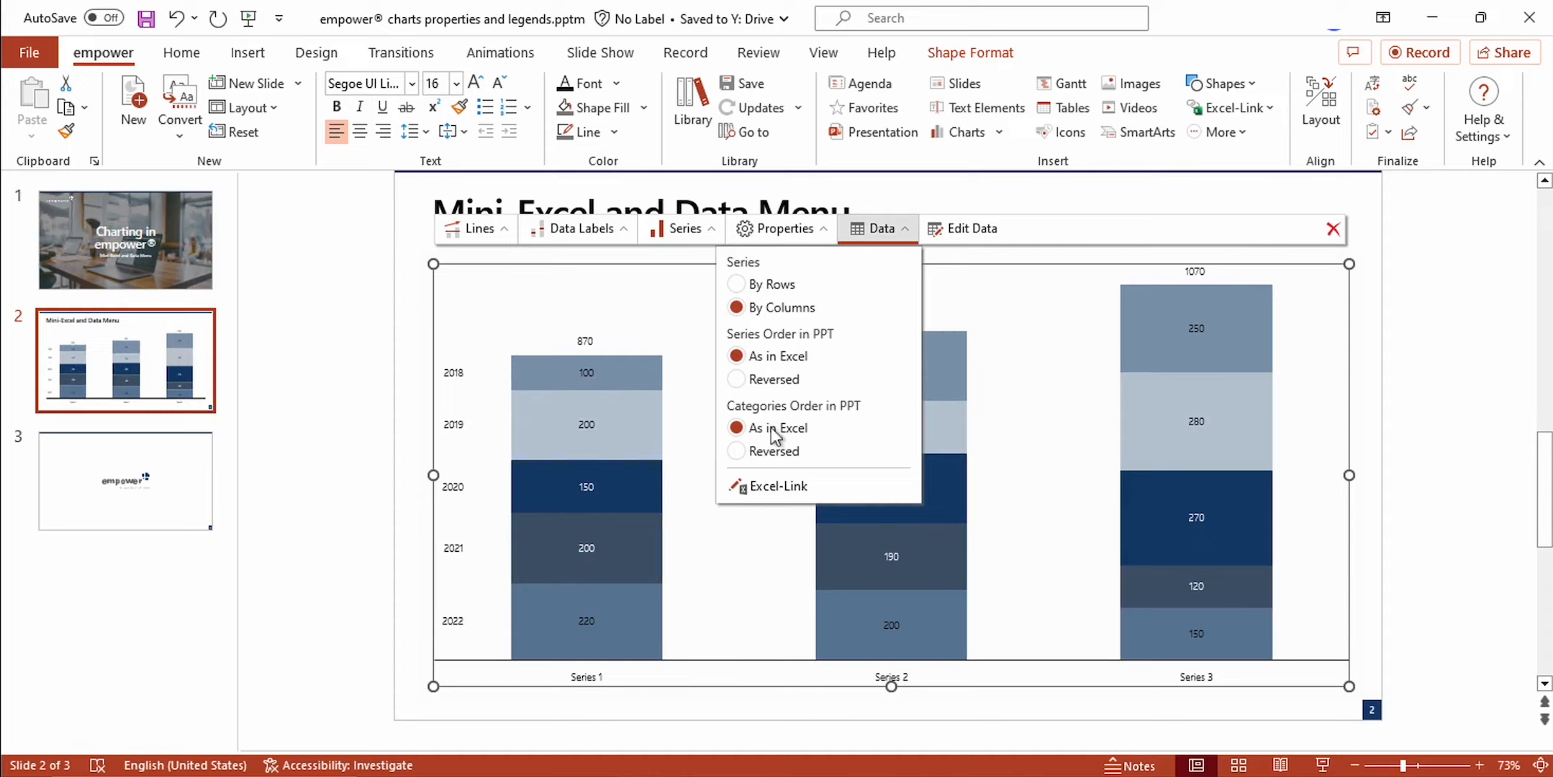
{"action": "mouse_move", "coordinate": [593, 698]}
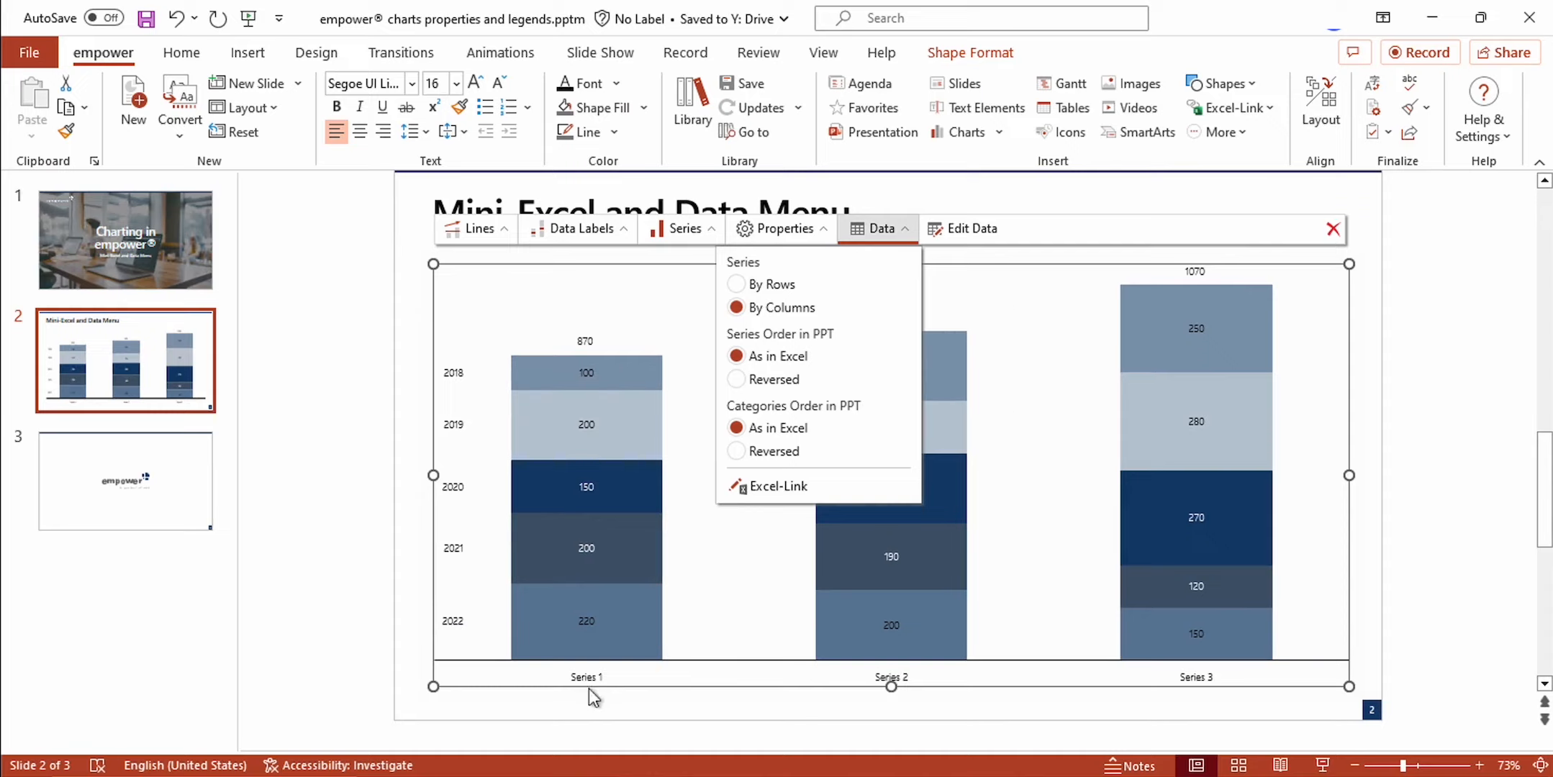
{"action": "mouse_move", "coordinate": [884, 683]}
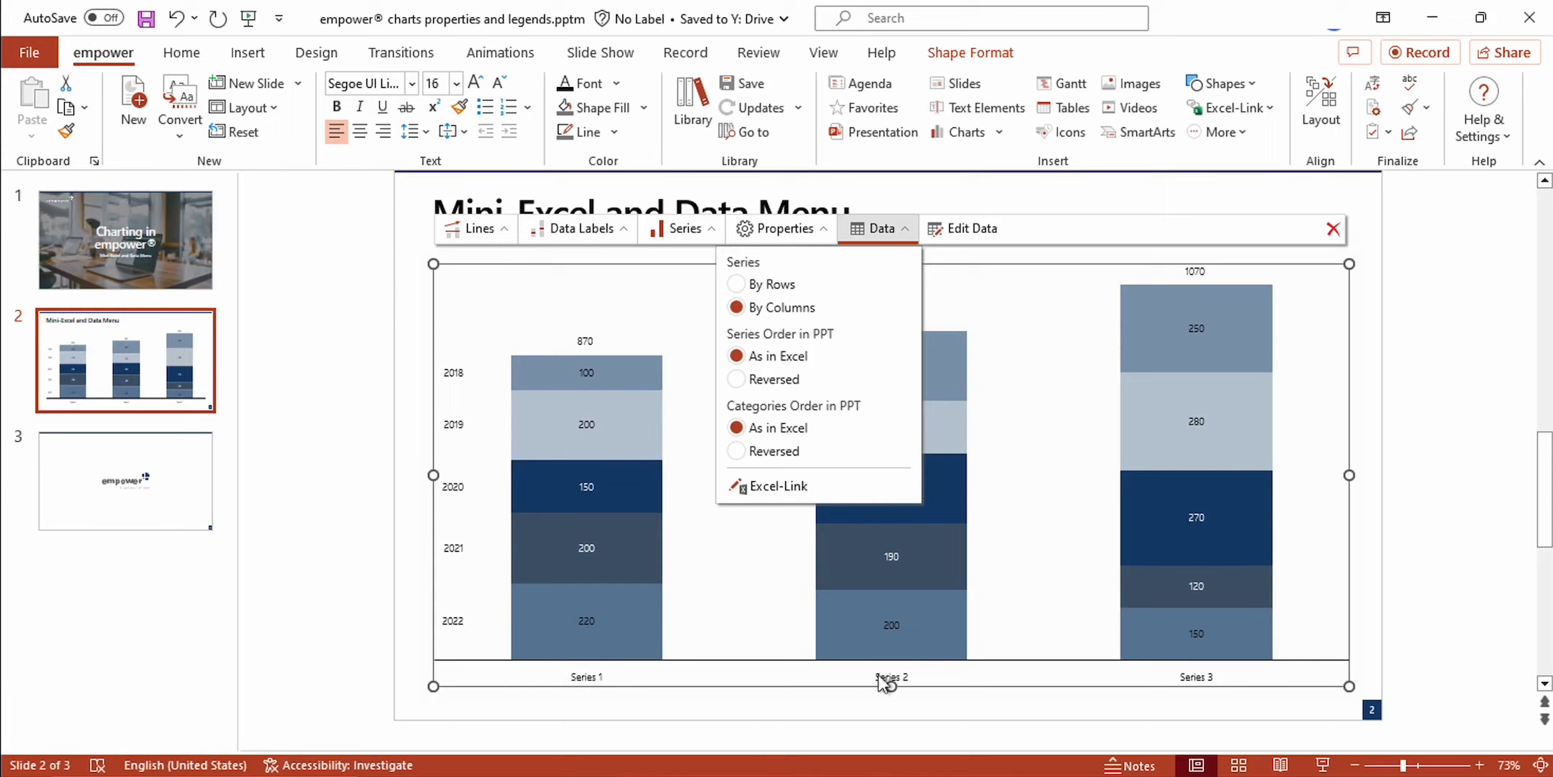
{"action": "mouse_move", "coordinate": [1140, 765]}
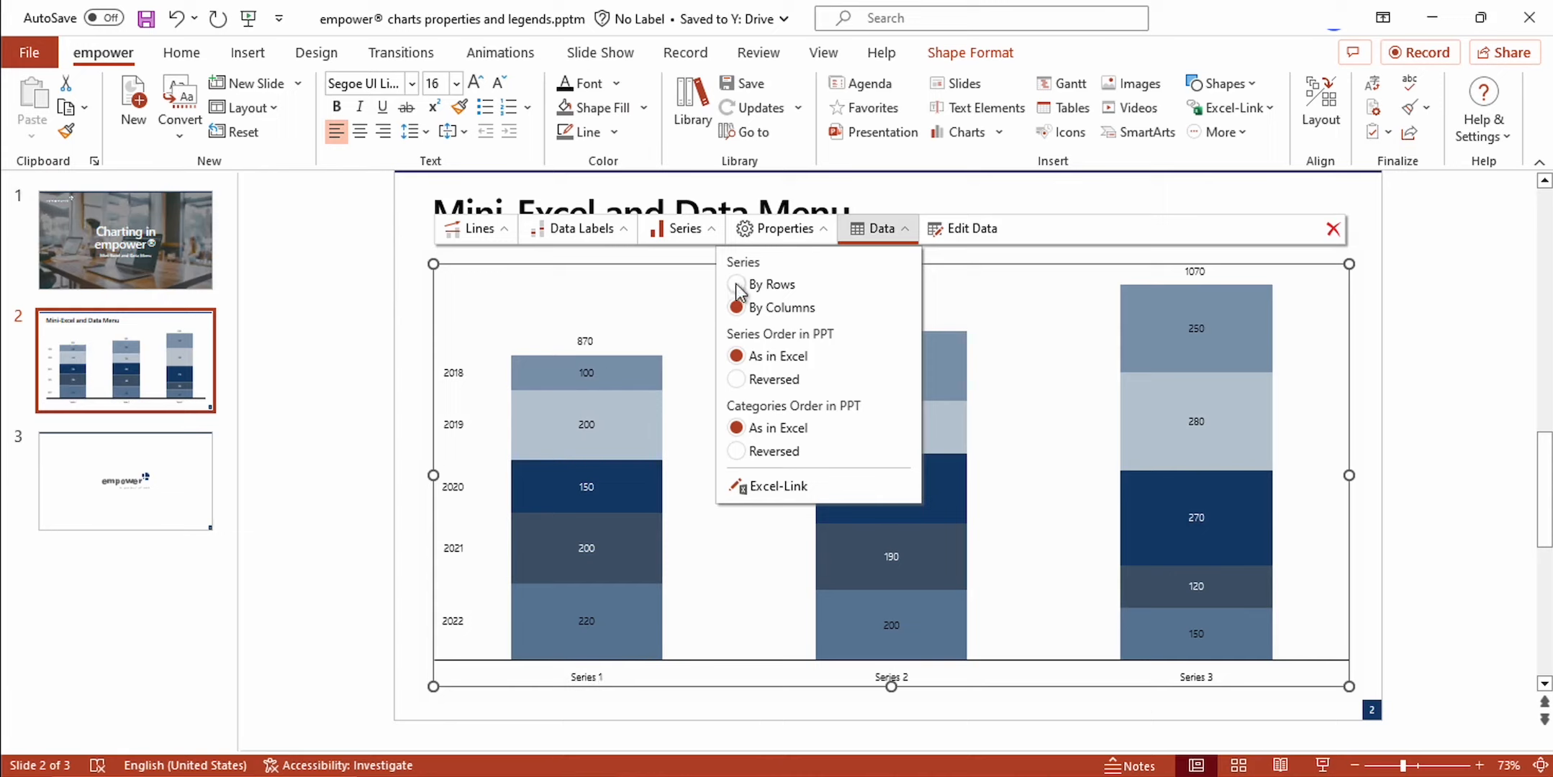
- Plot series By Rows again and set Series Order in PPT to Reversed
{"action": "left_click", "coordinate": [737, 285]}
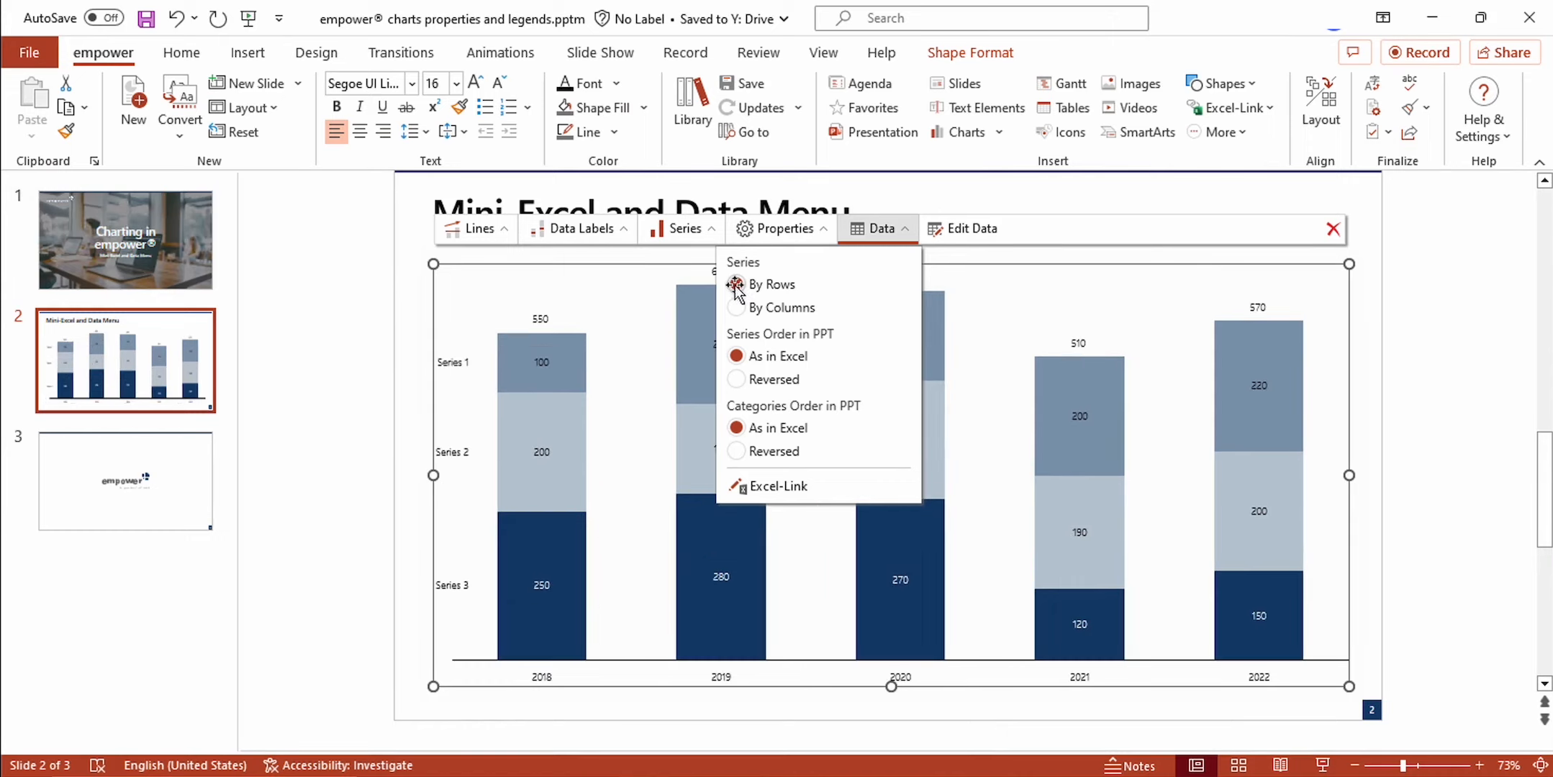
{"action": "left_click", "coordinate": [736, 284]}
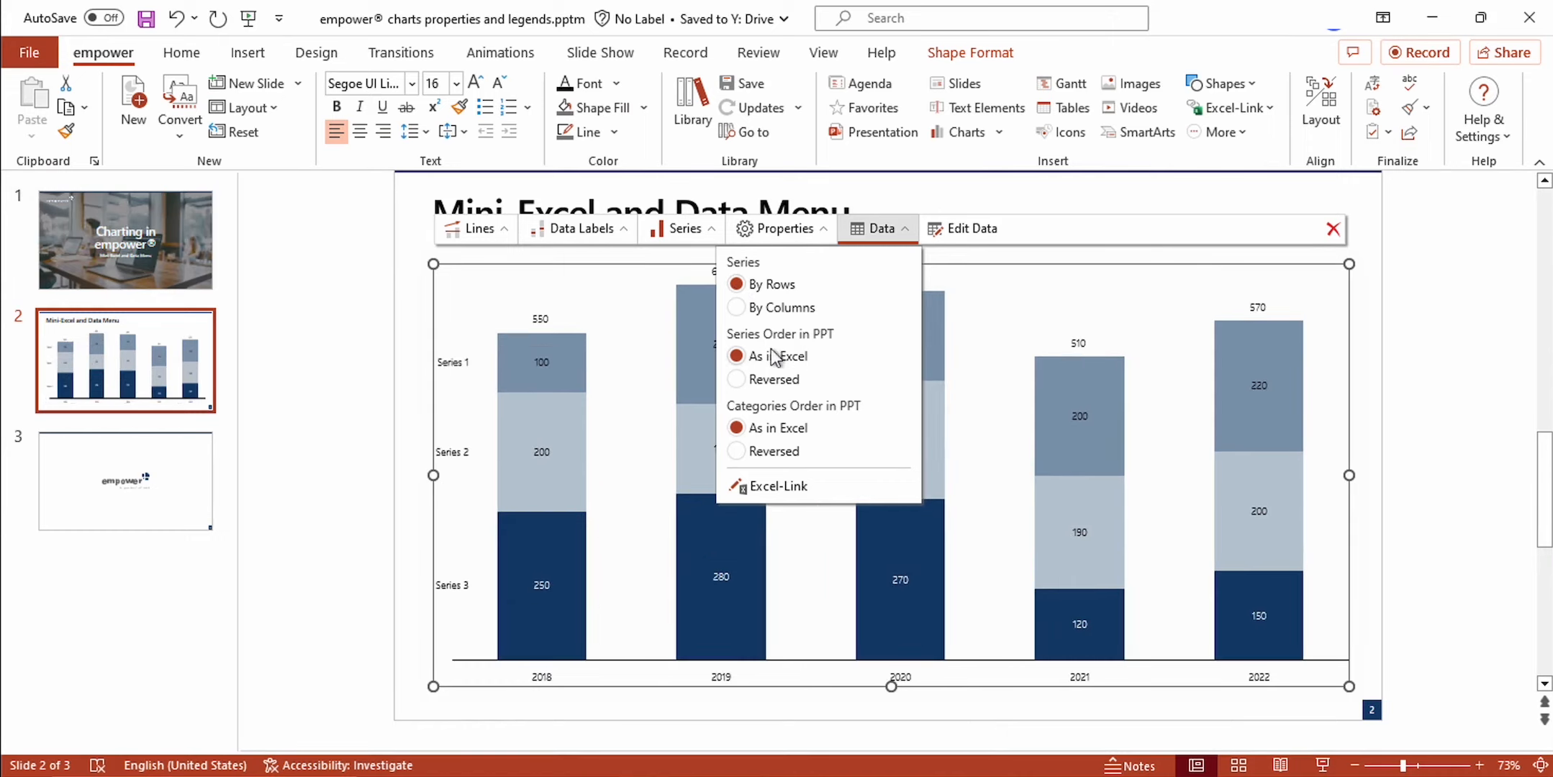
{"action": "mouse_move", "coordinate": [792, 376]}
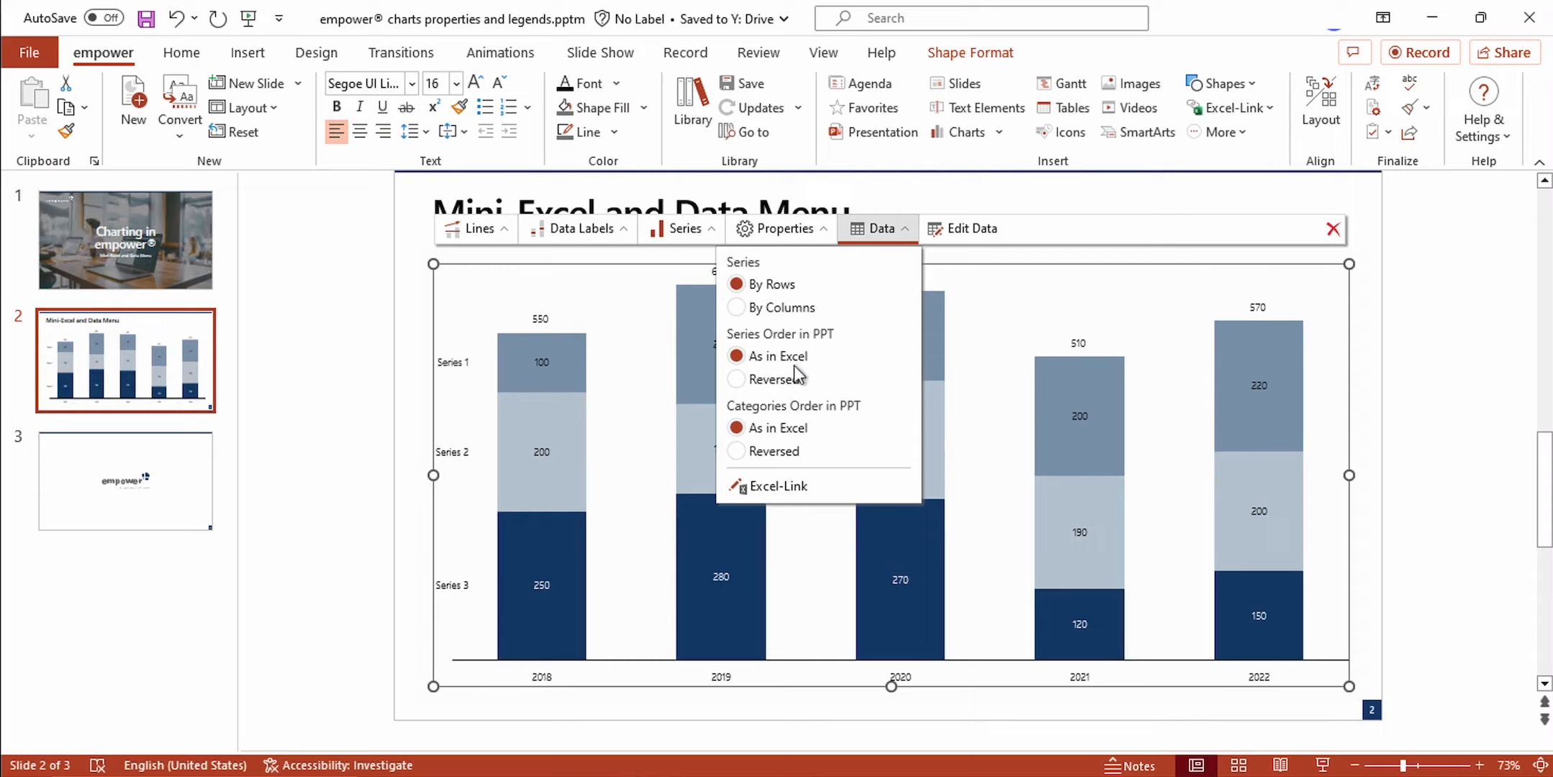
{"action": "mouse_move", "coordinate": [810, 358]}
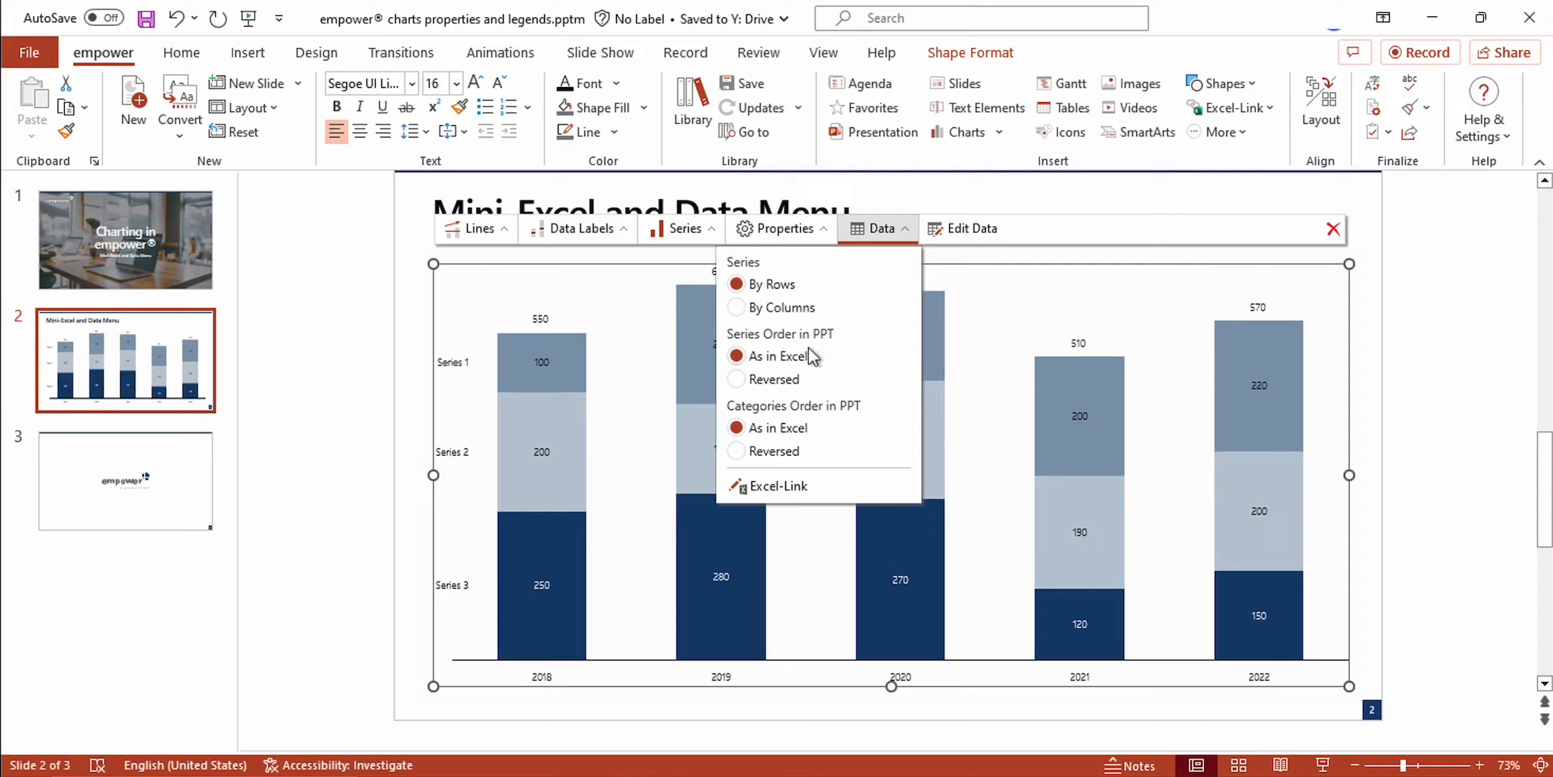
{"action": "mouse_move", "coordinate": [981, 417]}
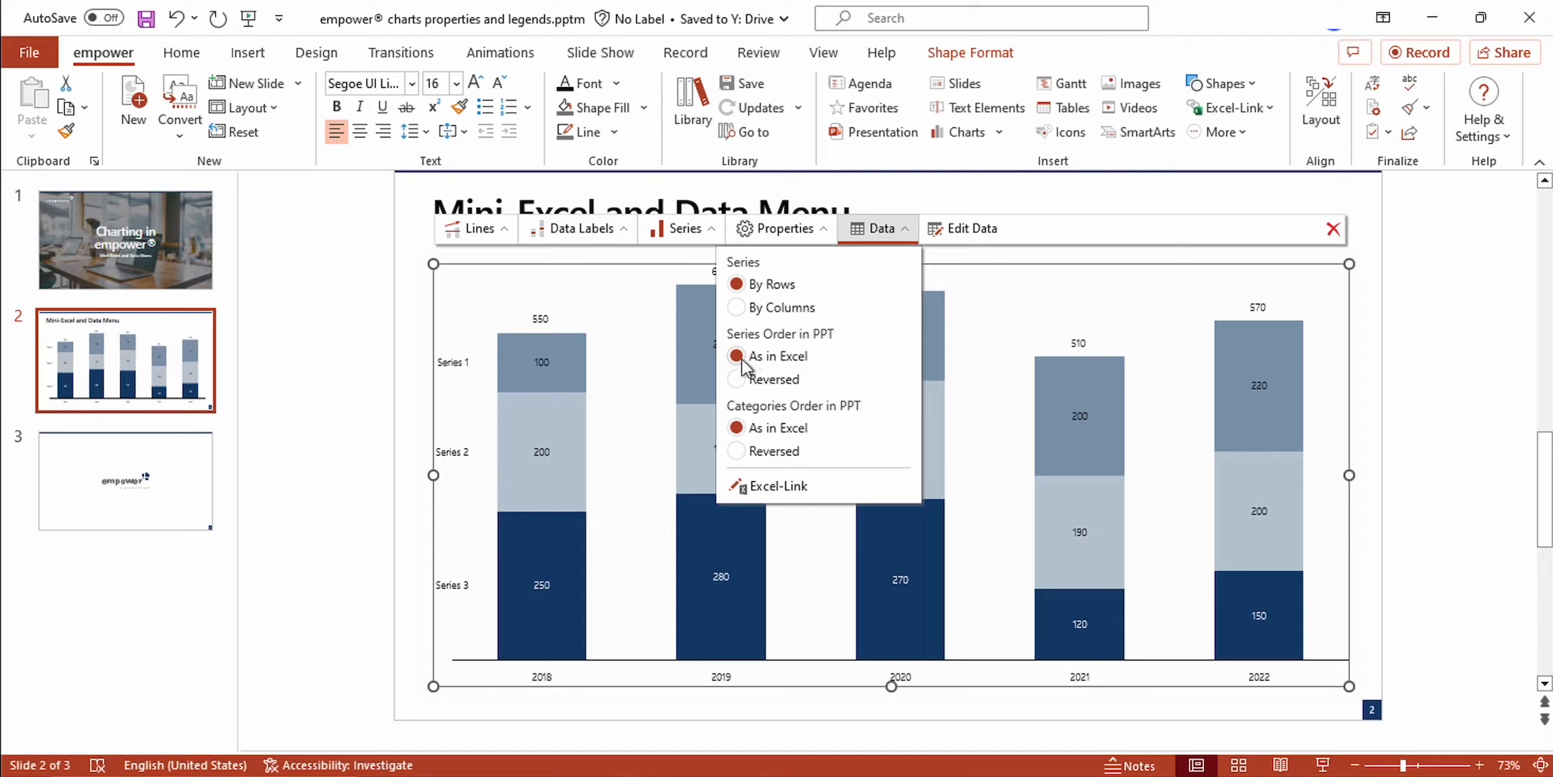
{"action": "left_click", "coordinate": [737, 379]}
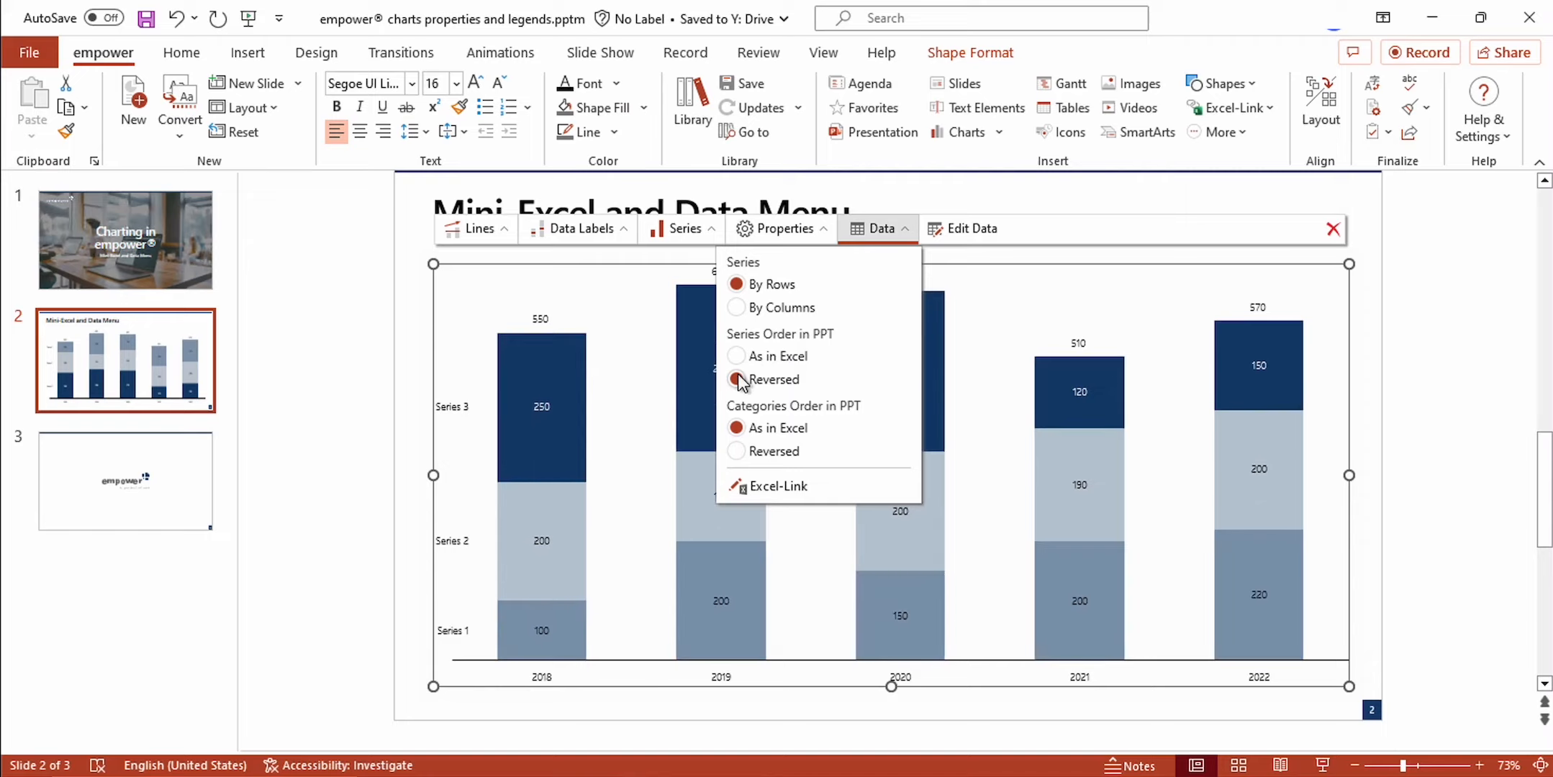
{"action": "left_click", "coordinate": [736, 380]}
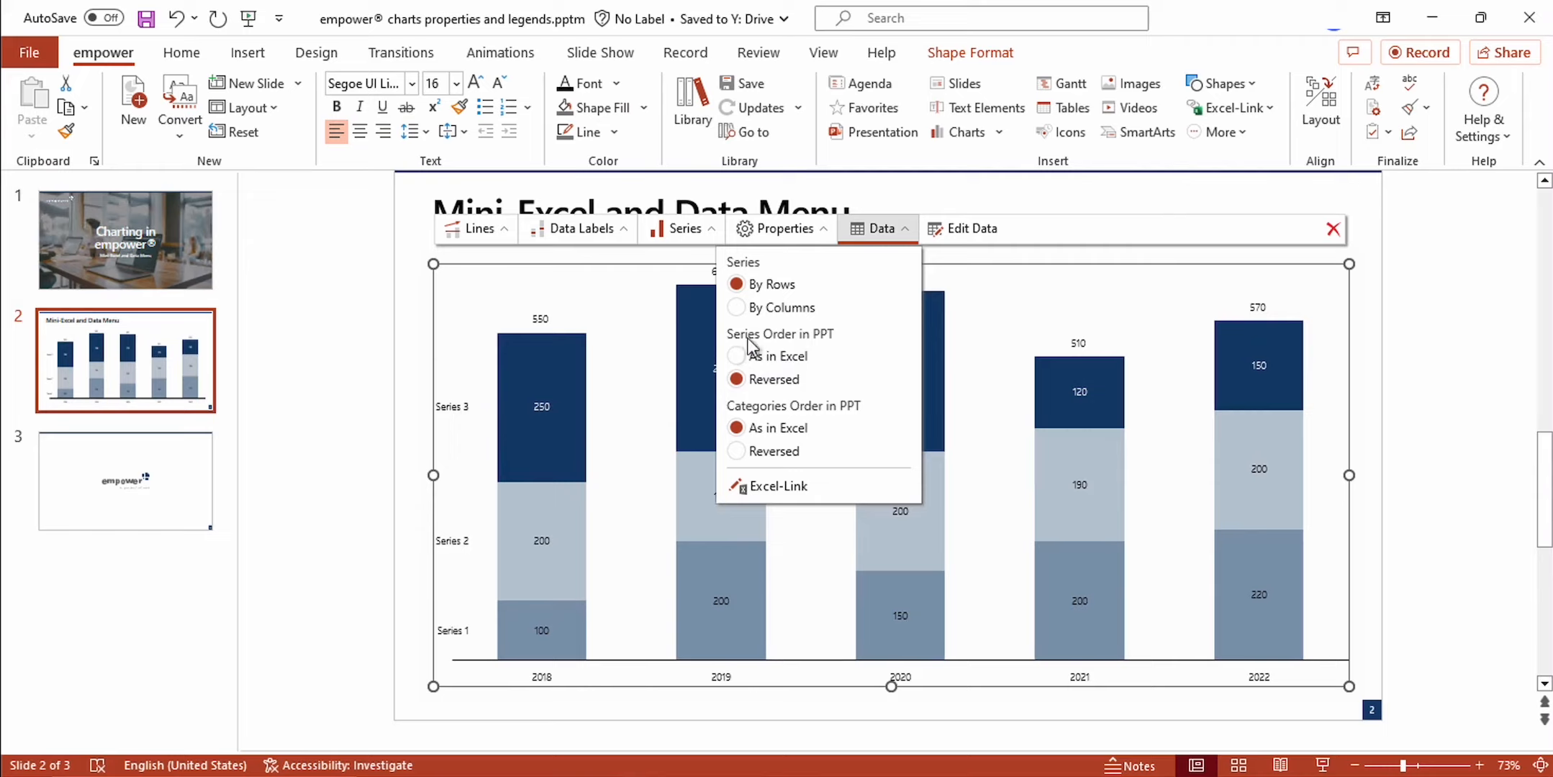
- Set Series Order to As in Excel and Categories Order in PPT to Reversed
{"action": "left_click", "coordinate": [737, 356]}
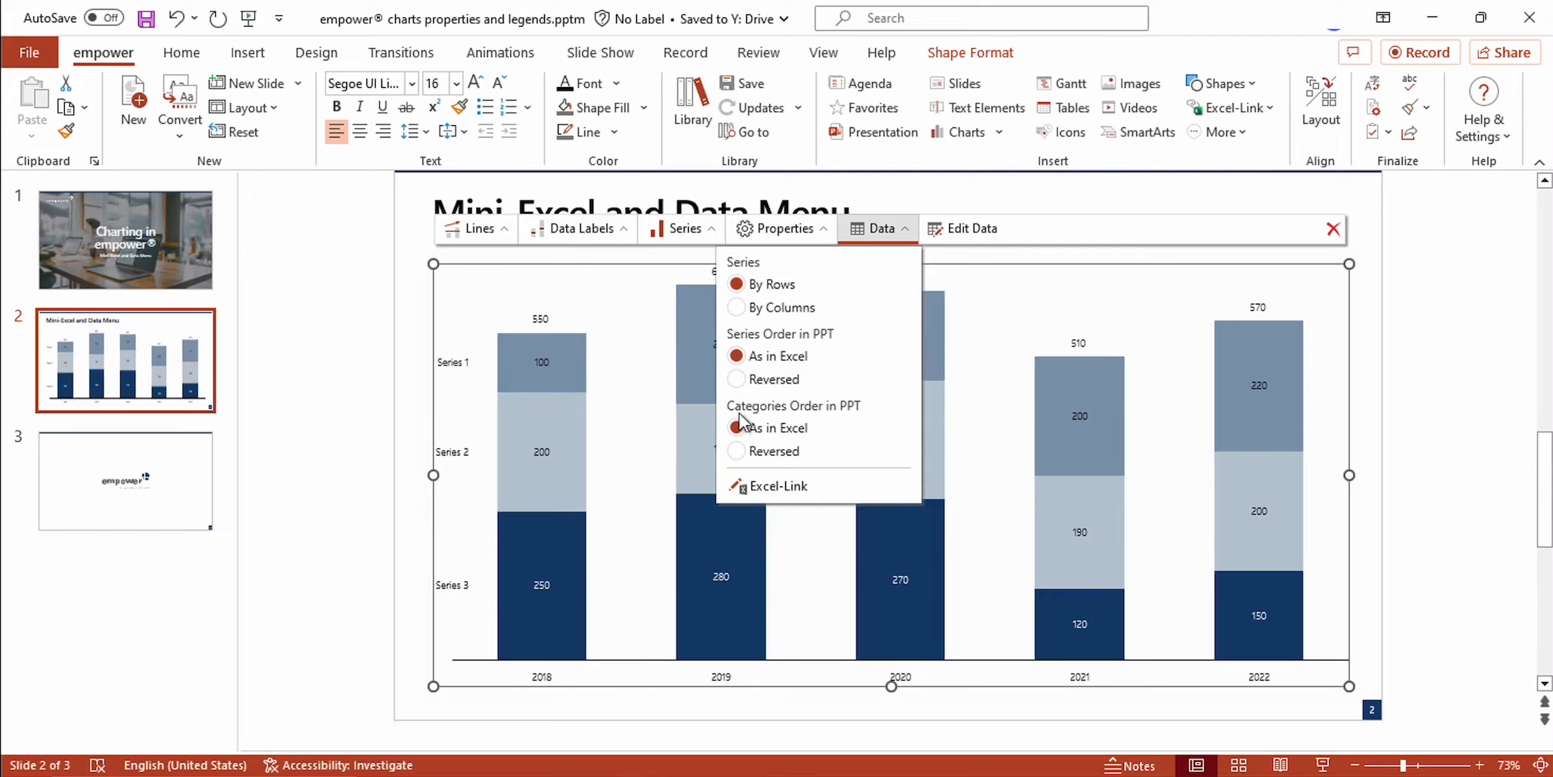
{"action": "mouse_move", "coordinate": [800, 447]}
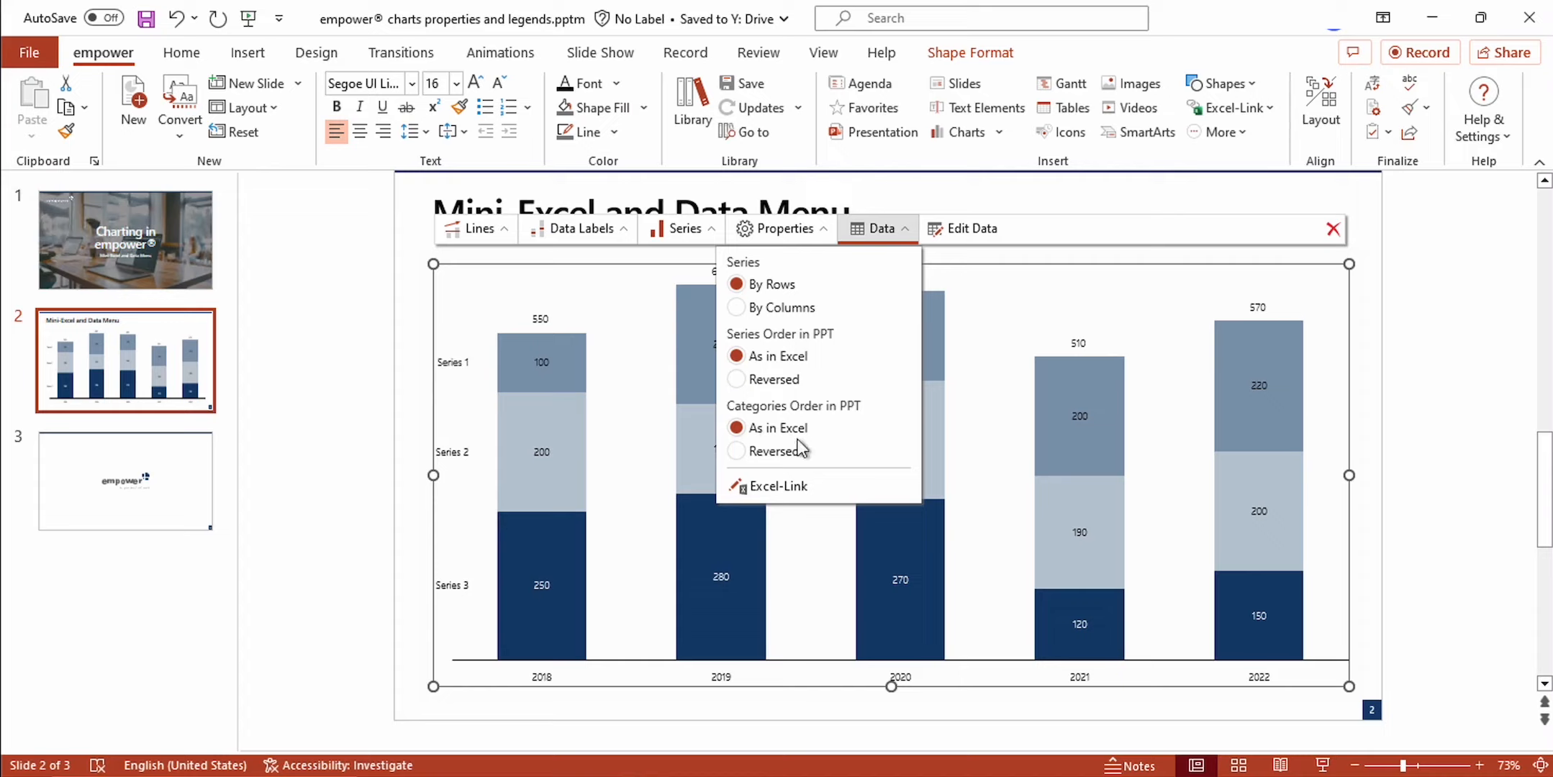
{"action": "left_click", "coordinate": [737, 451]}
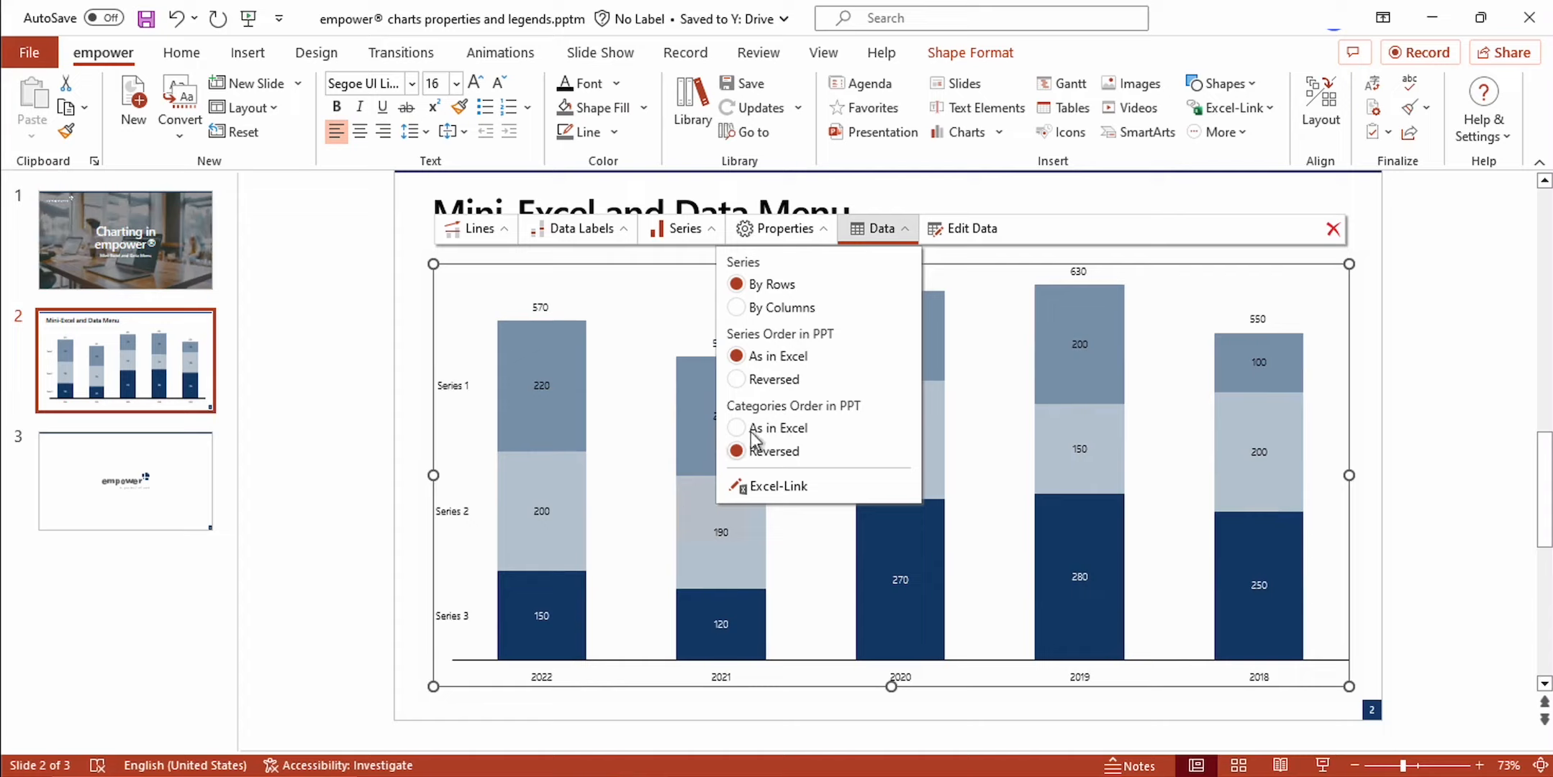
- Set Categories Order back to As in Excel and go to the title slide
{"action": "left_click", "coordinate": [737, 428]}
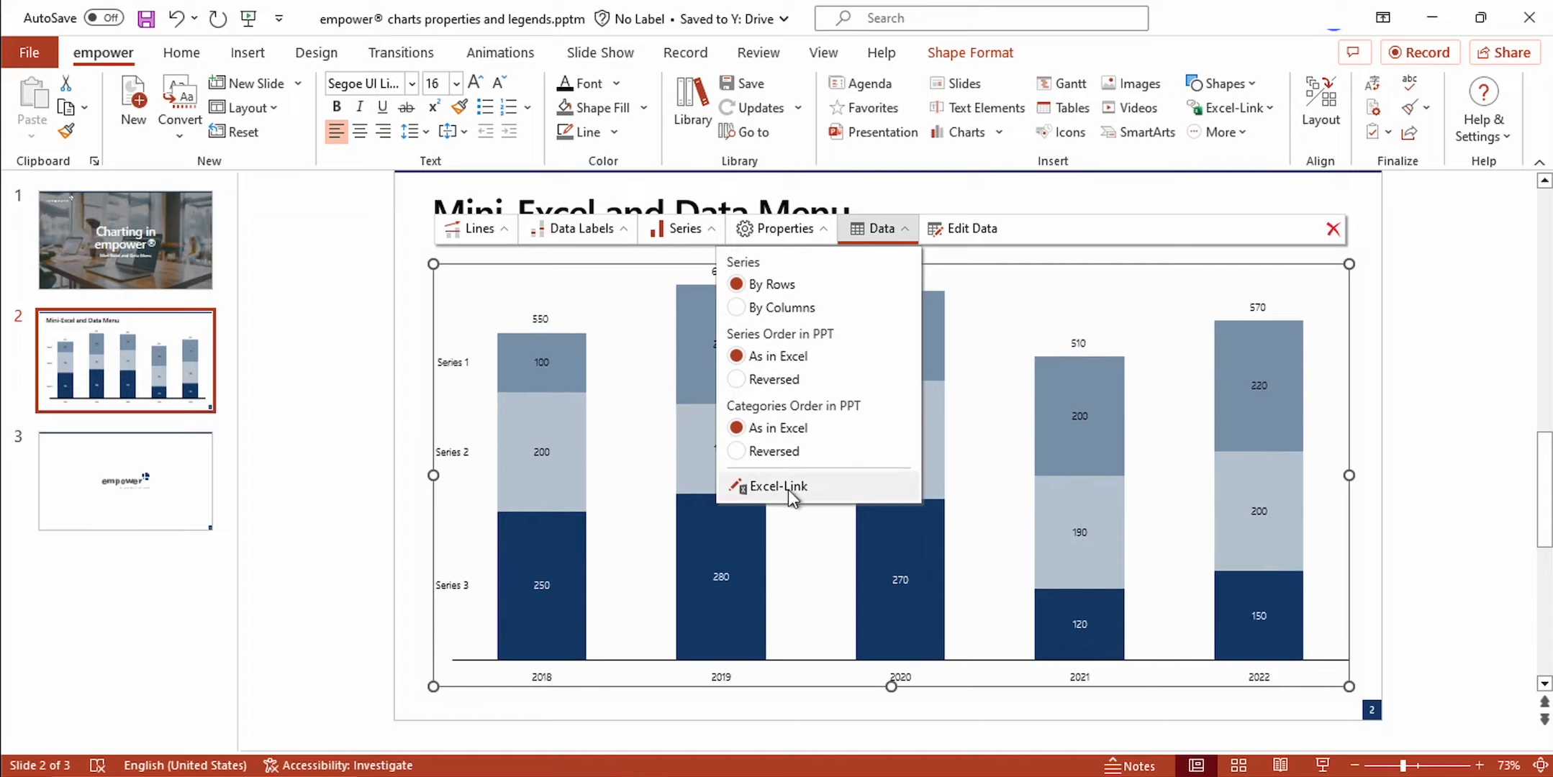
{"action": "mouse_move", "coordinate": [782, 493]}
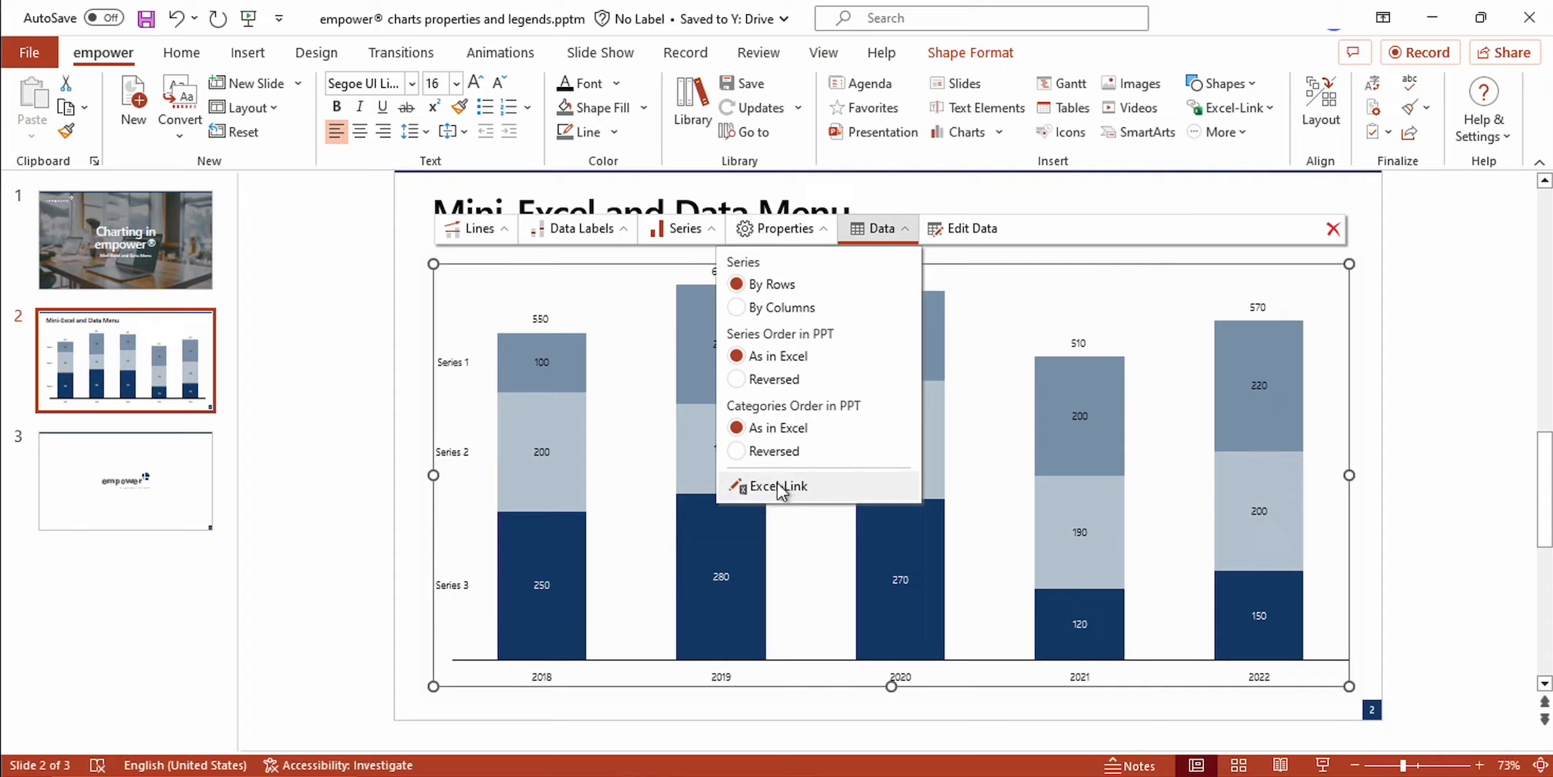
{"action": "mouse_move", "coordinate": [817, 505]}
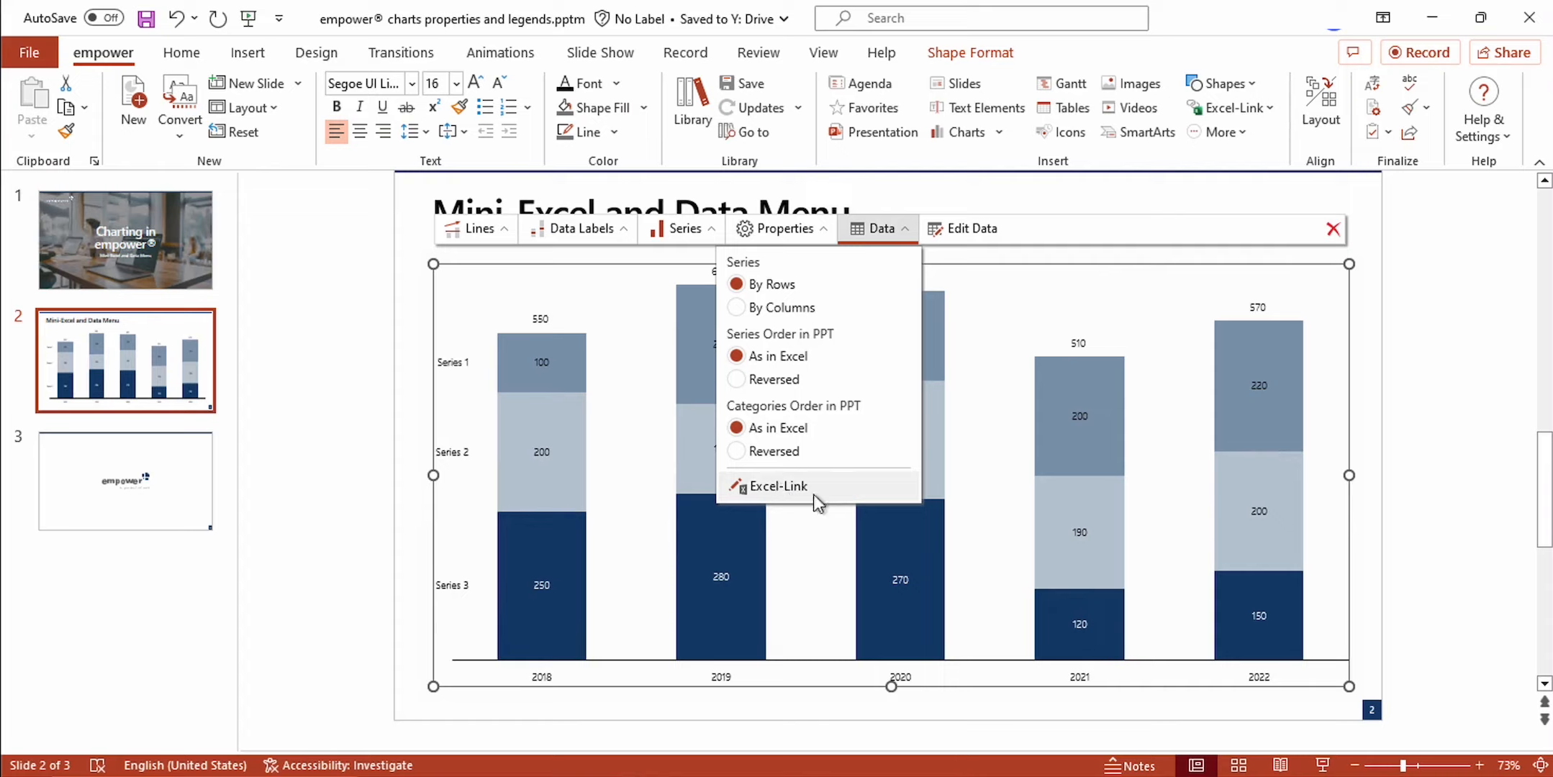
{"action": "mouse_move", "coordinate": [792, 480]}
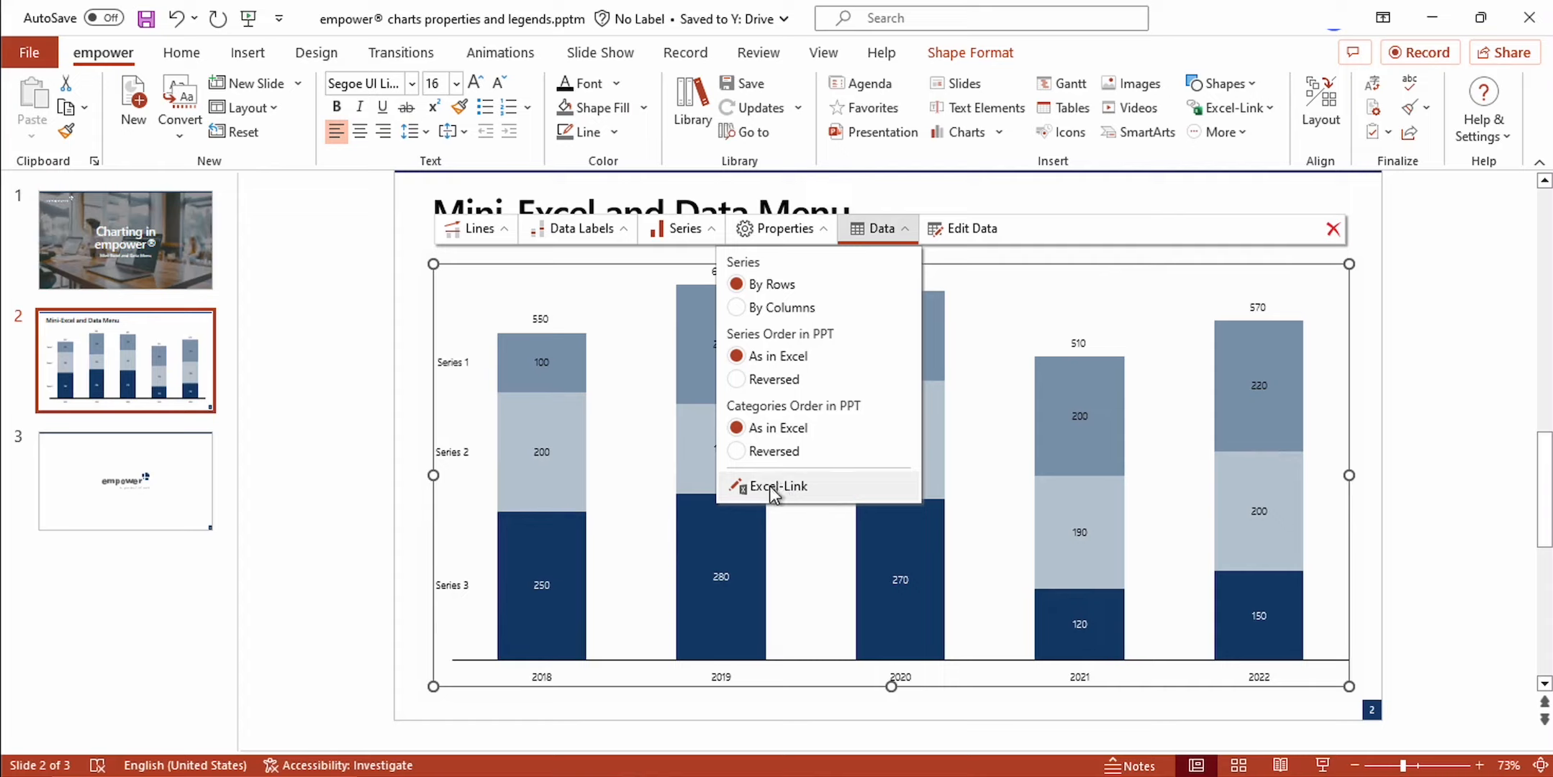
{"action": "mouse_move", "coordinate": [783, 498]}
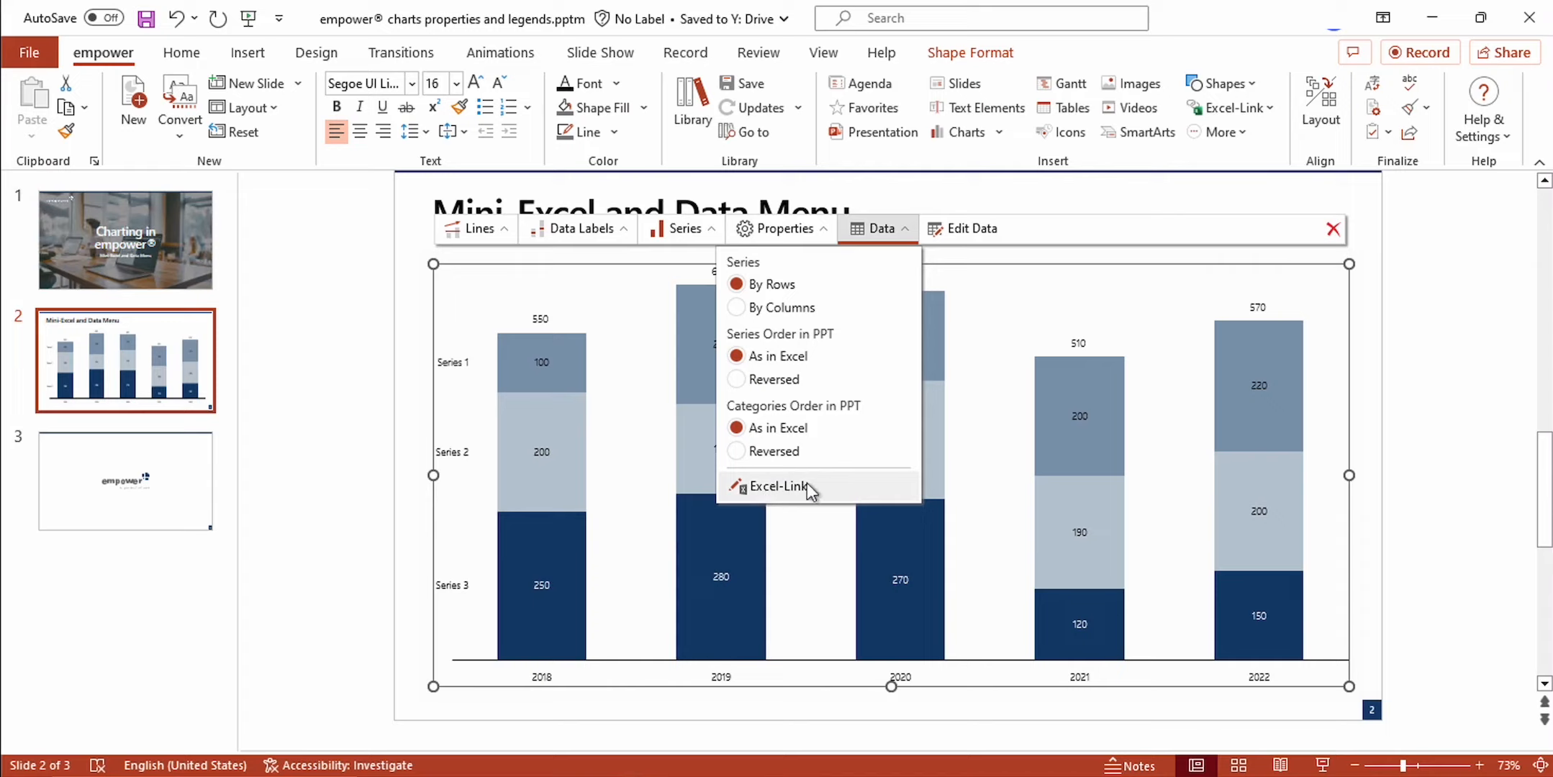
{"action": "mouse_move", "coordinate": [838, 465]}
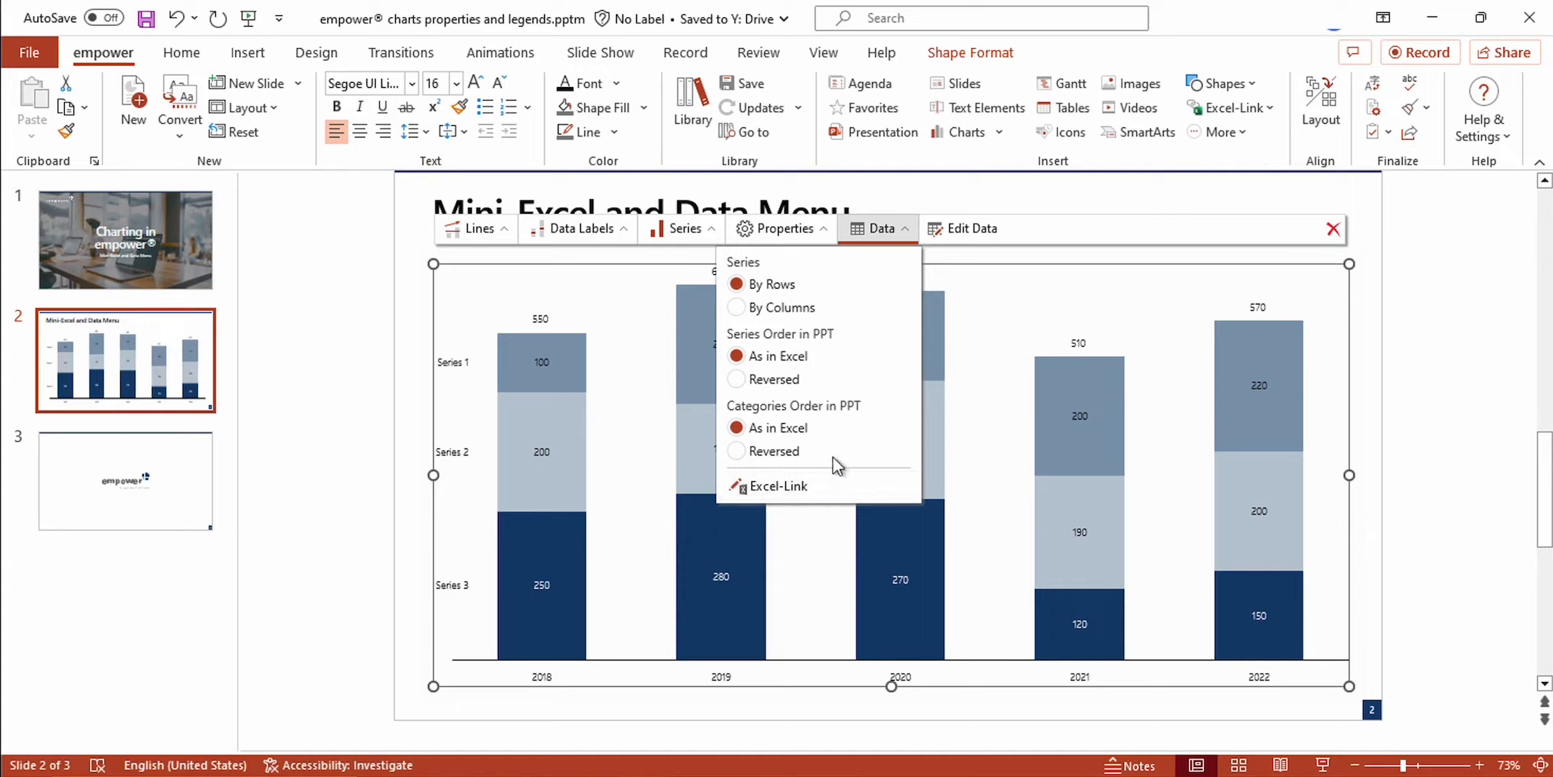
{"action": "mouse_move", "coordinate": [777, 427]}
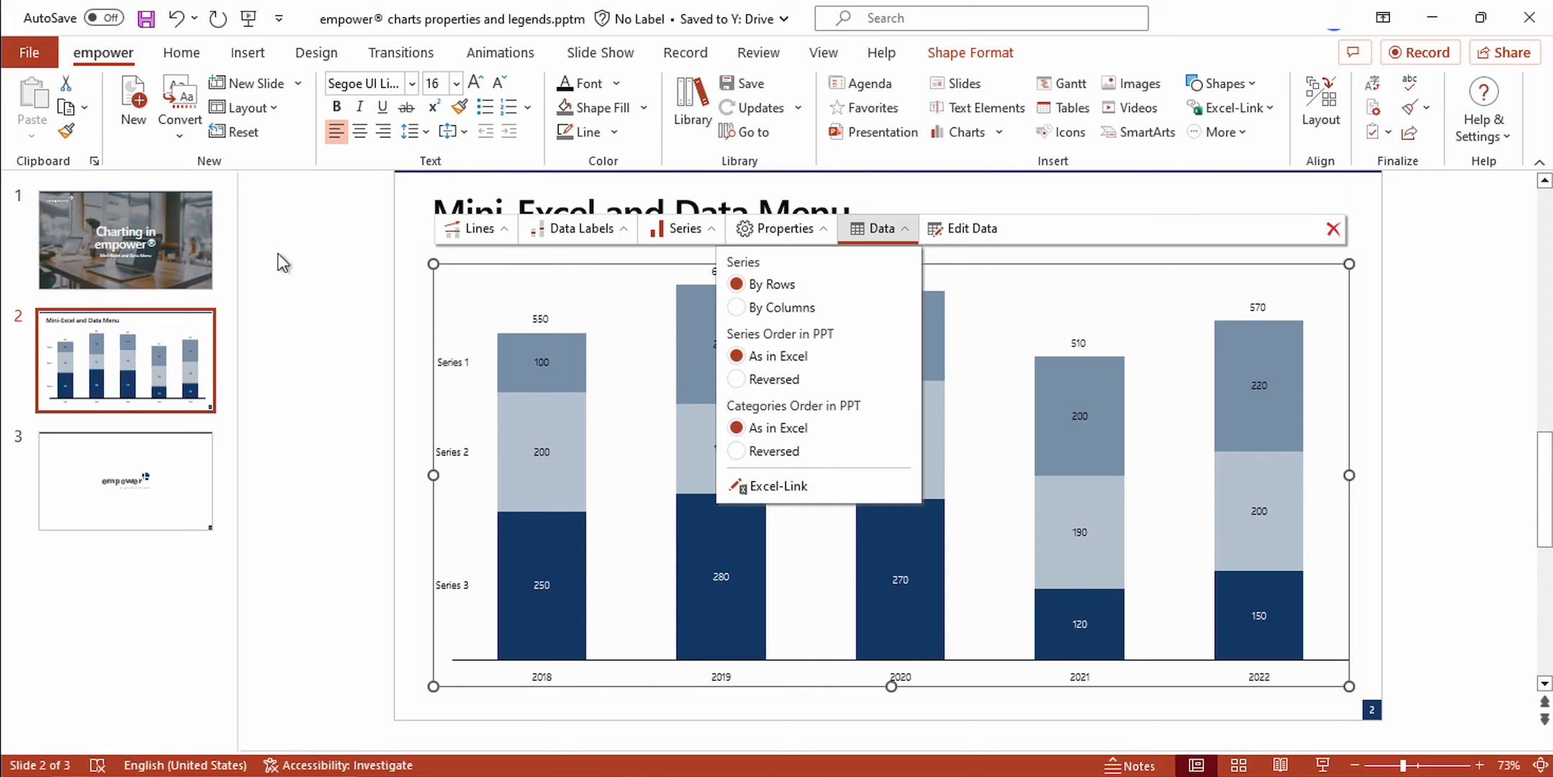
{"action": "left_click", "coordinate": [124, 239]}
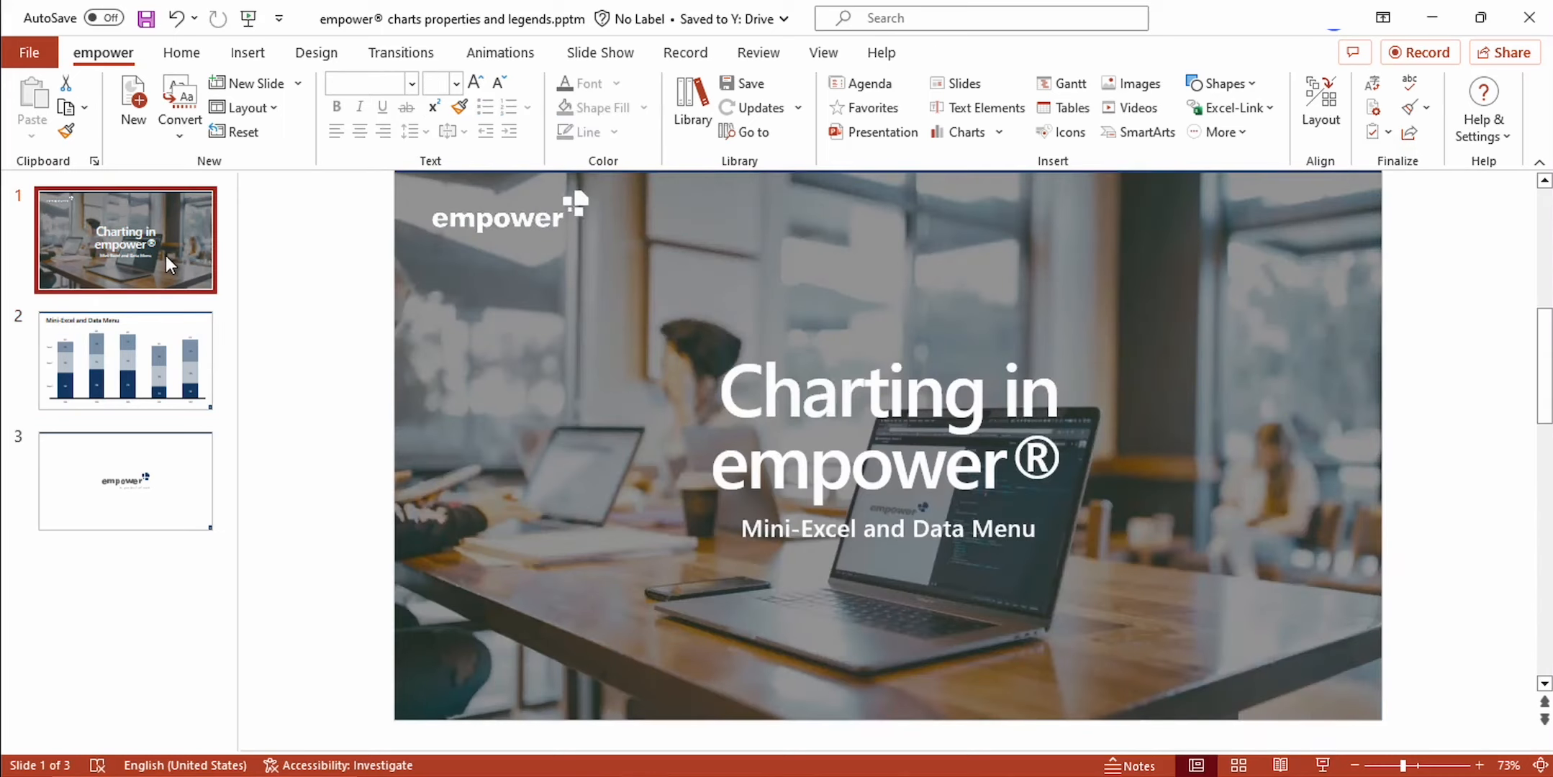
{"action": "mouse_move", "coordinate": [723, 552]}
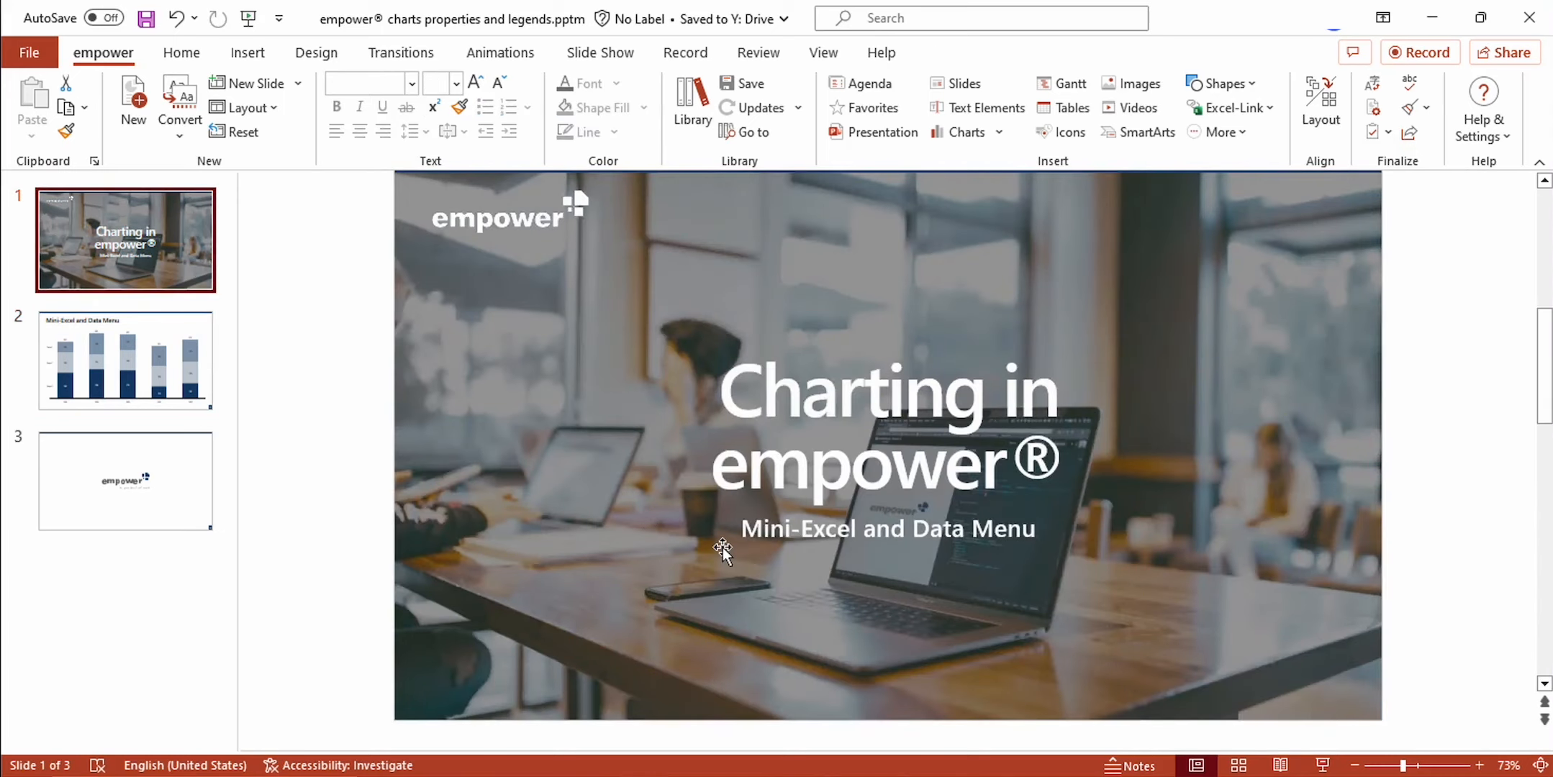